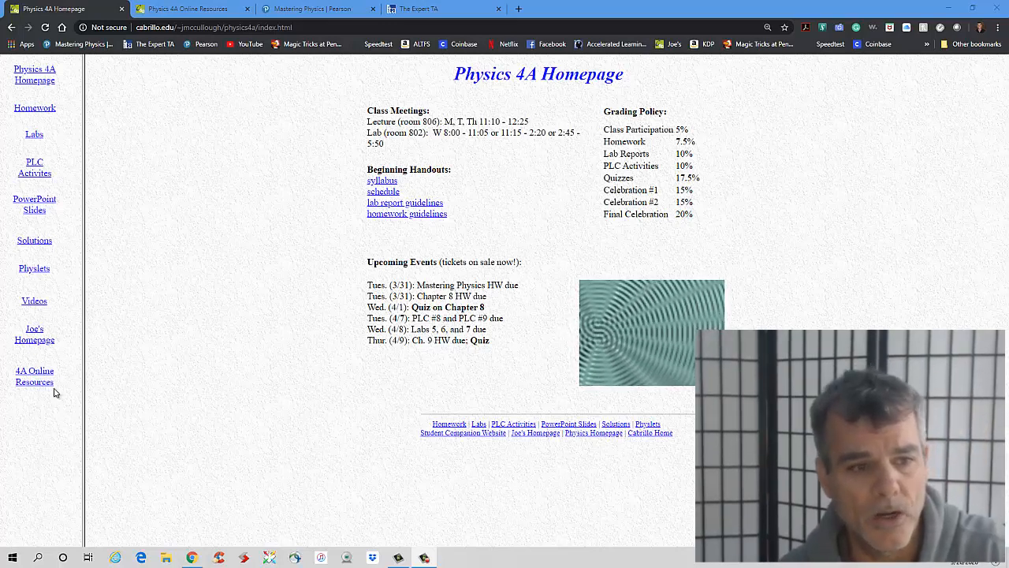
pyautogui.moveTo(46, 394)
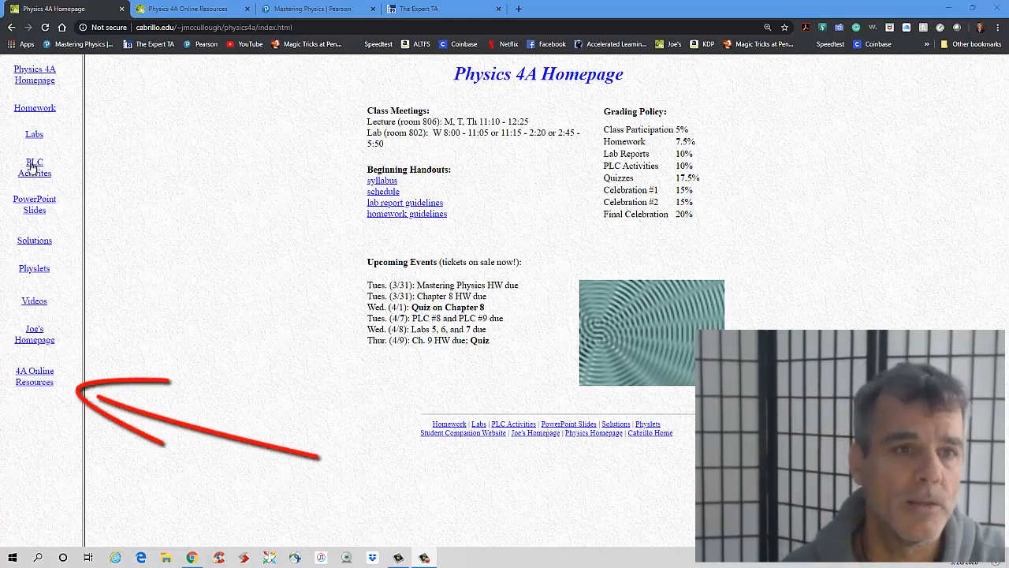
# - Go to the Physics 4A Online Resources page from the homepage sidebar
pyautogui.click(189, 10)
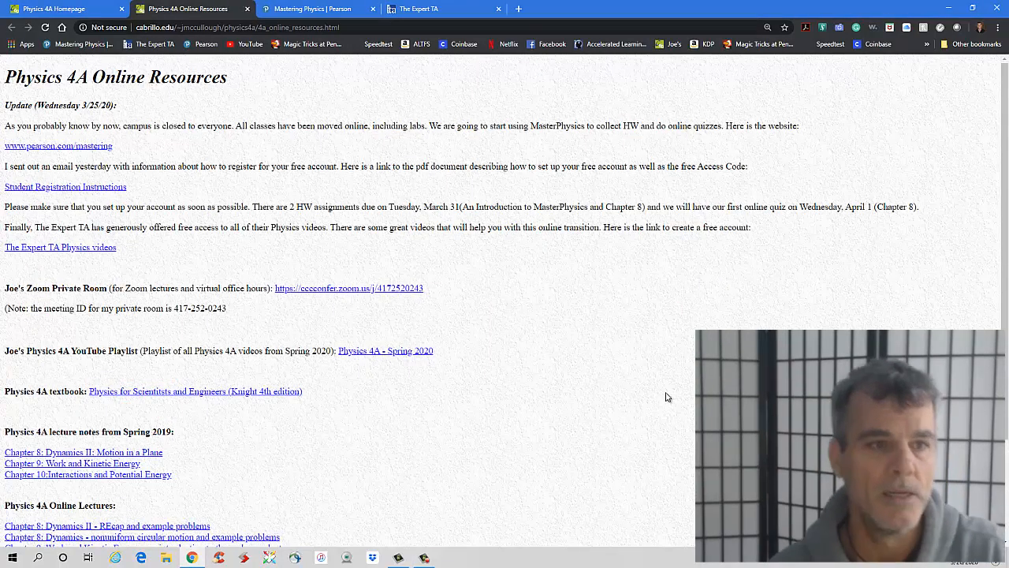
pyautogui.moveTo(243, 192)
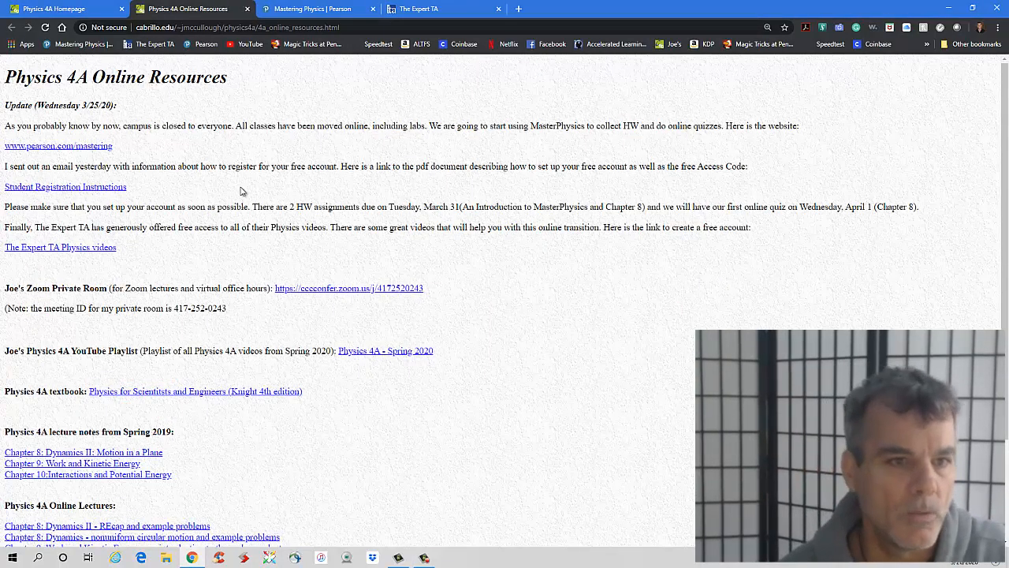
pyautogui.moveTo(58, 145)
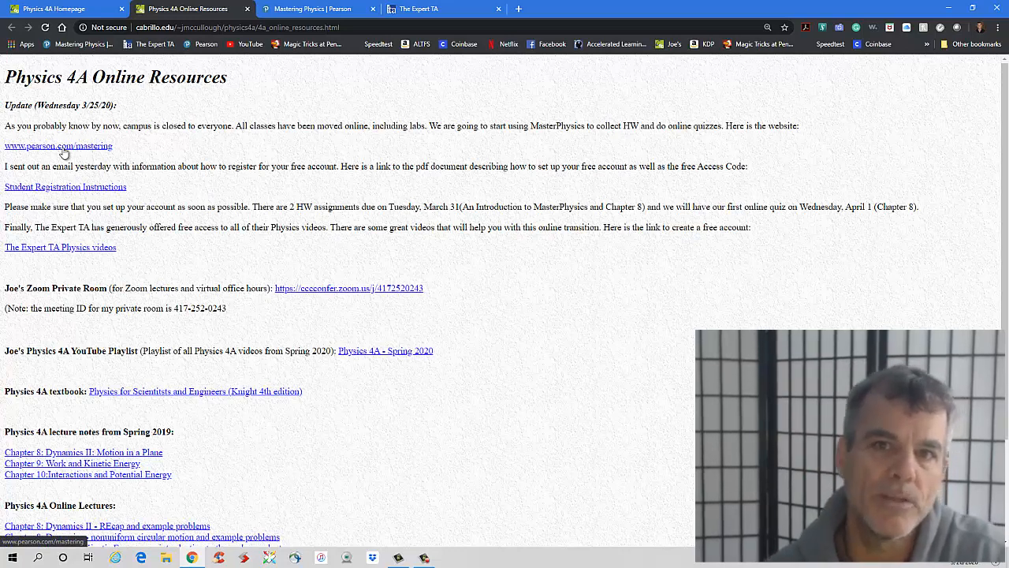
pyautogui.moveTo(67, 186)
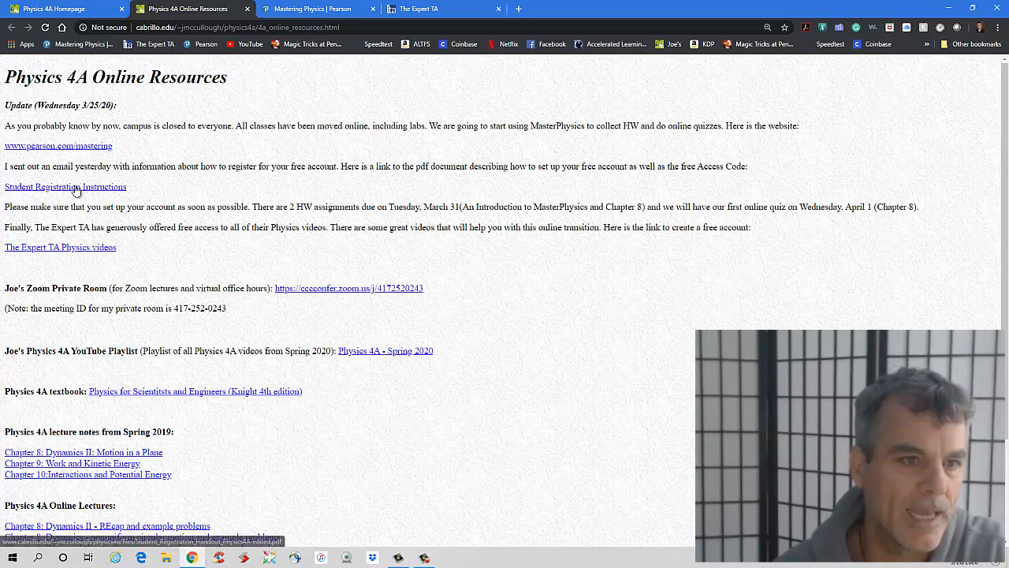
pyautogui.click(66, 186)
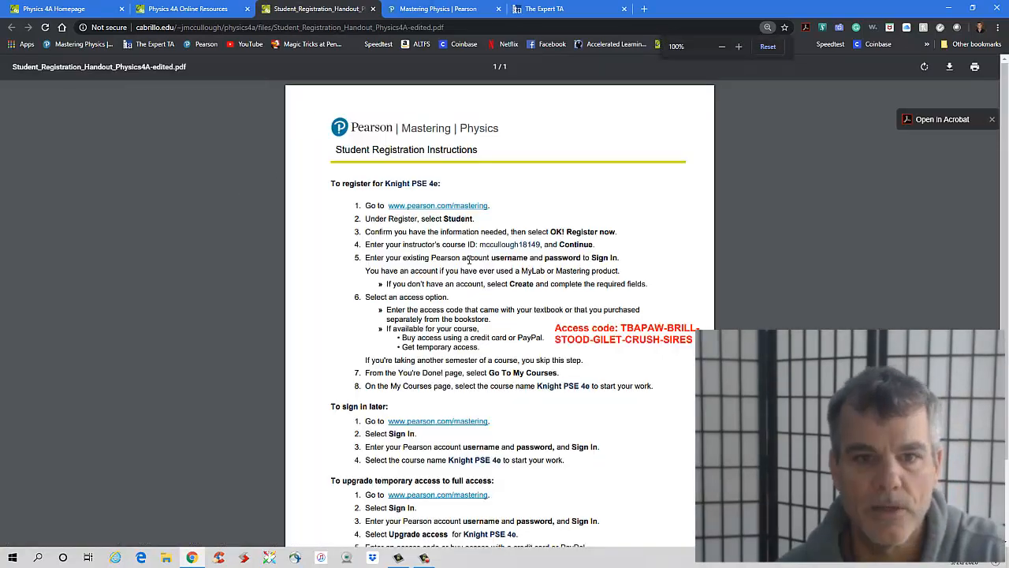
pyautogui.scroll(-3)
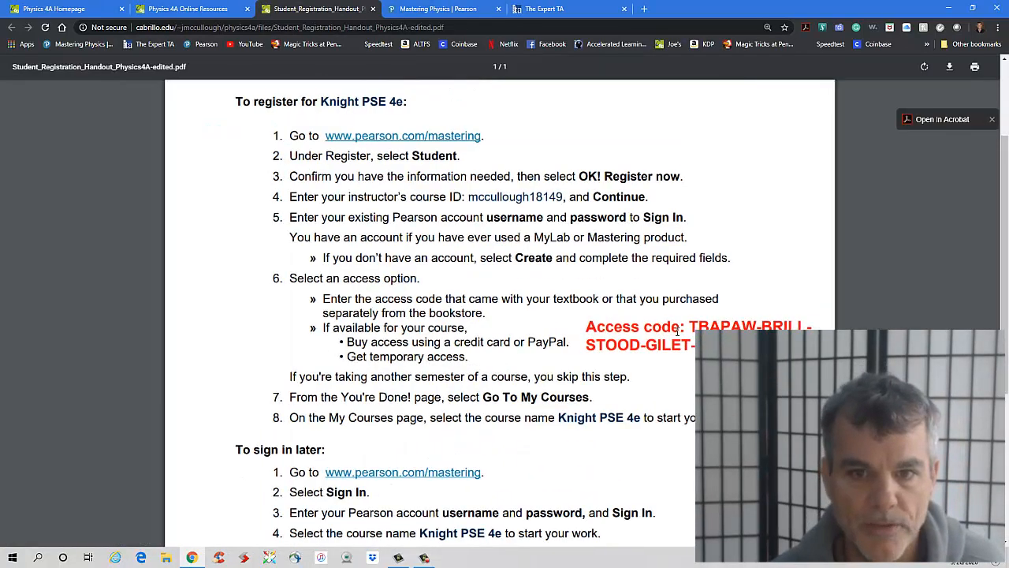
pyautogui.scroll(3)
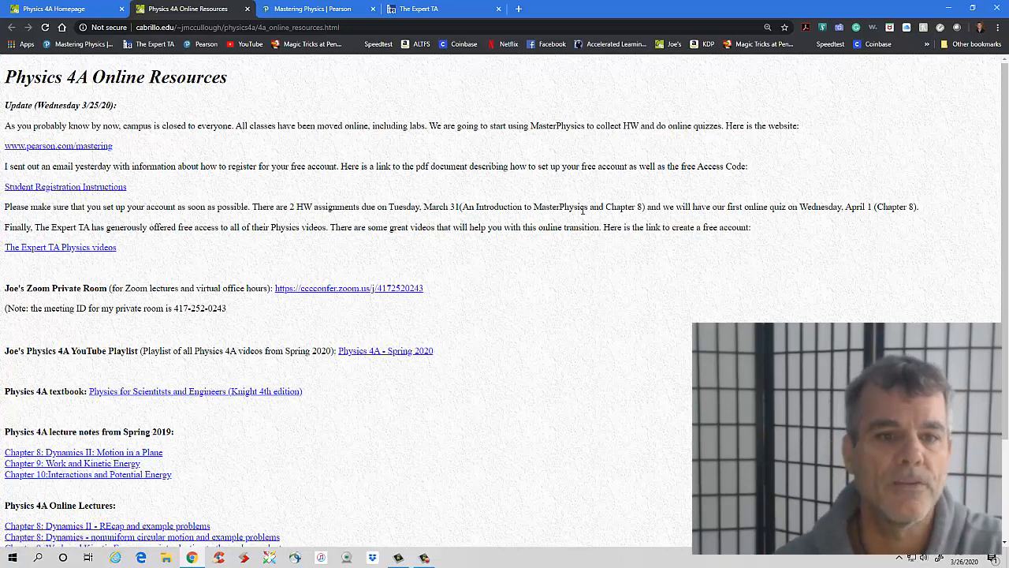
pyautogui.scroll(-3)
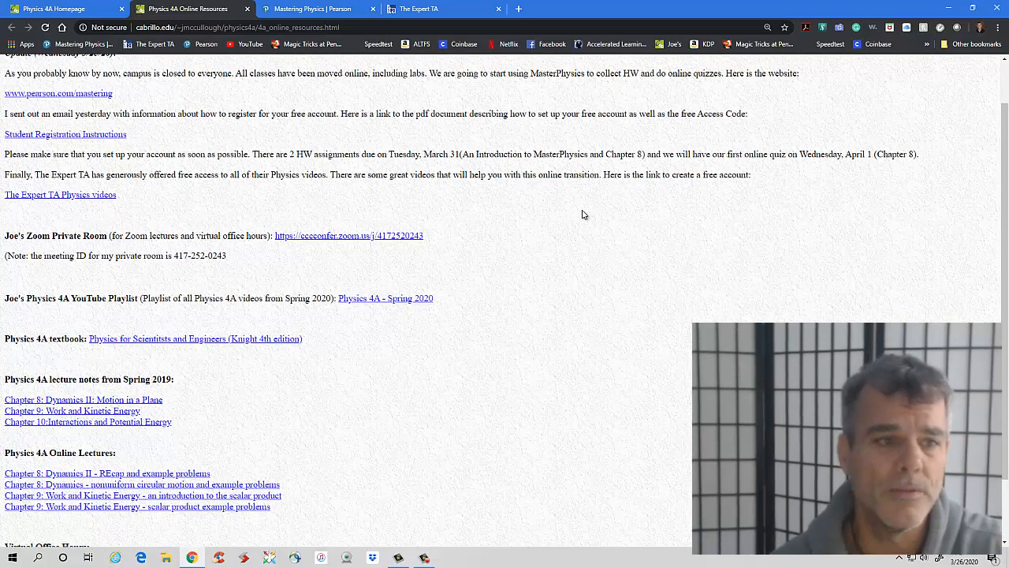
pyautogui.moveTo(433, 248)
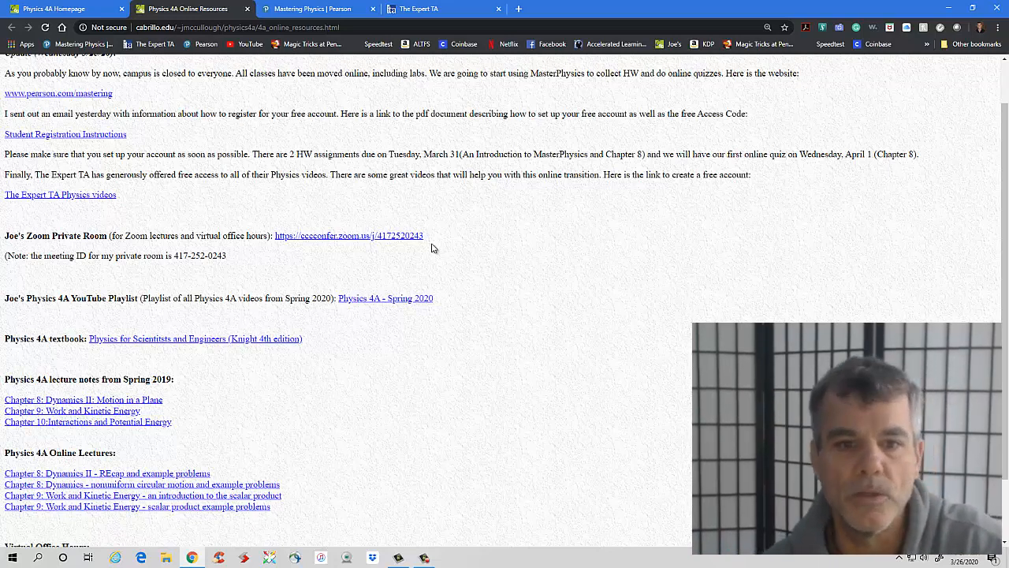
pyautogui.moveTo(429, 306)
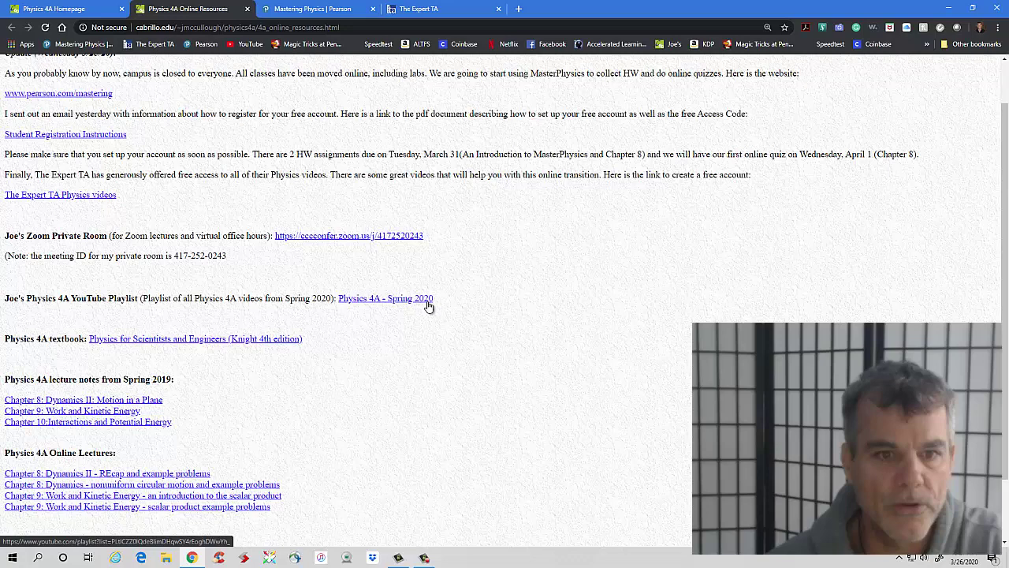
pyautogui.click(385, 298)
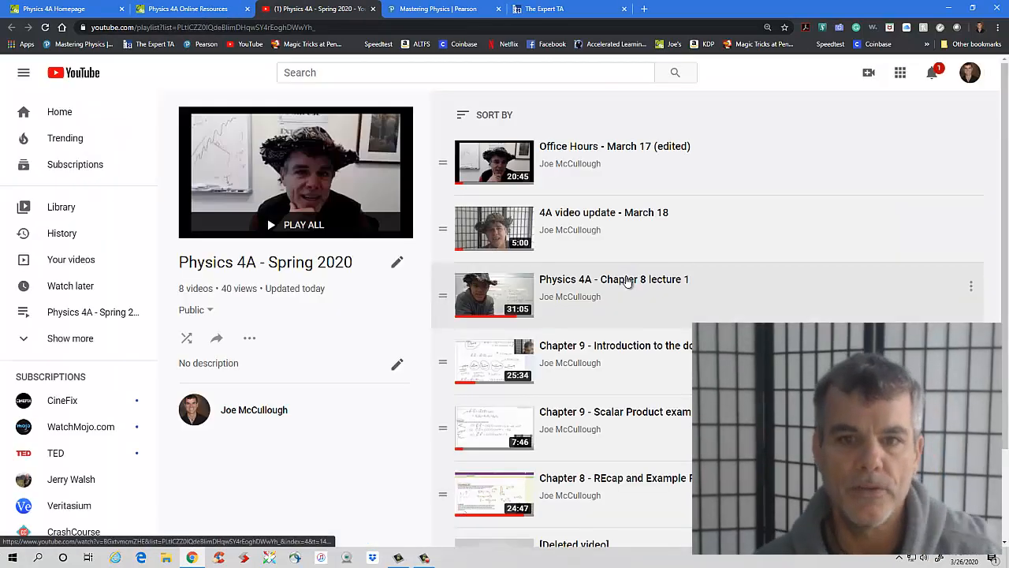
pyautogui.moveTo(719, 150)
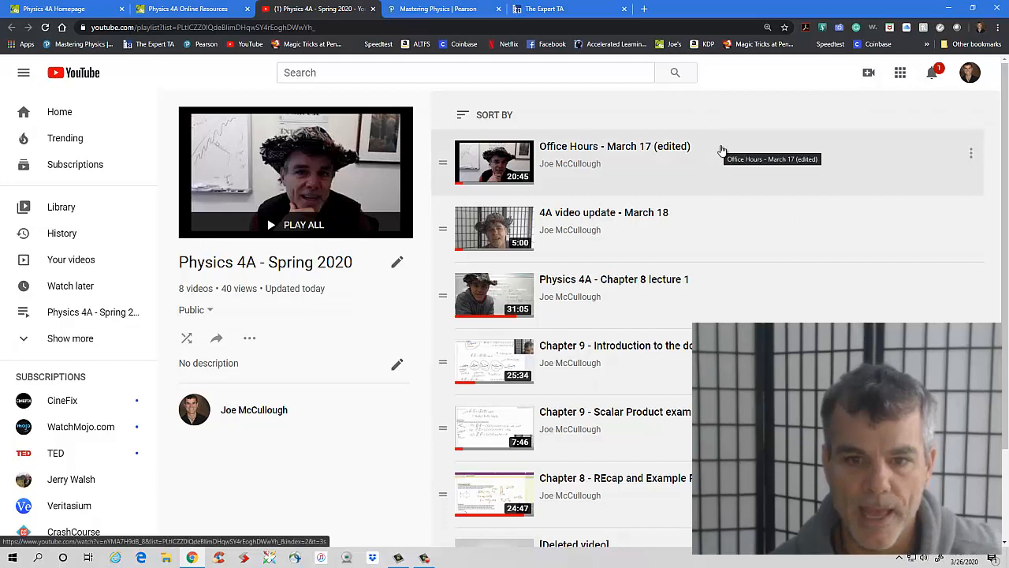
pyautogui.scroll(-3)
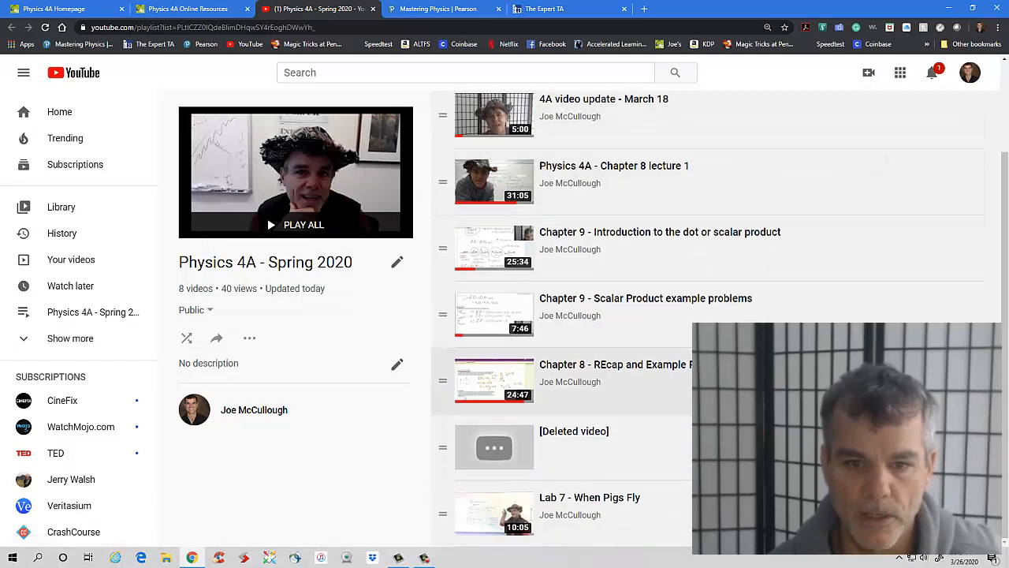
pyautogui.scroll(3)
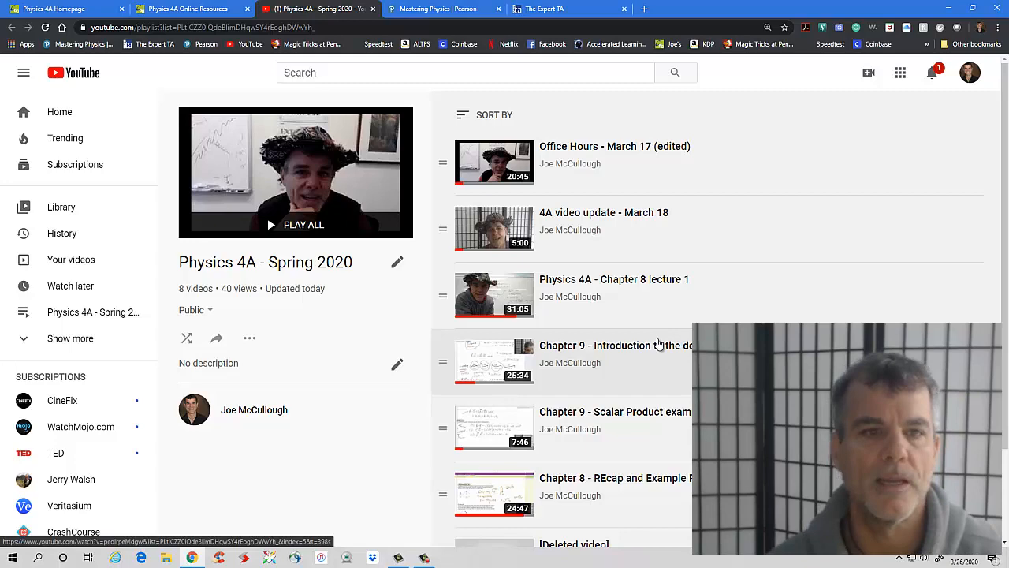
pyautogui.moveTo(372, 10)
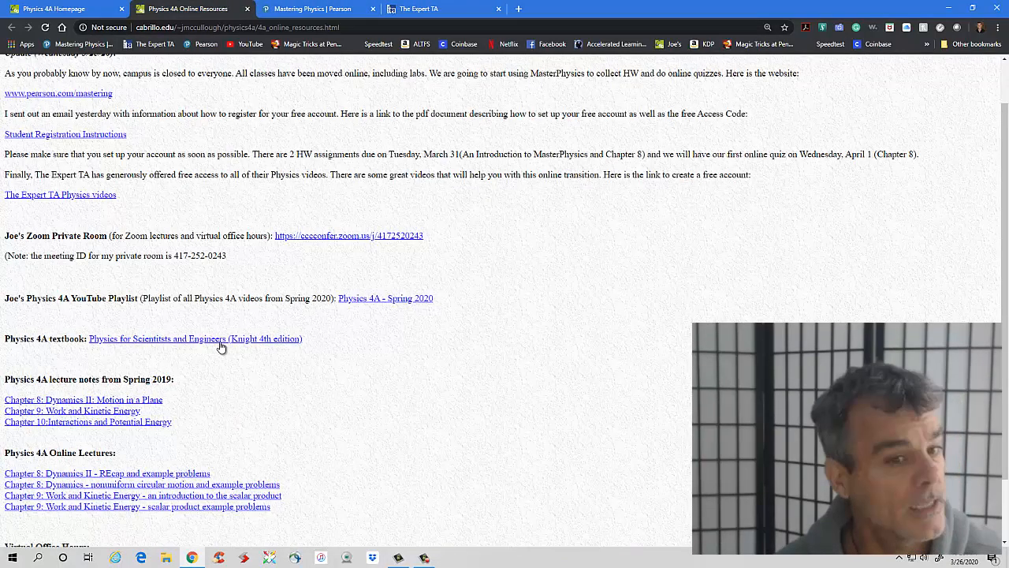
pyautogui.click(195, 338)
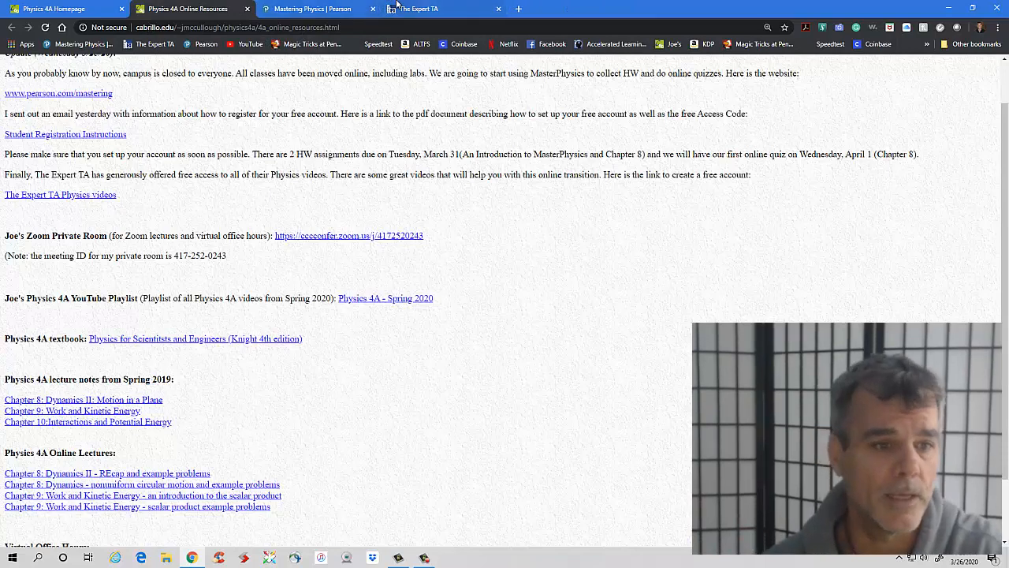
pyautogui.scroll(-3)
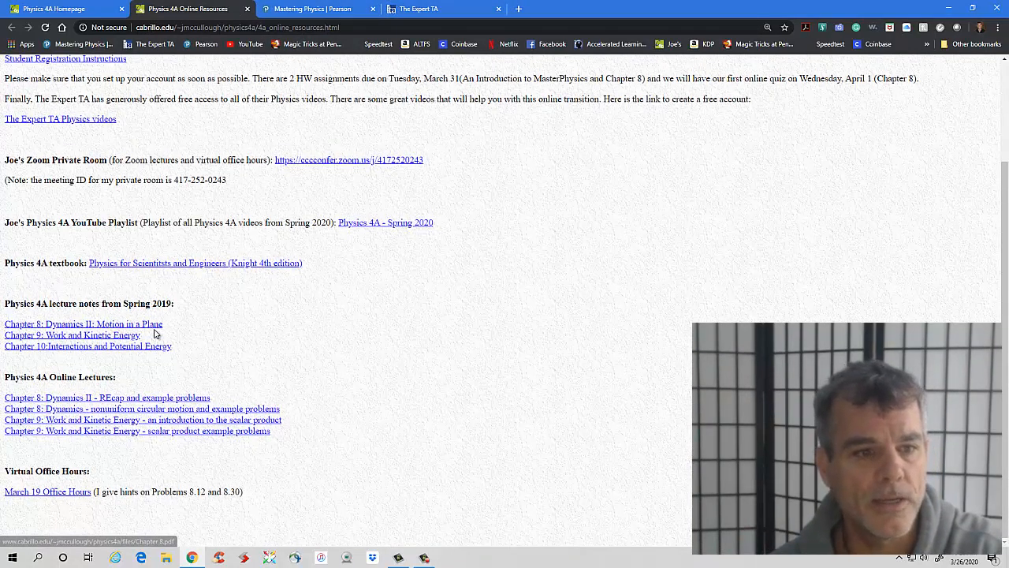
pyautogui.click(84, 323)
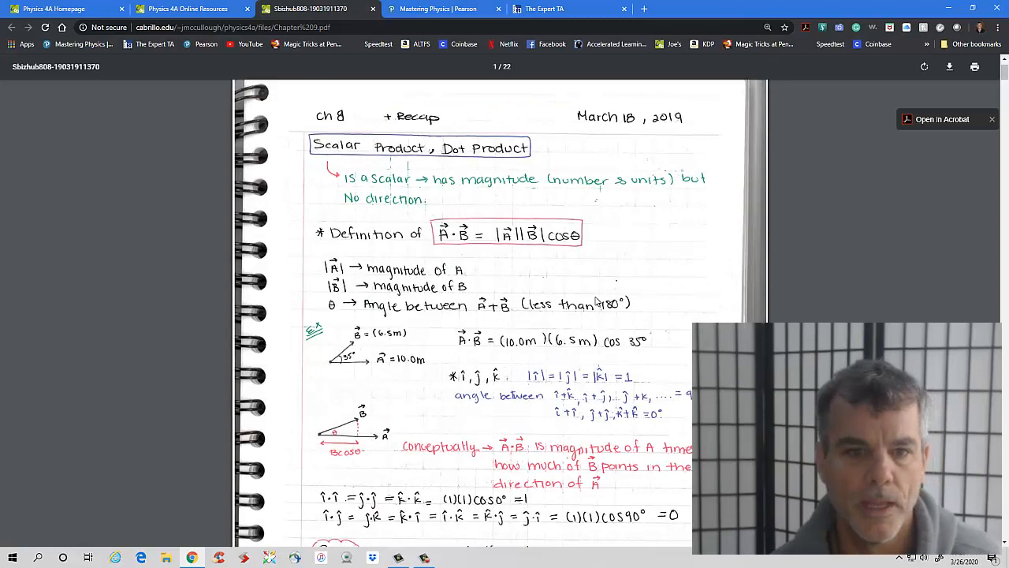
pyautogui.scroll(-3)
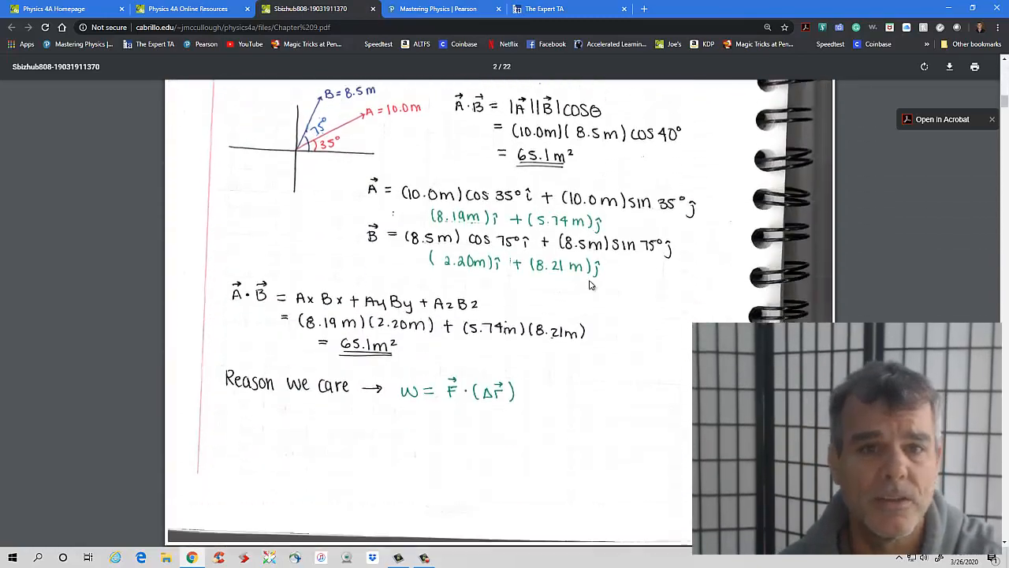
pyautogui.scroll(-3)
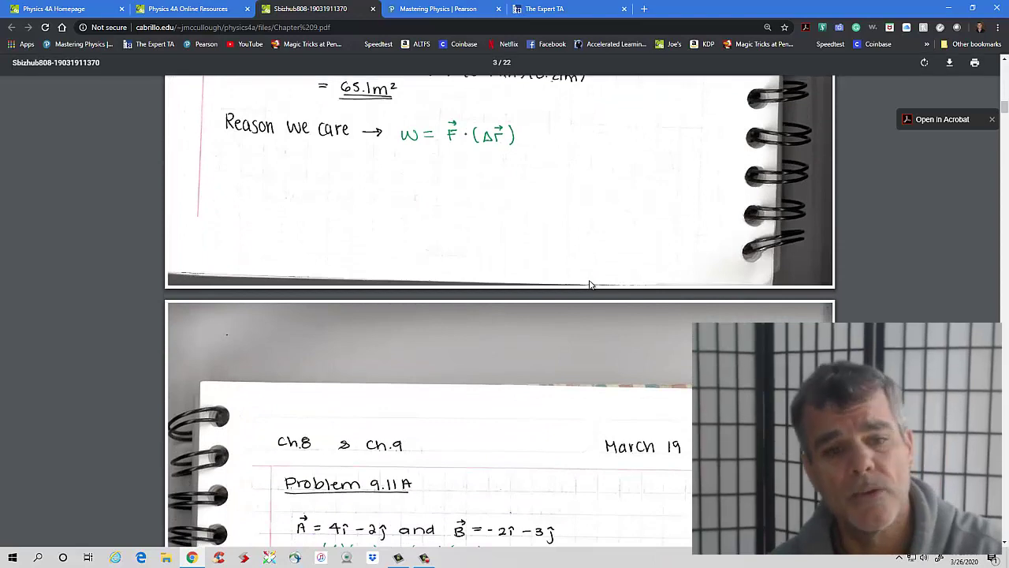
pyautogui.click(189, 9)
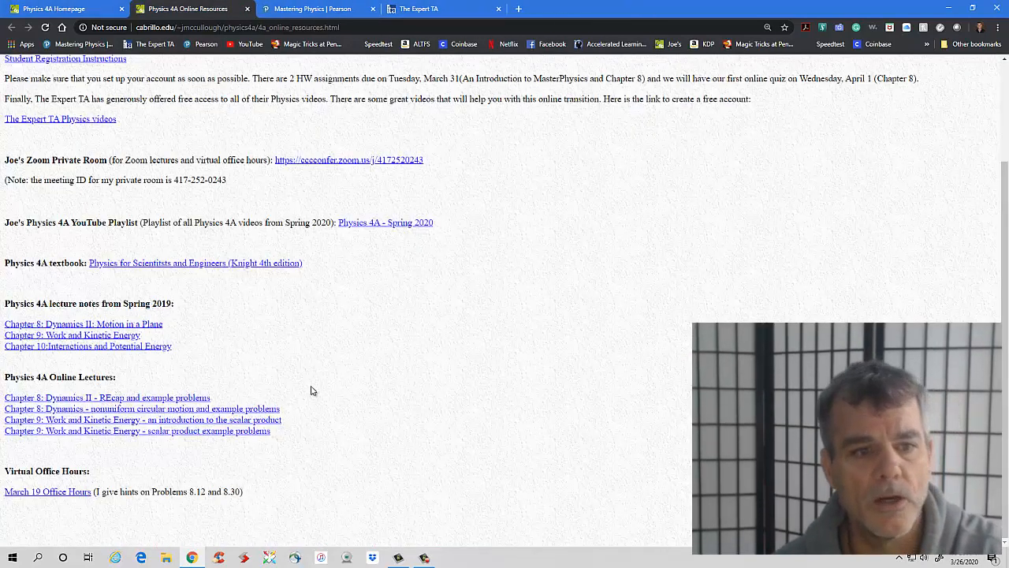
pyautogui.moveTo(332, 382)
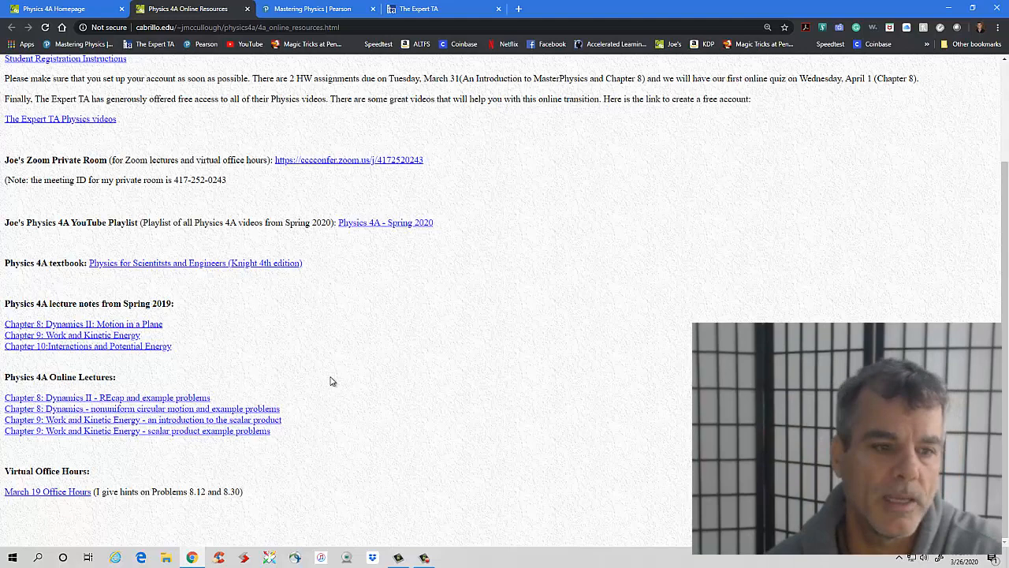
pyautogui.moveTo(48, 492)
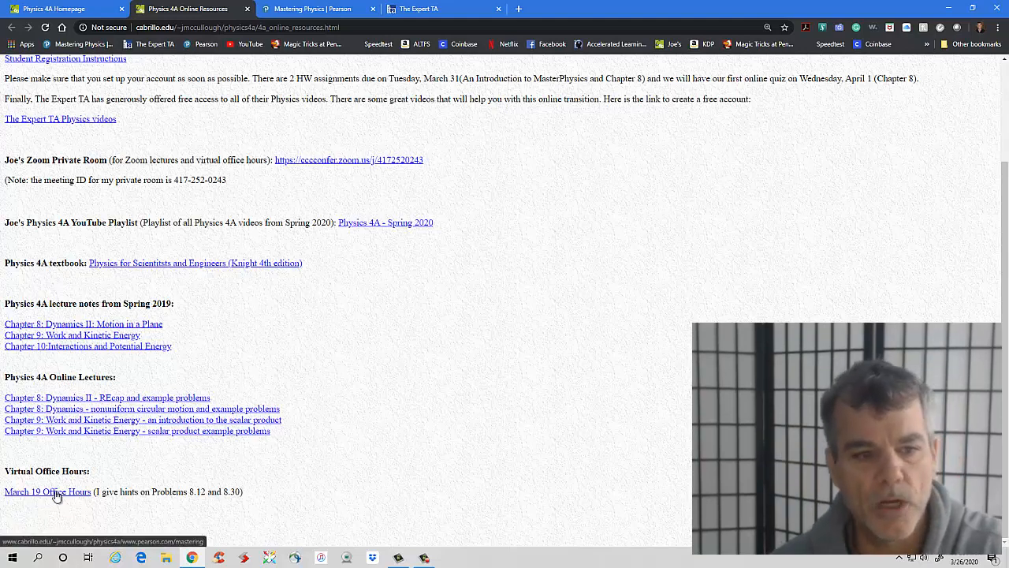
pyautogui.click(47, 492)
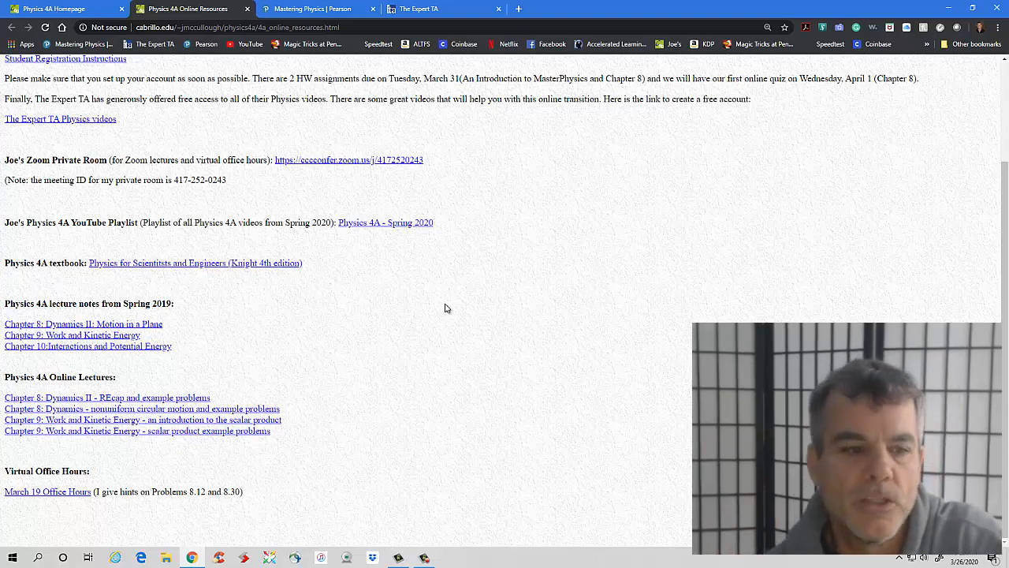
pyautogui.moveTo(442, 287)
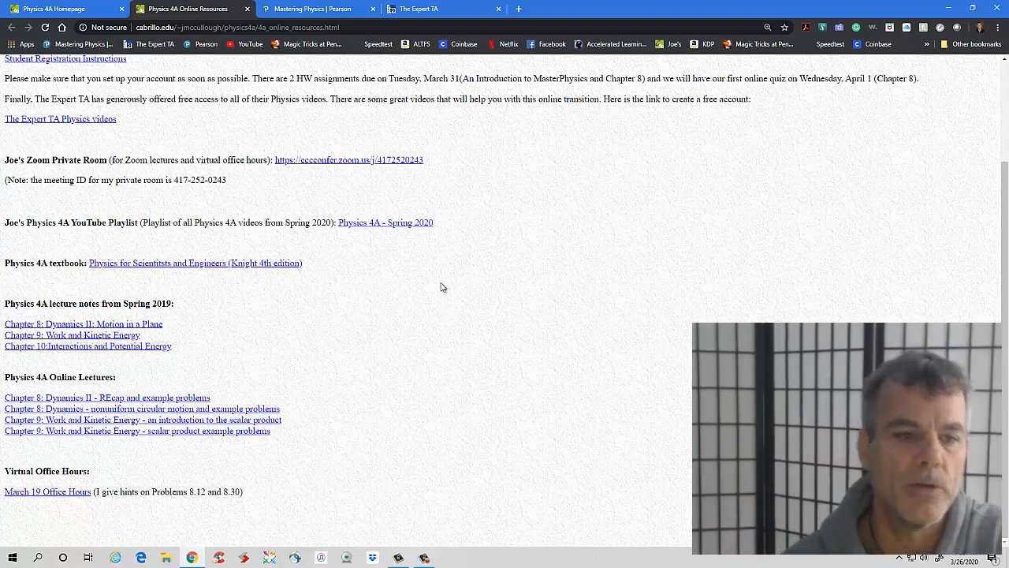
pyautogui.scroll(3)
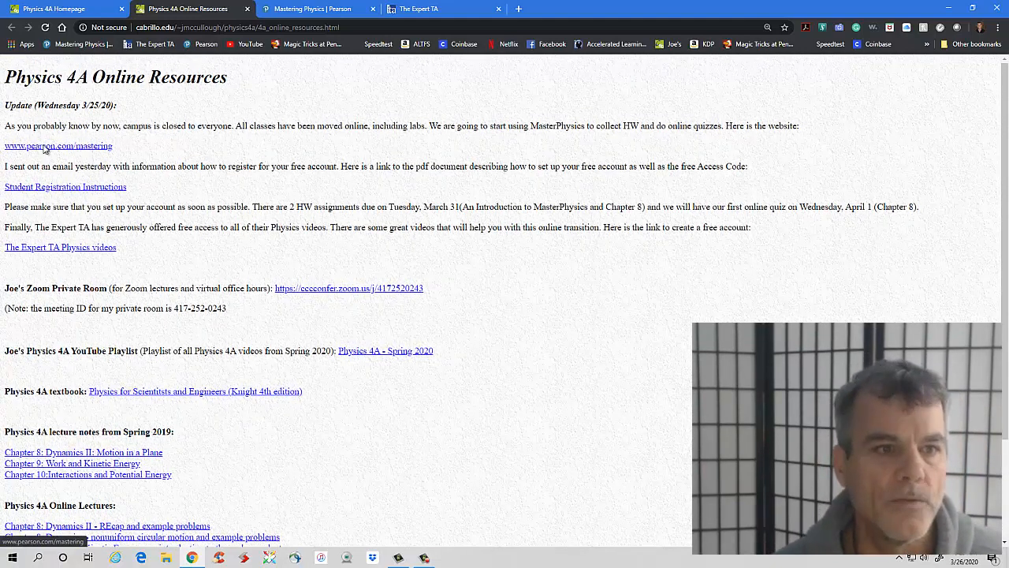
# - Reach Pearson MyLab & Mastering's student registration page, dismissing the pop-ups notice
pyautogui.click(59, 145)
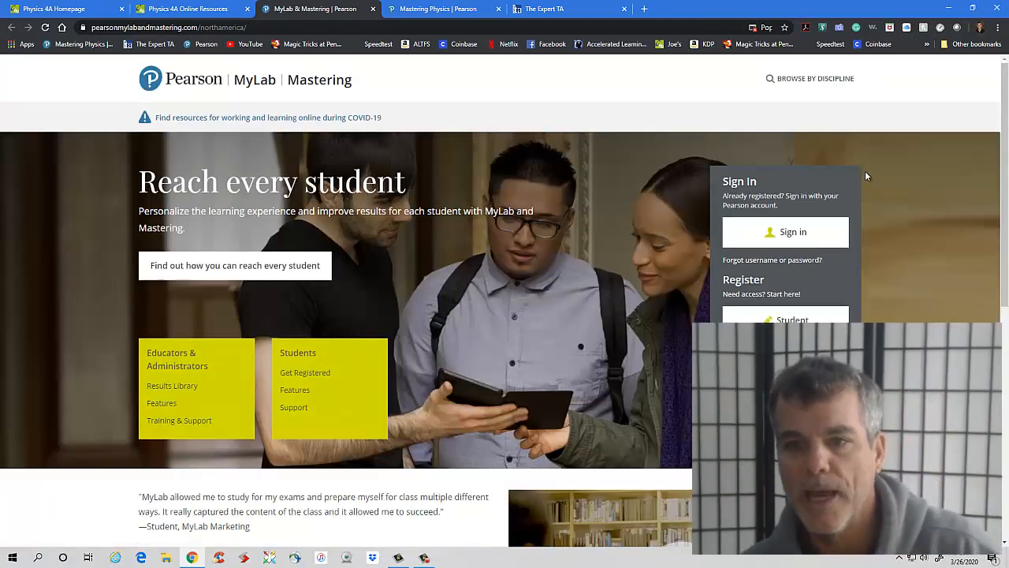
pyautogui.click(785, 232)
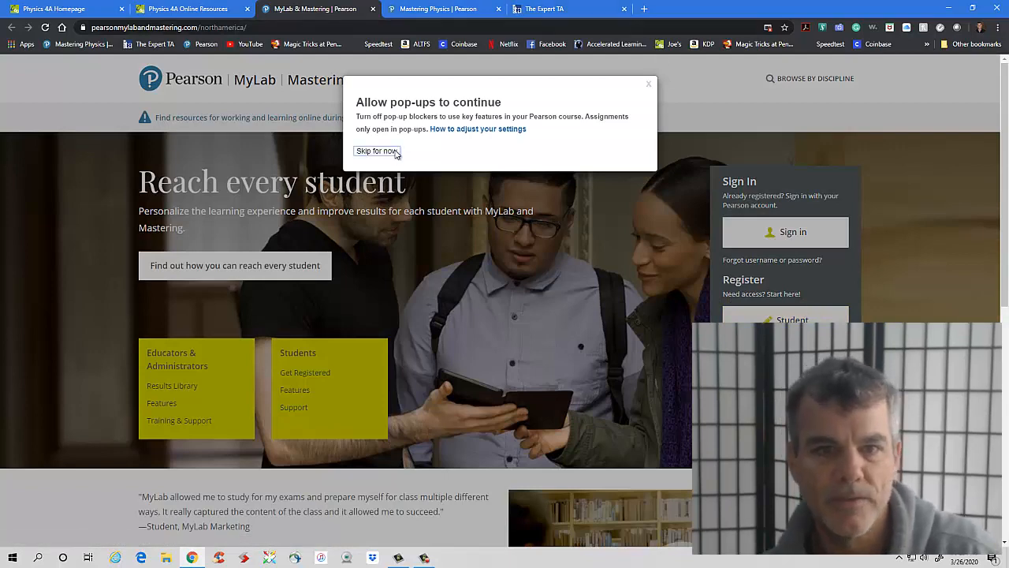
pyautogui.click(377, 151)
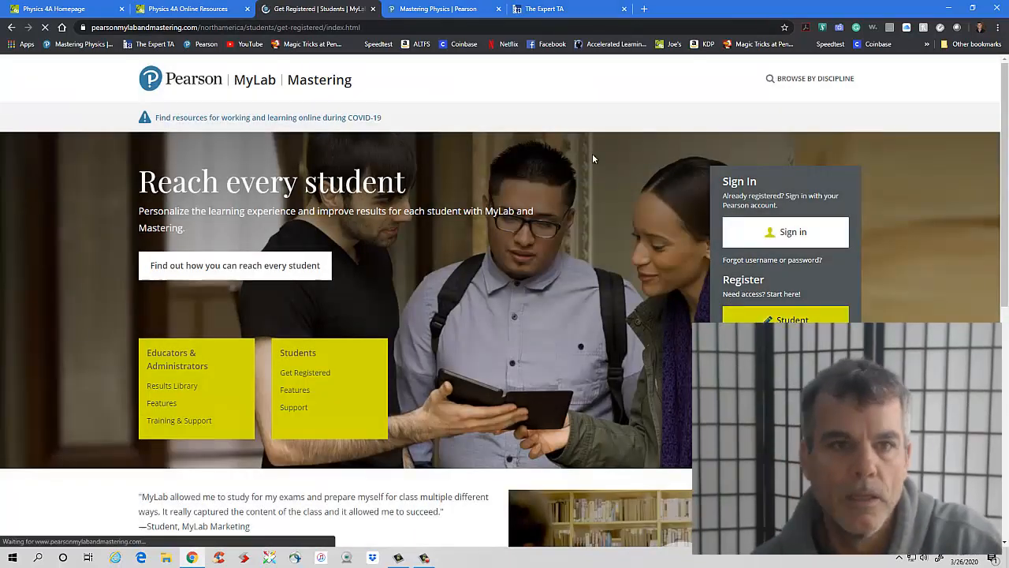
# - Review what students need to register and the course ID form, then return to Mastering Physics
pyautogui.click(306, 373)
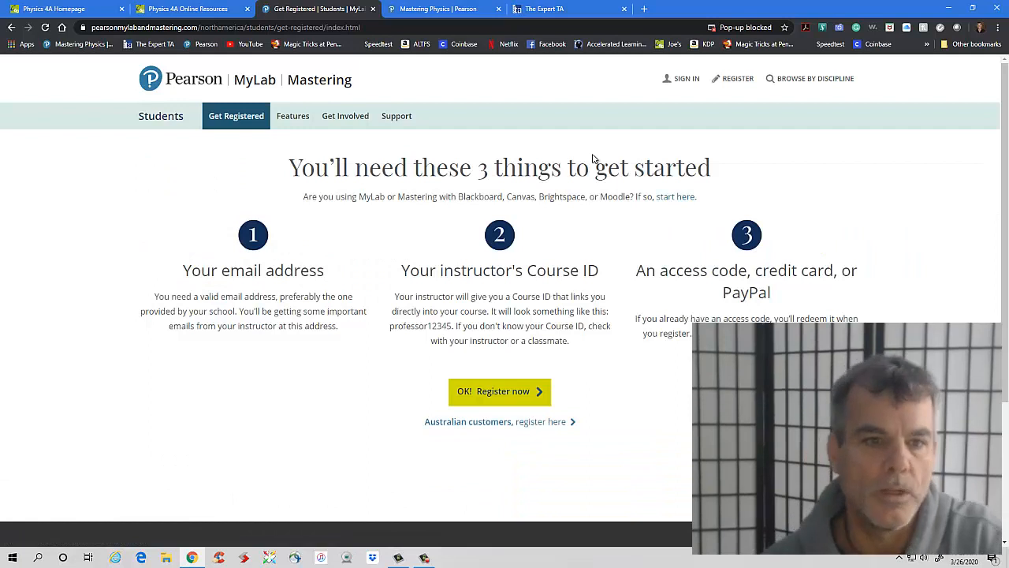
pyautogui.click(499, 392)
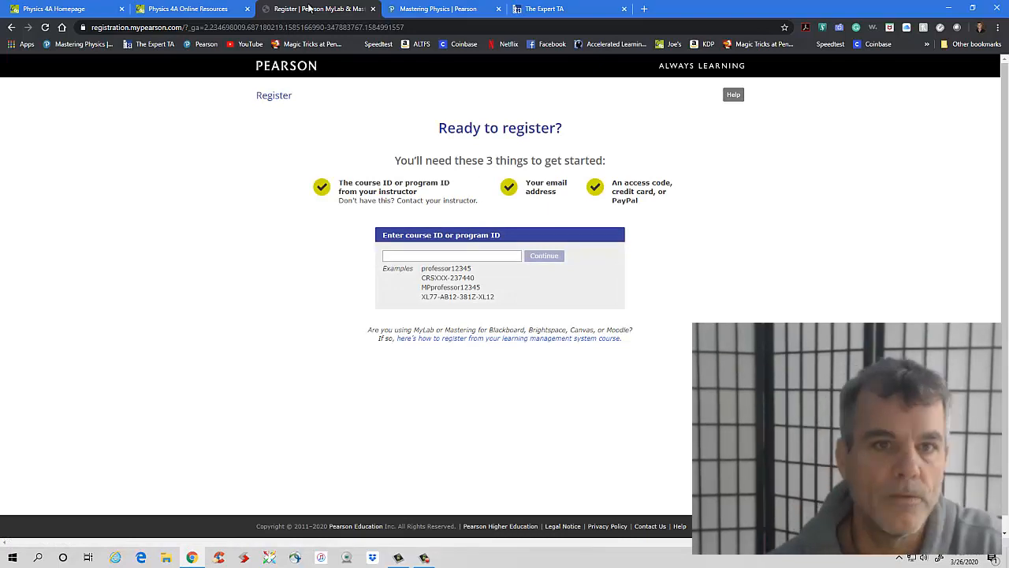
pyautogui.click(318, 10)
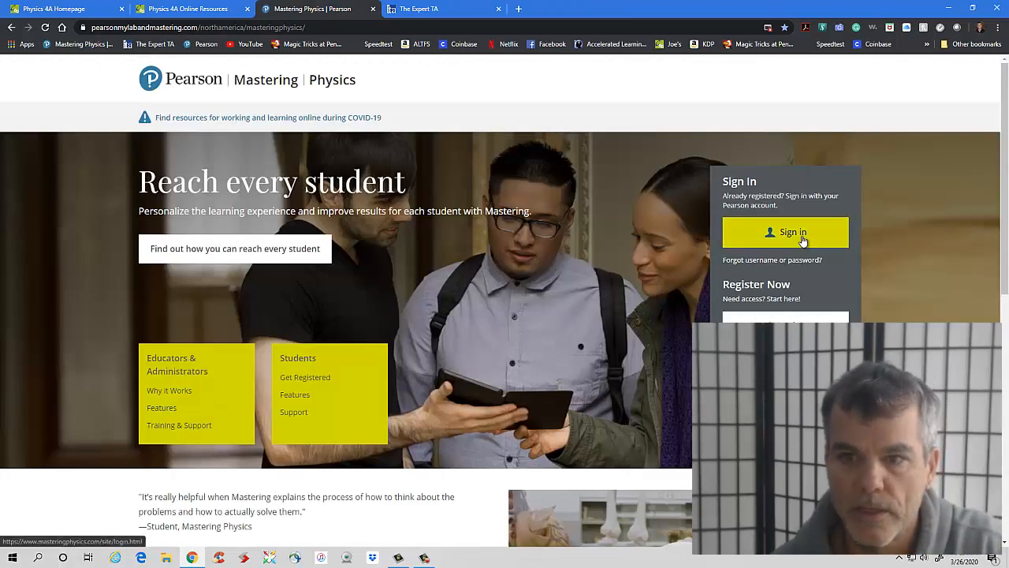
pyautogui.moveTo(410, 161)
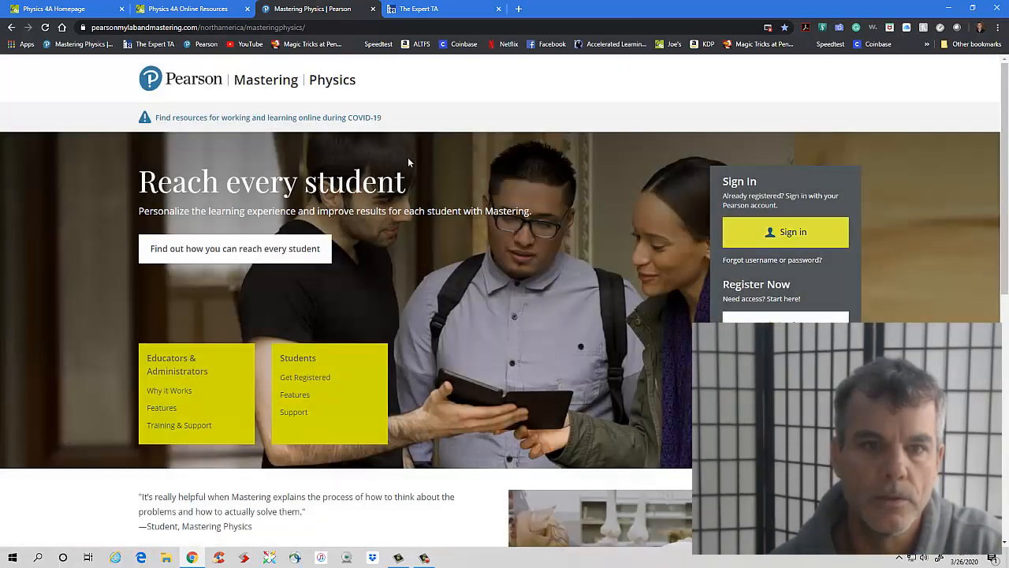
# - Sign in to the Pearson account and skip the course ID step
pyautogui.click(785, 231)
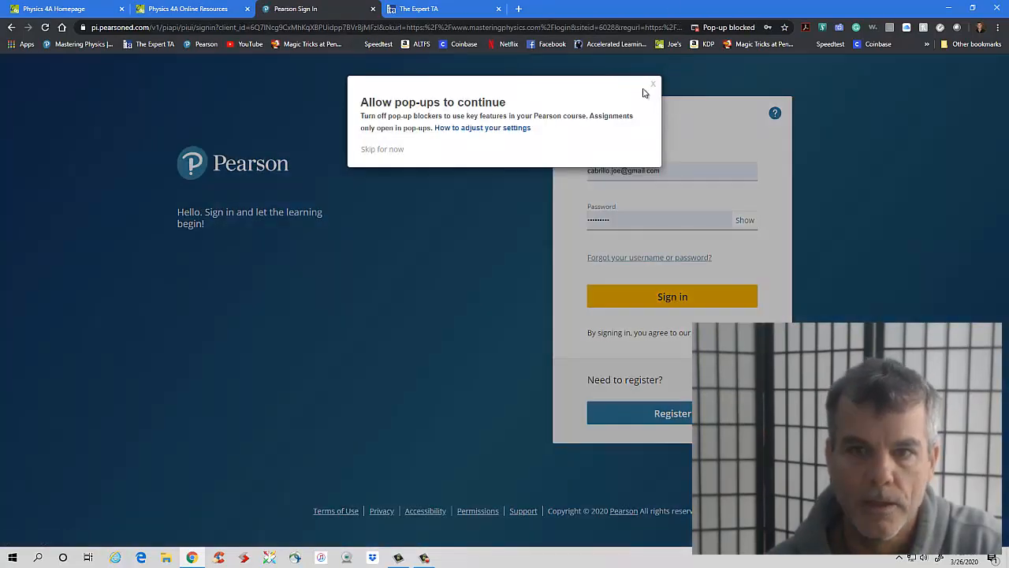
pyautogui.click(672, 297)
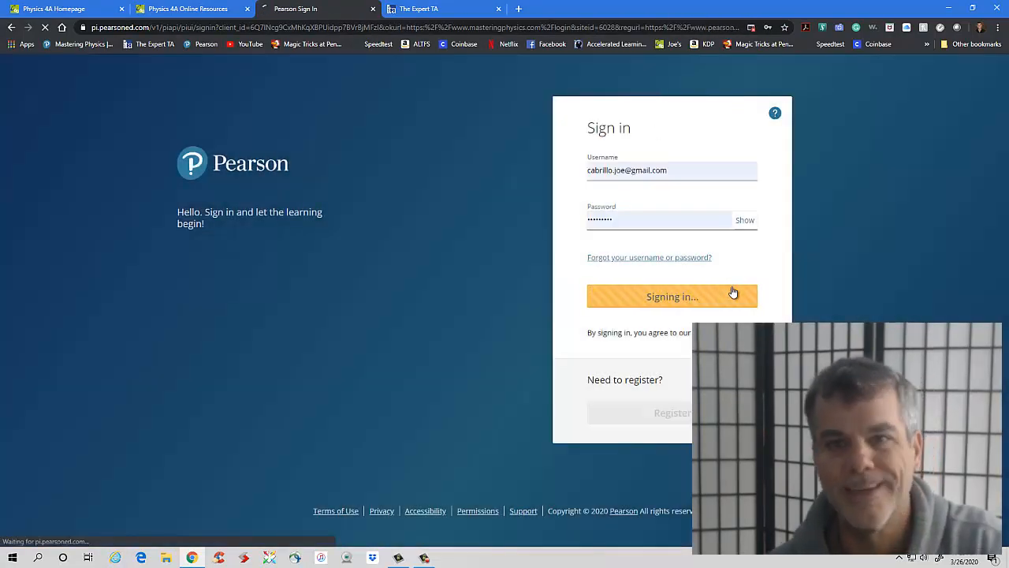
pyautogui.click(672, 297)
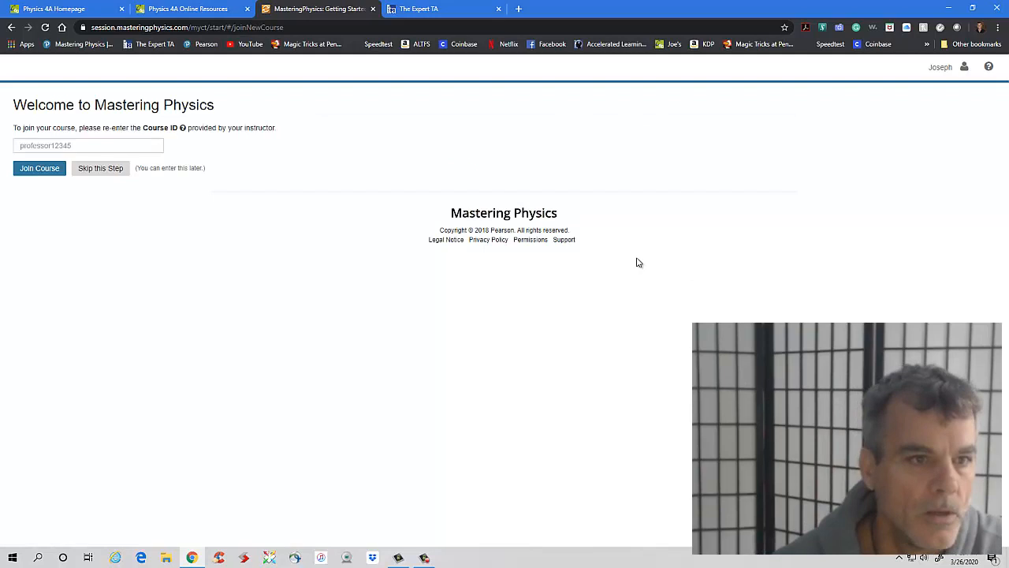
pyautogui.click(101, 167)
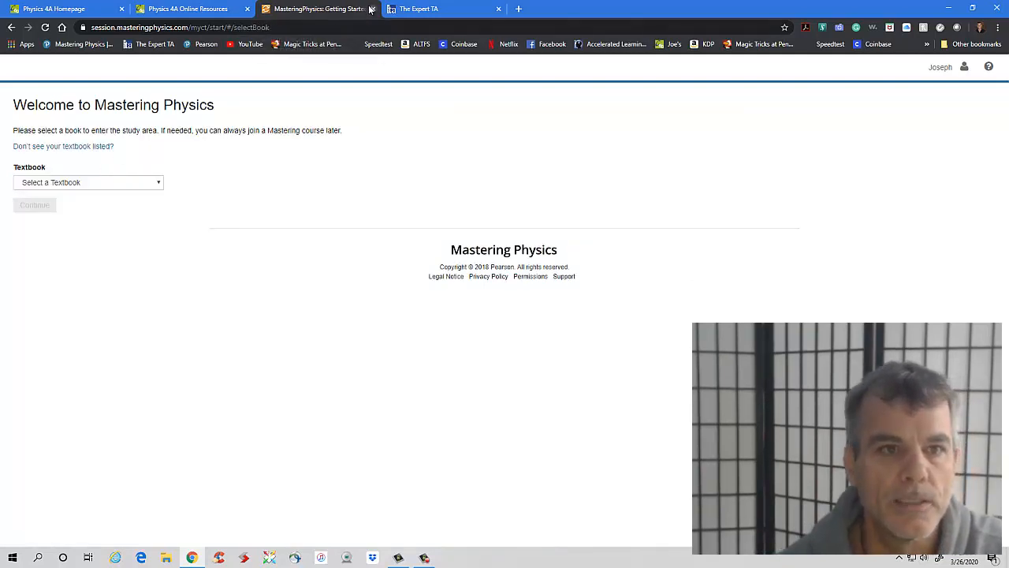
# - Leave textbook selection and sign in again to reach My Courses with both Mastering courses
pyautogui.click(418, 9)
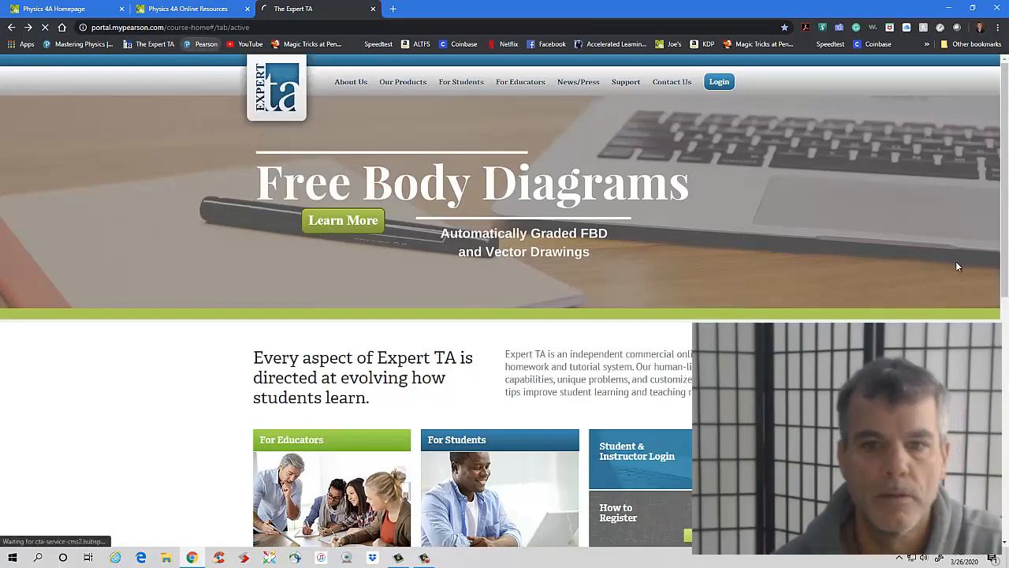
pyautogui.click(640, 459)
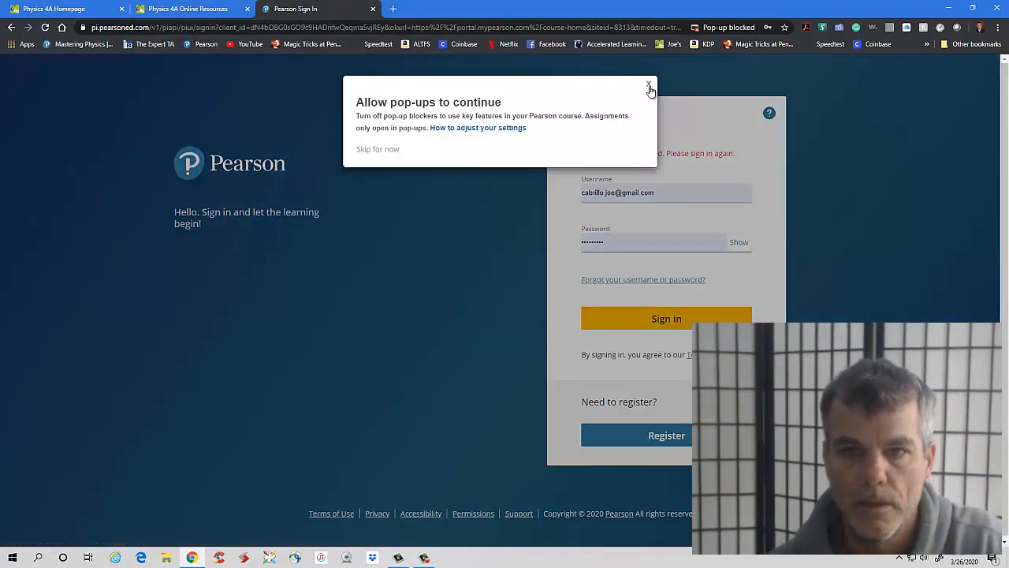
pyautogui.click(650, 85)
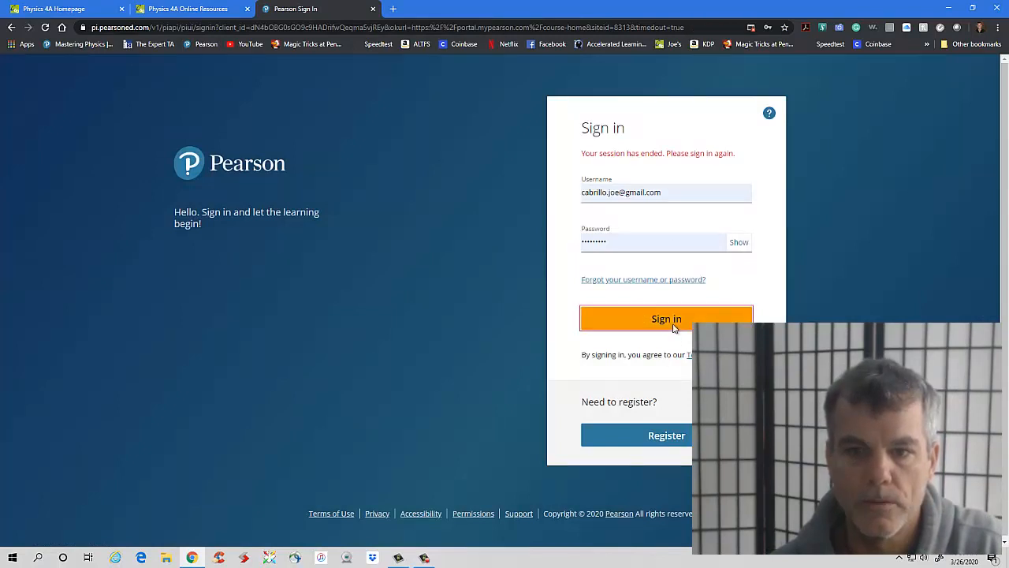
pyautogui.click(665, 319)
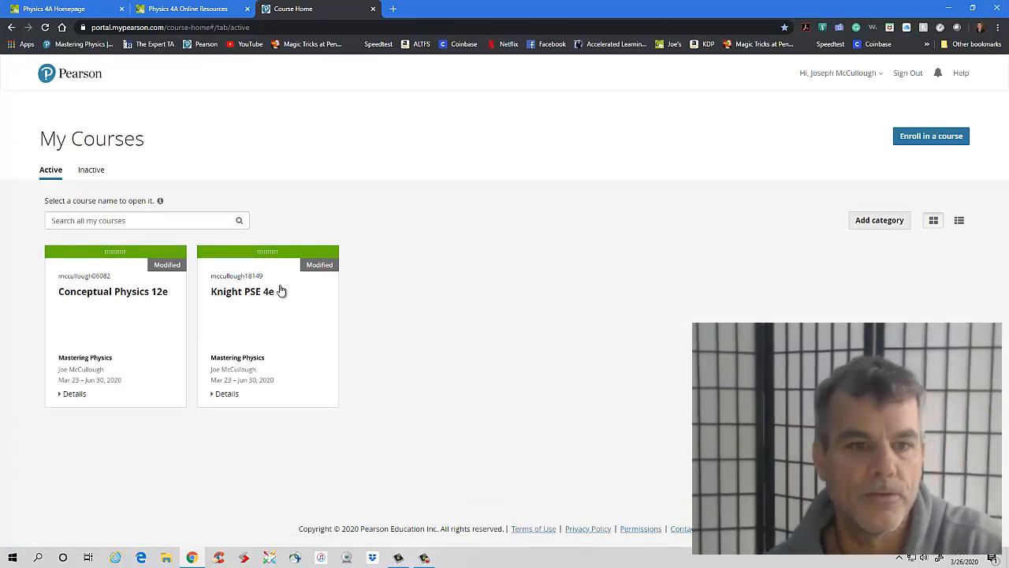
# - Enter the Knight PSE 4e course home and bring its seven-assignment list into view
pyautogui.click(242, 290)
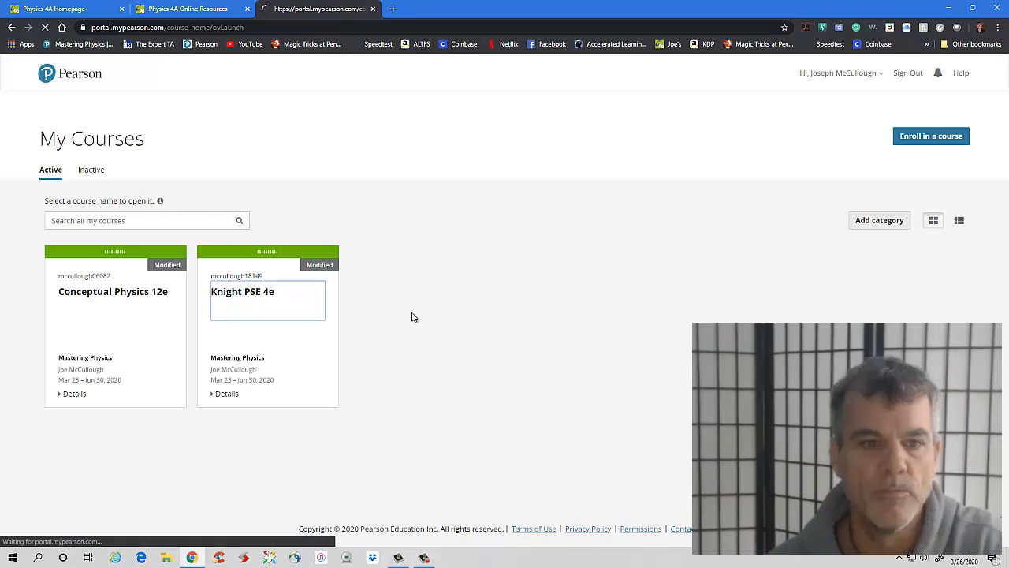
pyautogui.click(243, 292)
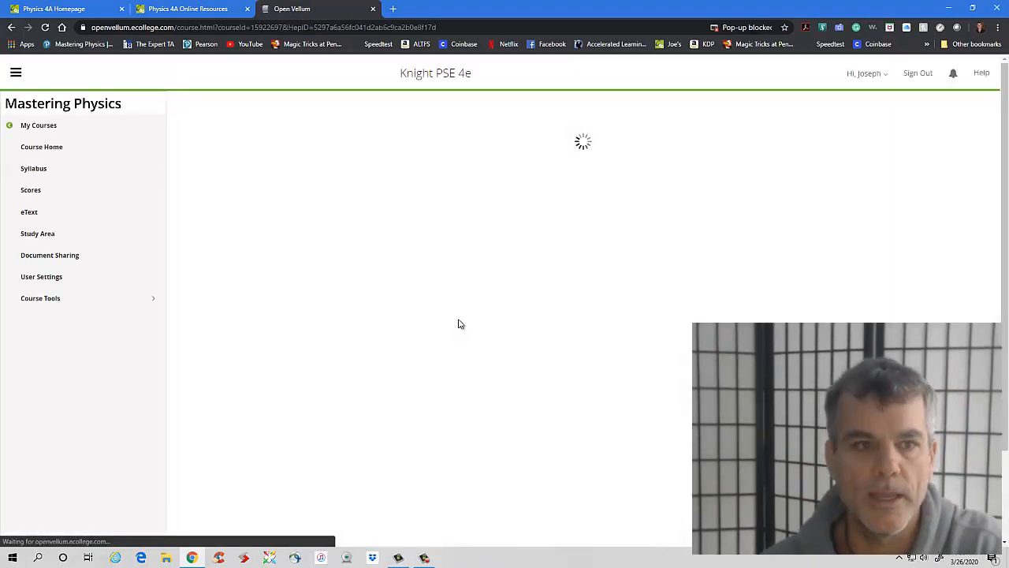
pyautogui.click(41, 147)
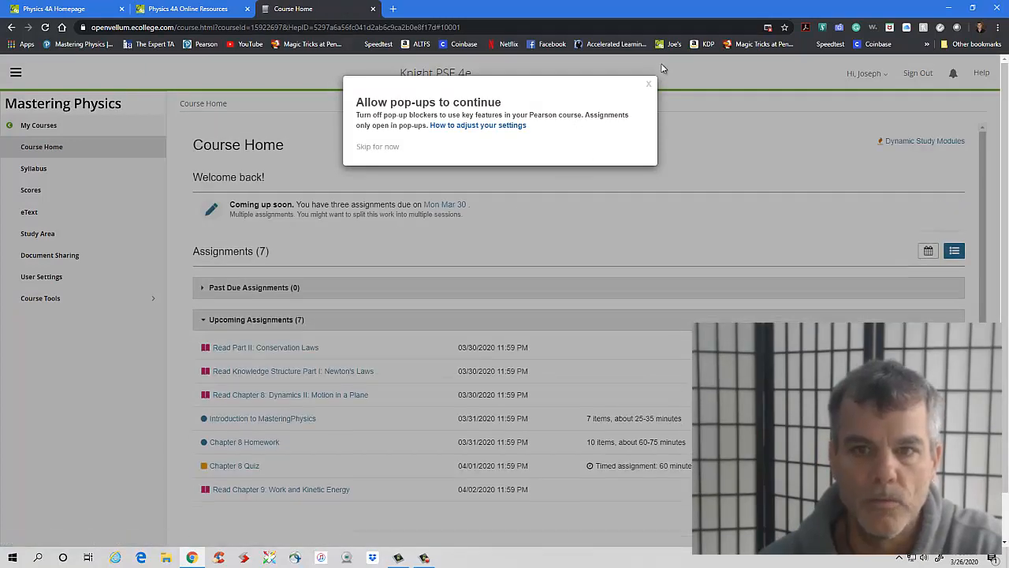
pyautogui.click(377, 145)
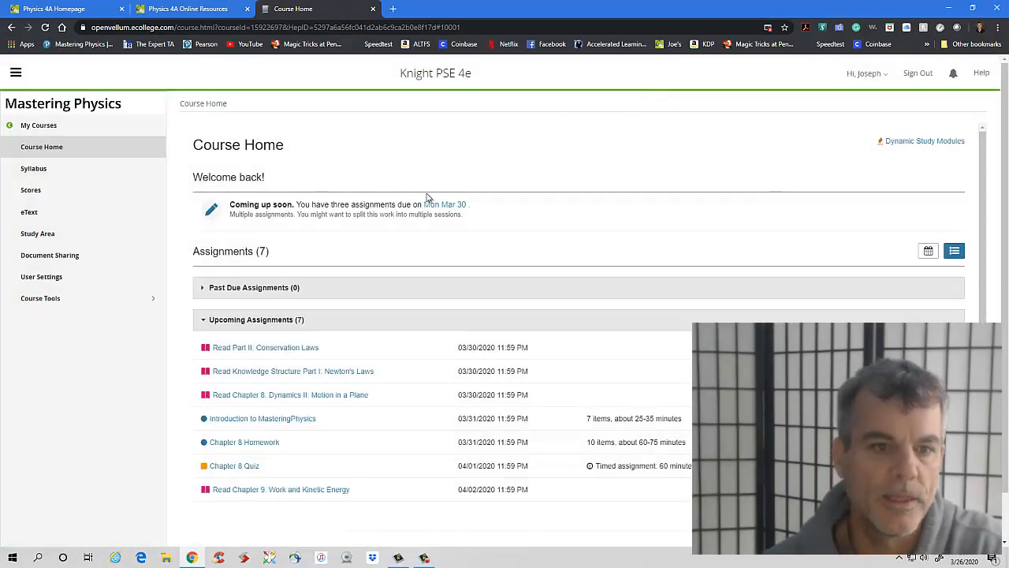
pyautogui.scroll(-3)
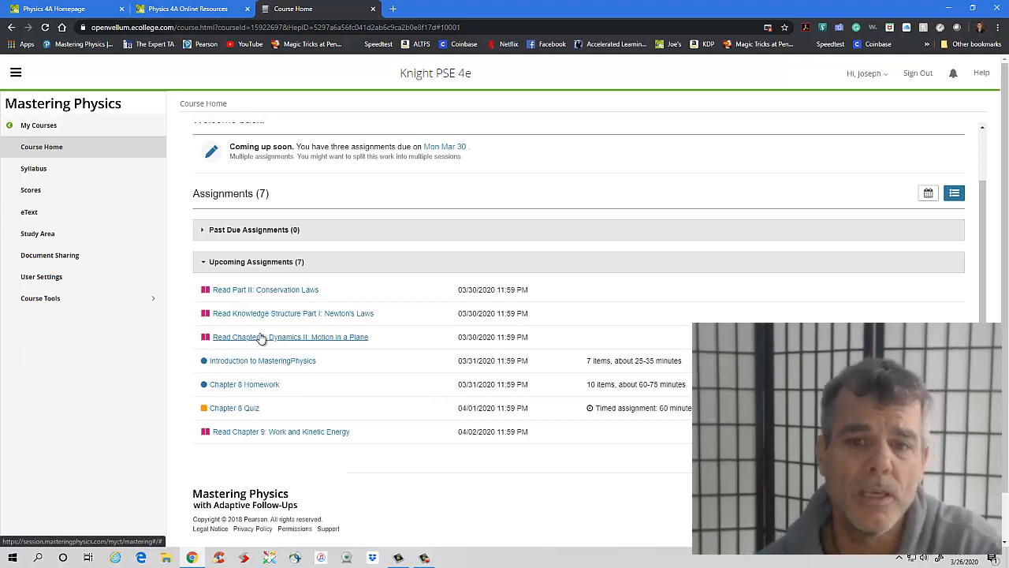
pyautogui.moveTo(249, 330)
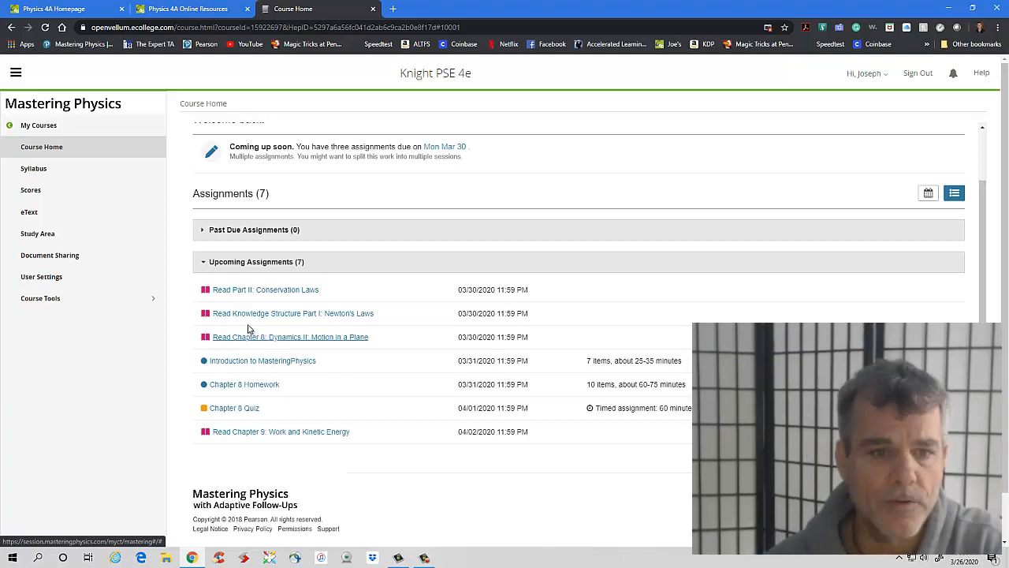
# - Open 'A Welcome to Mastering!' in the Introduction assignment and reveal Part A's hints
pyautogui.click(262, 359)
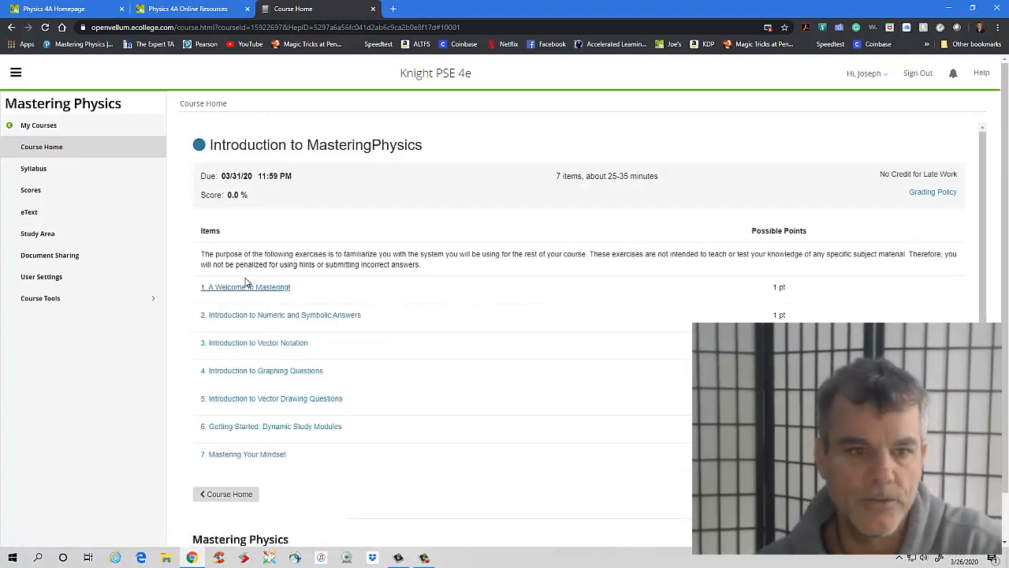
pyautogui.click(244, 287)
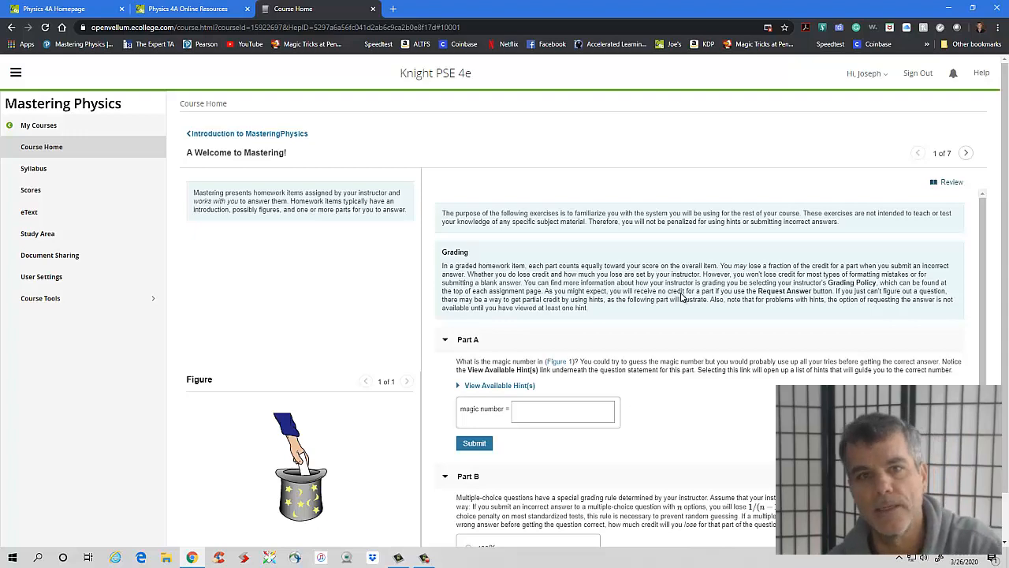
pyautogui.moveTo(867, 330)
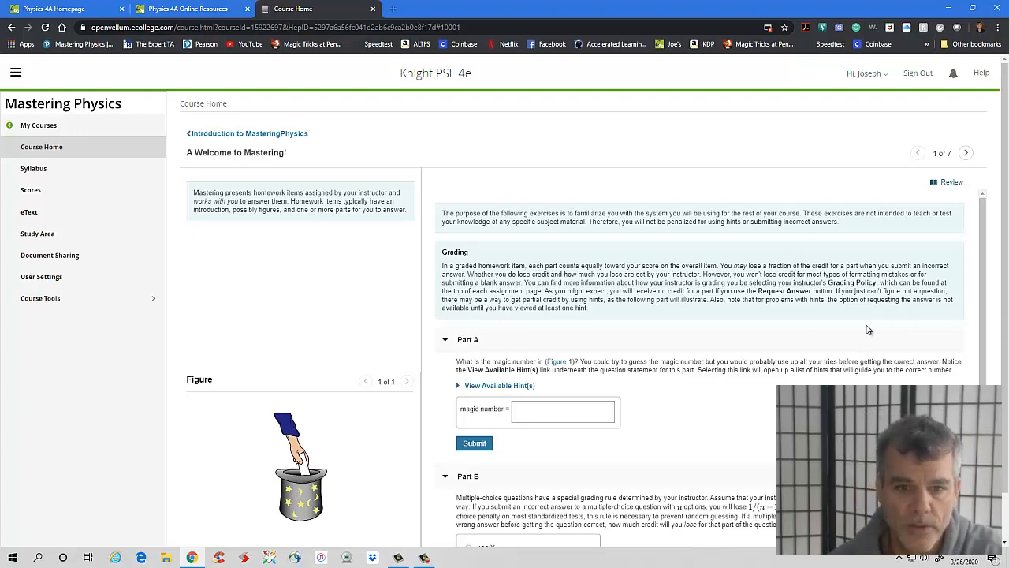
pyautogui.scroll(-3)
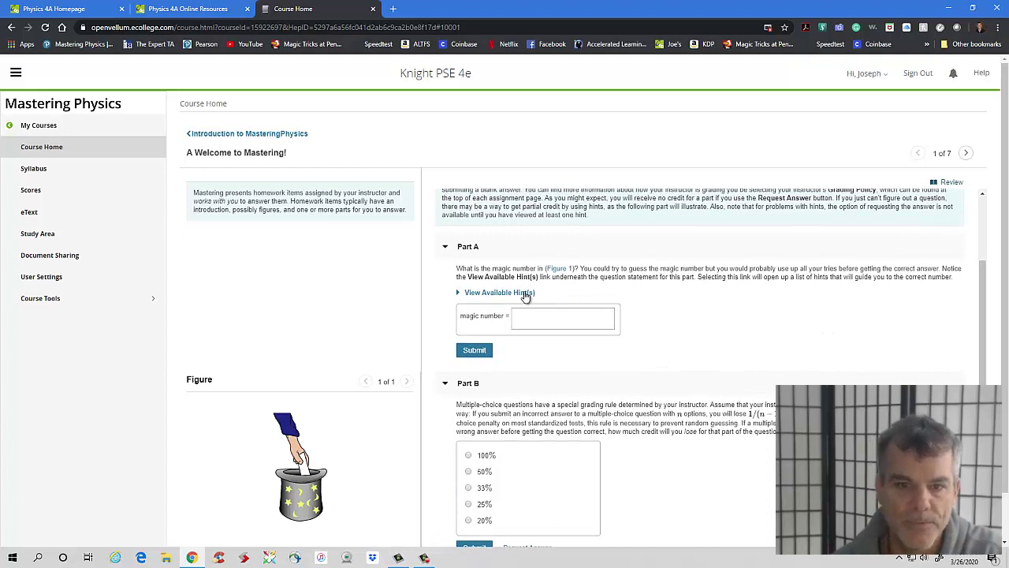
pyautogui.click(499, 292)
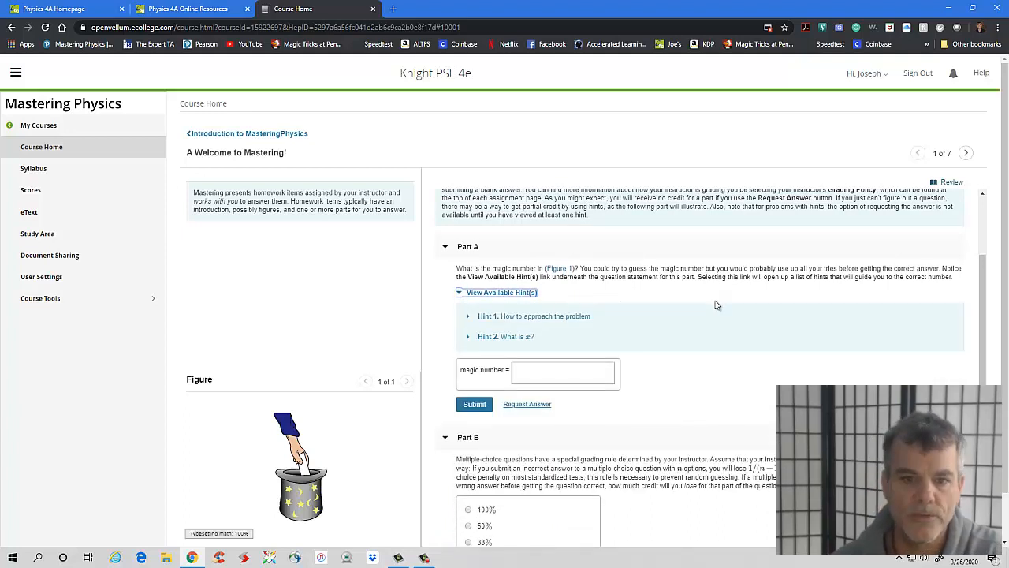
pyautogui.moveTo(555, 327)
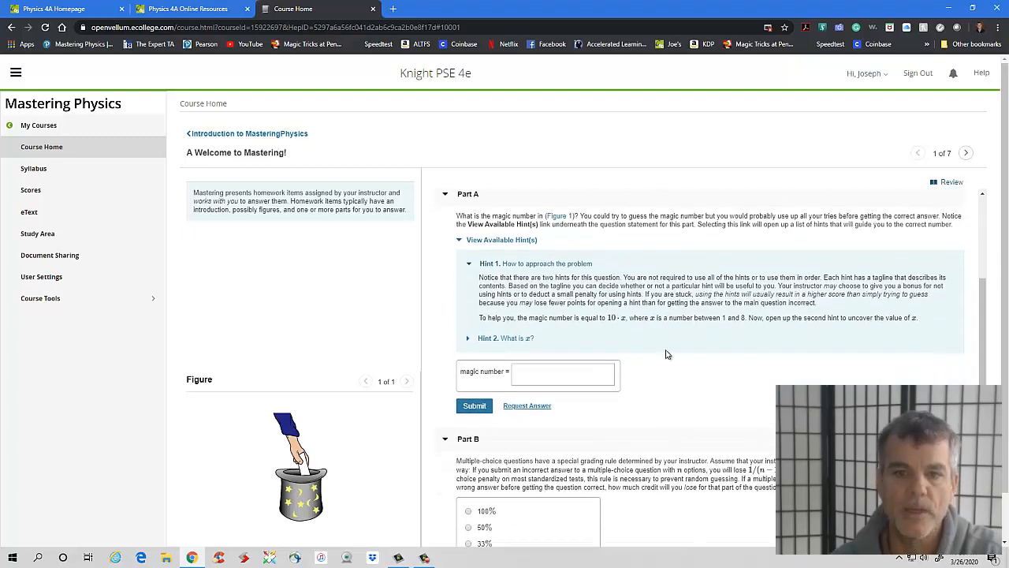
pyautogui.scroll(-3)
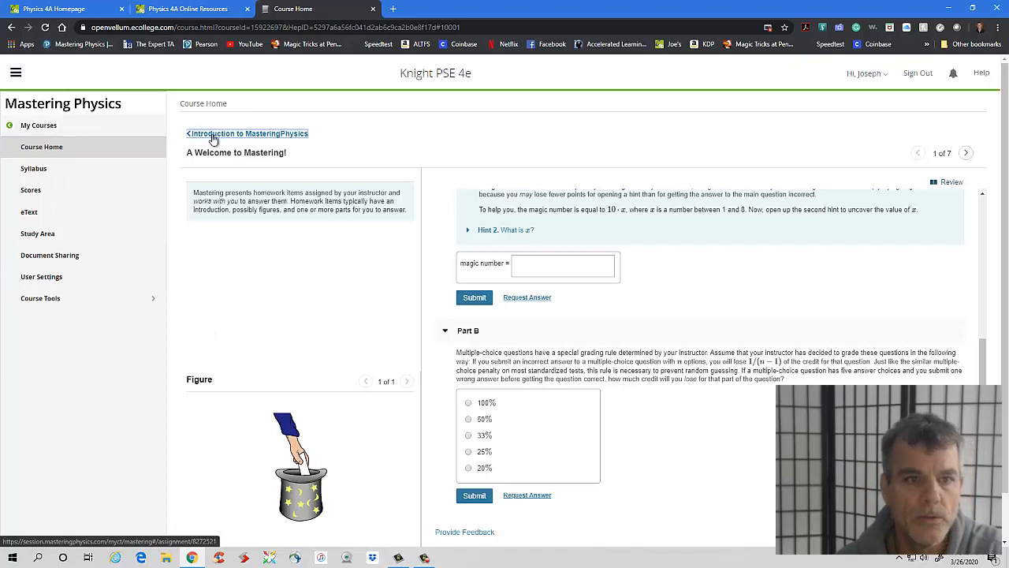
pyautogui.click(246, 133)
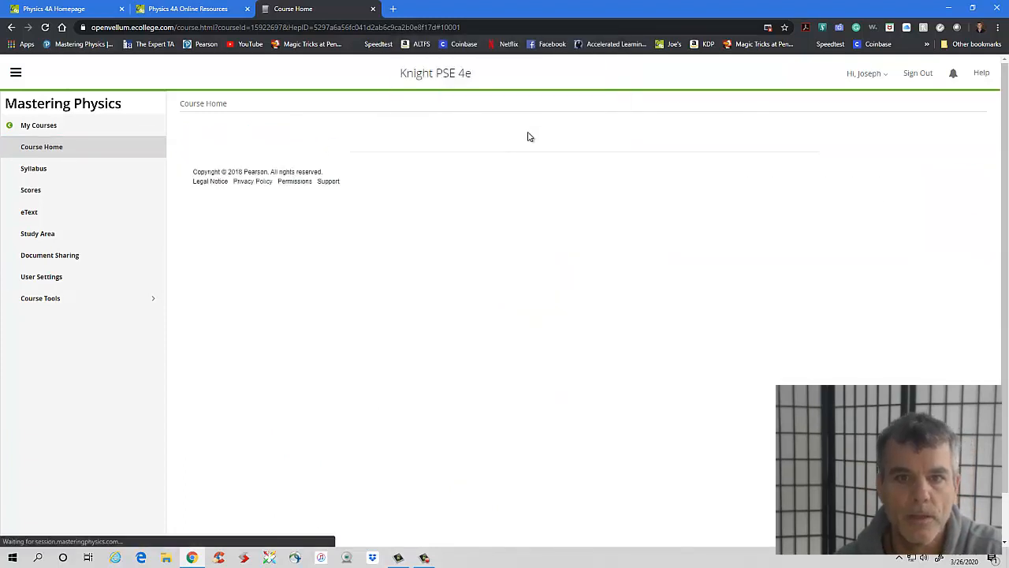
pyautogui.click(41, 147)
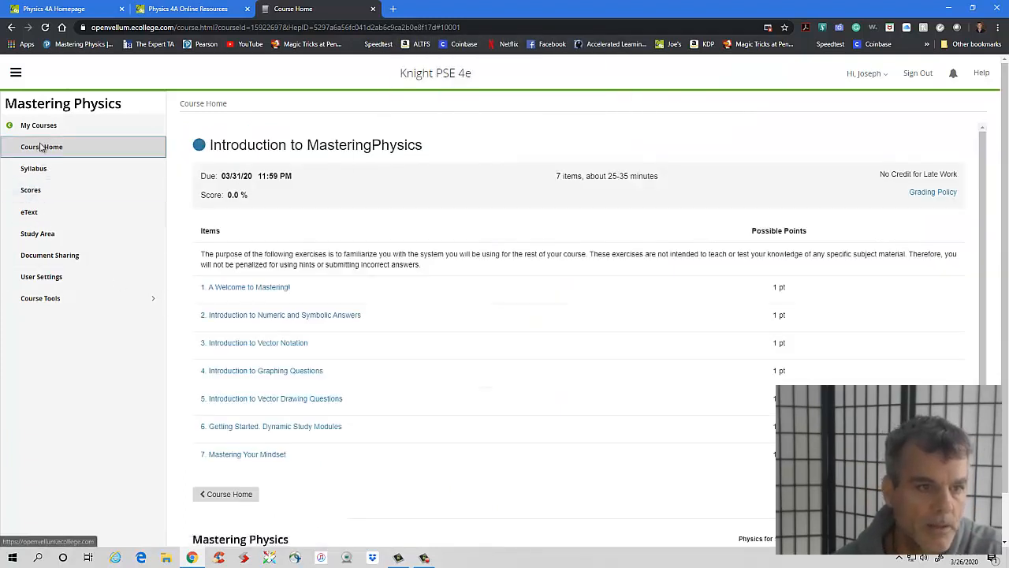
pyautogui.click(41, 147)
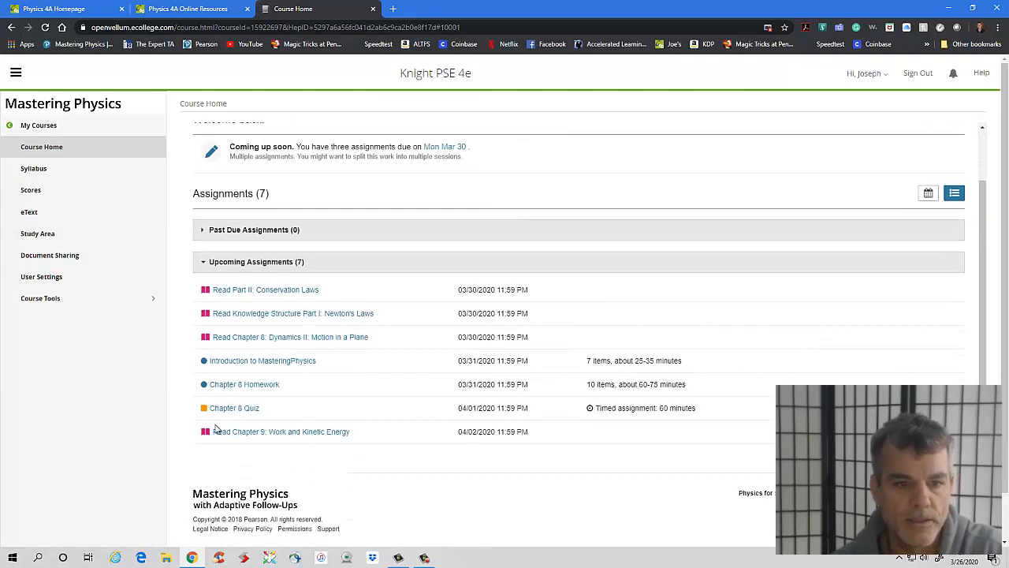
pyautogui.click(244, 385)
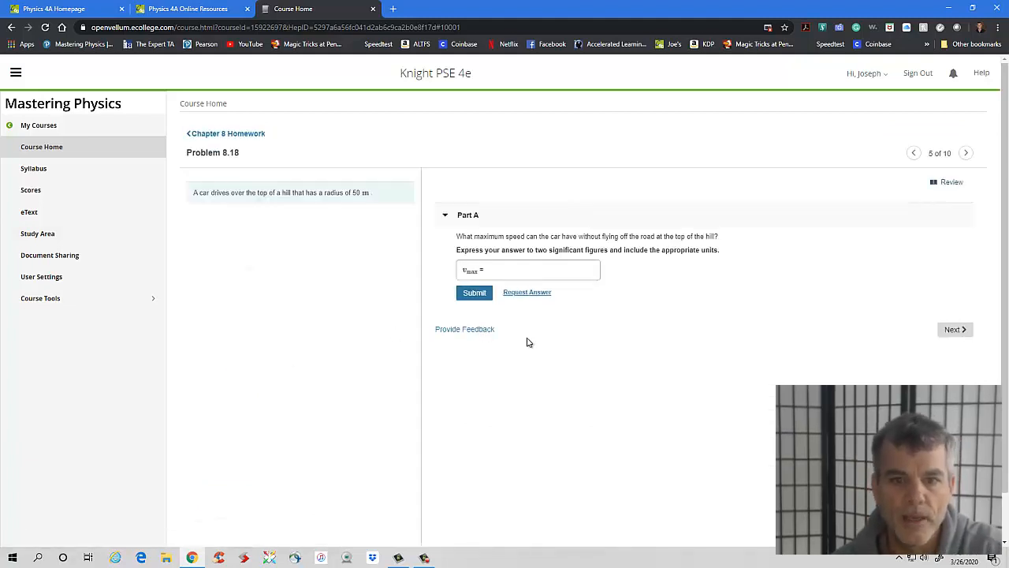
pyautogui.click(527, 270)
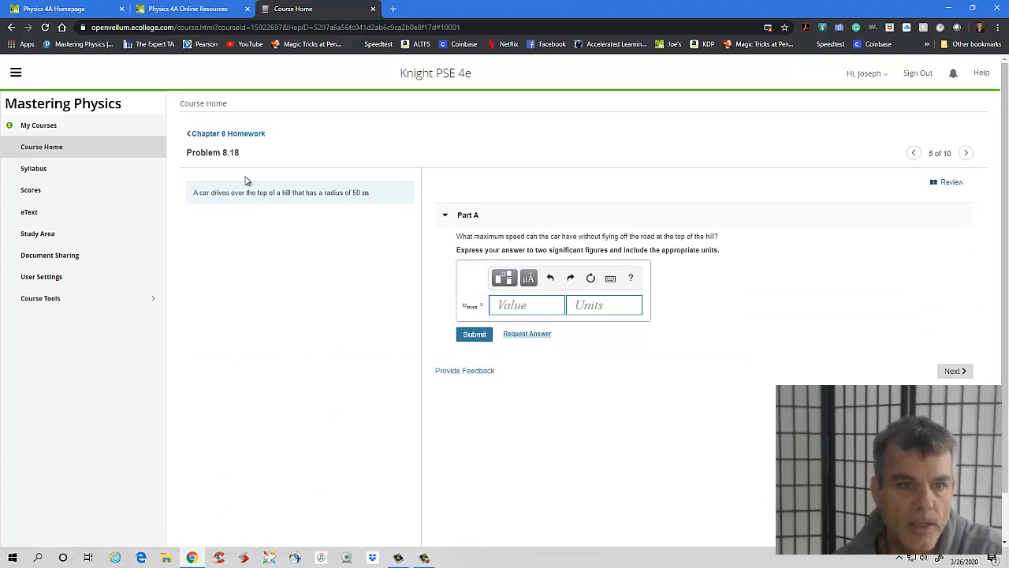
pyautogui.click(11, 27)
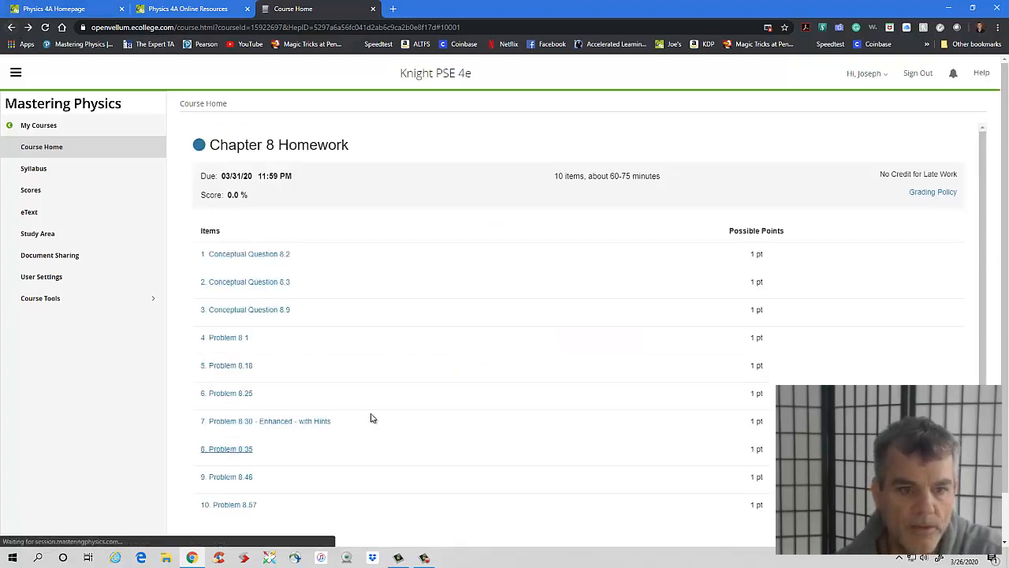
pyautogui.click(230, 448)
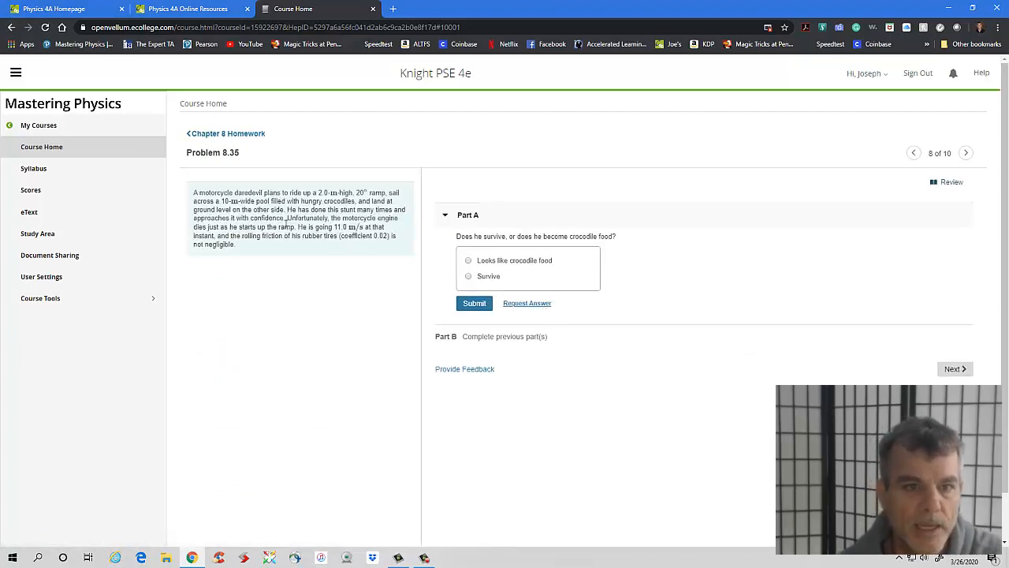
pyautogui.moveTo(328, 192)
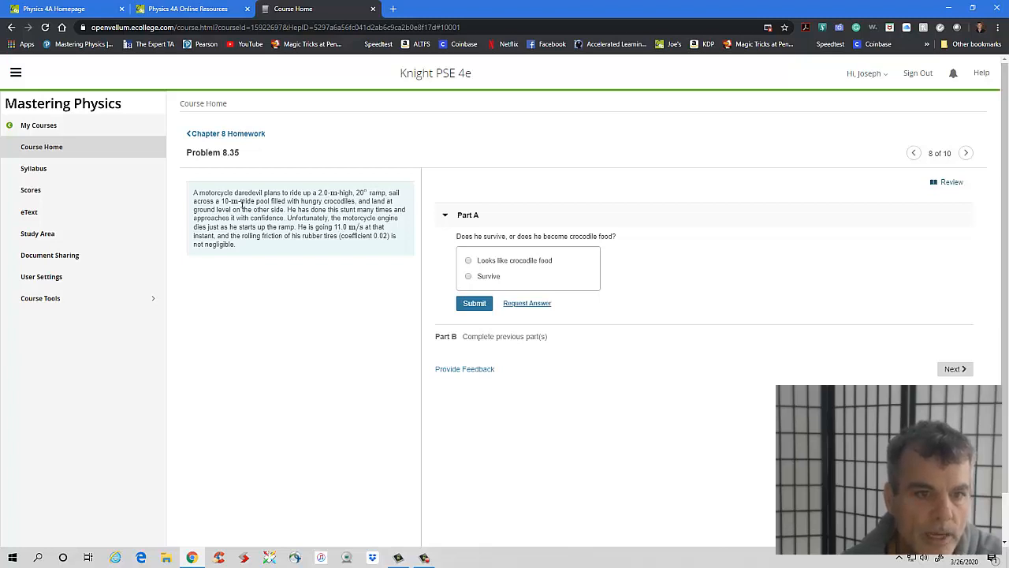
pyautogui.moveTo(341, 237)
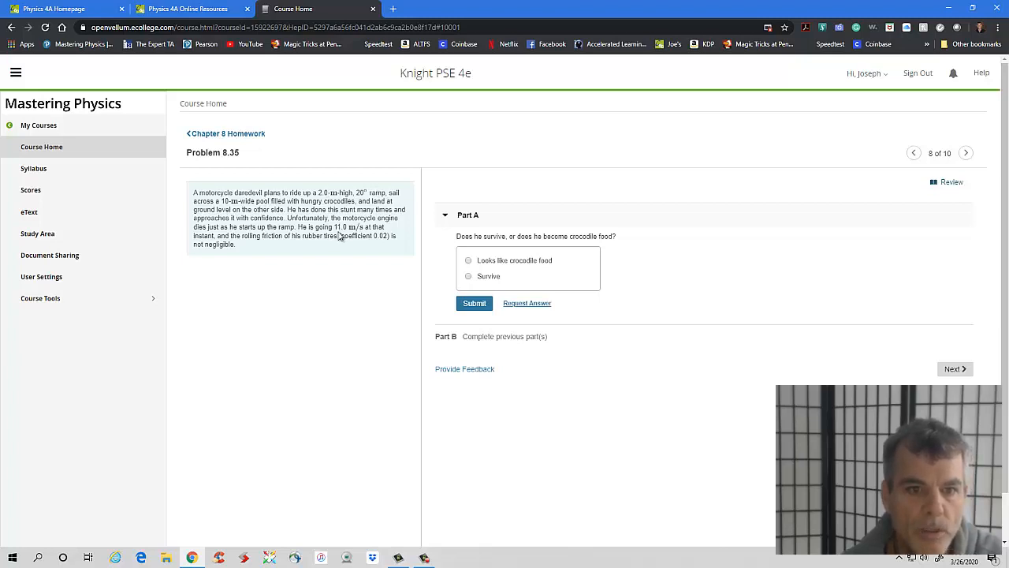
pyautogui.moveTo(344, 262)
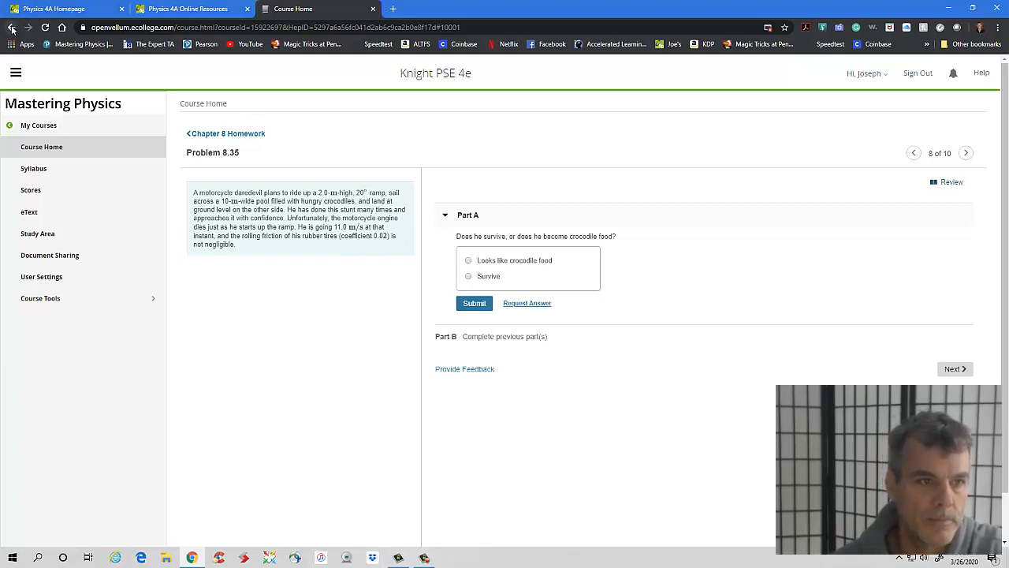
# - Start the timed Chapter 8 Quiz from Course Home and preview Conceptual Question 8.02
pyautogui.click(11, 26)
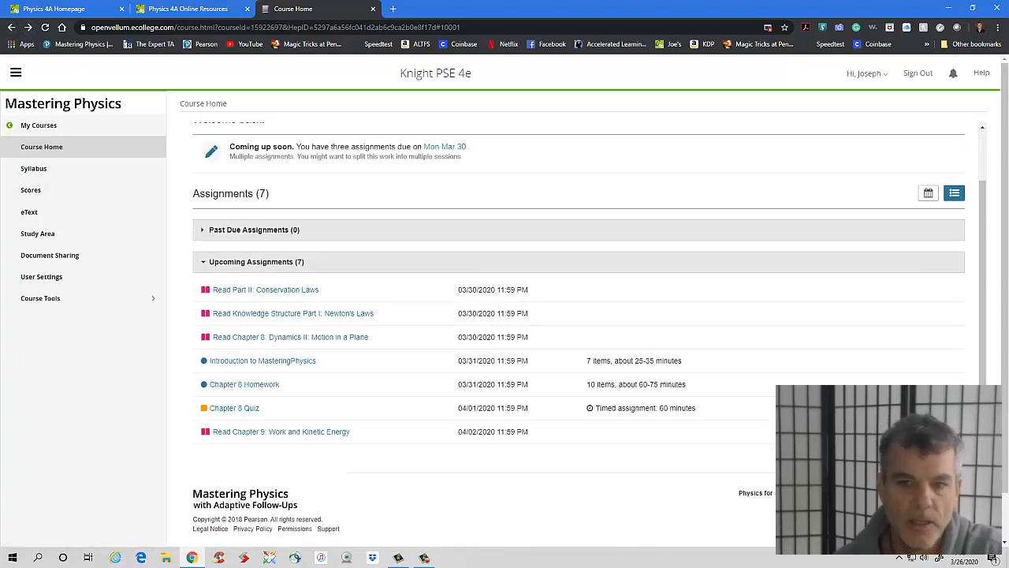
pyautogui.moveTo(716, 419)
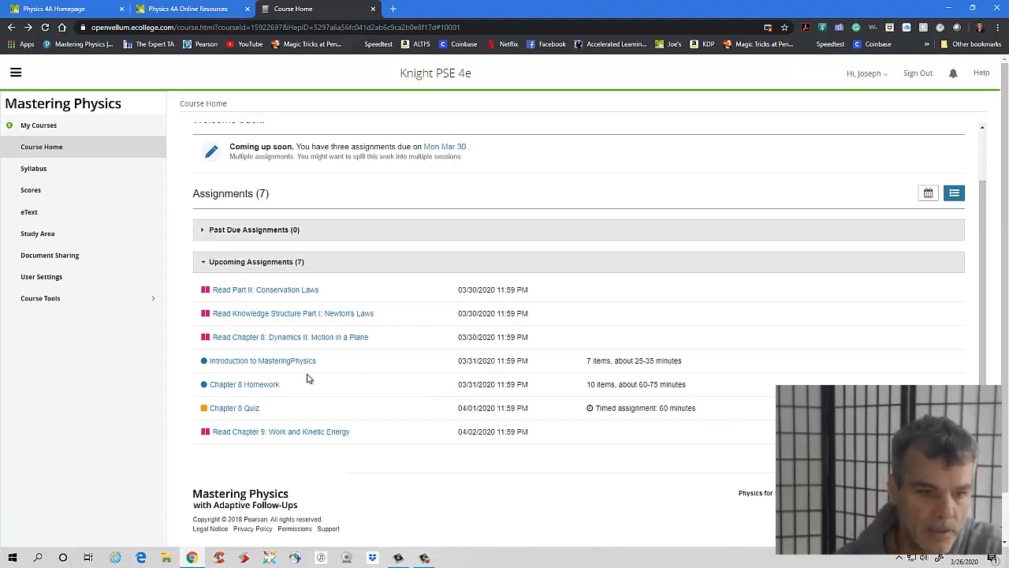
pyautogui.click(234, 406)
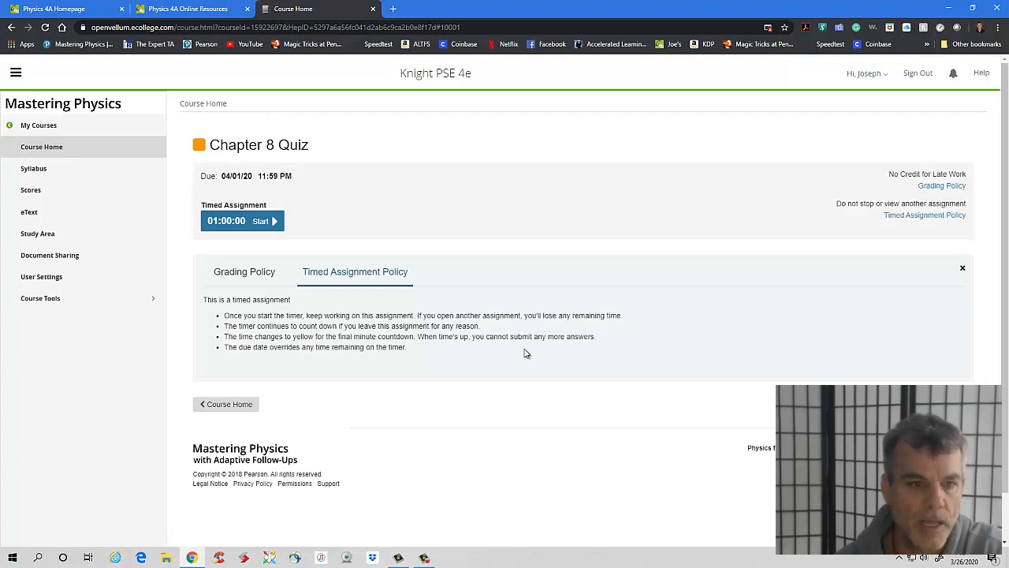
pyautogui.moveTo(276, 215)
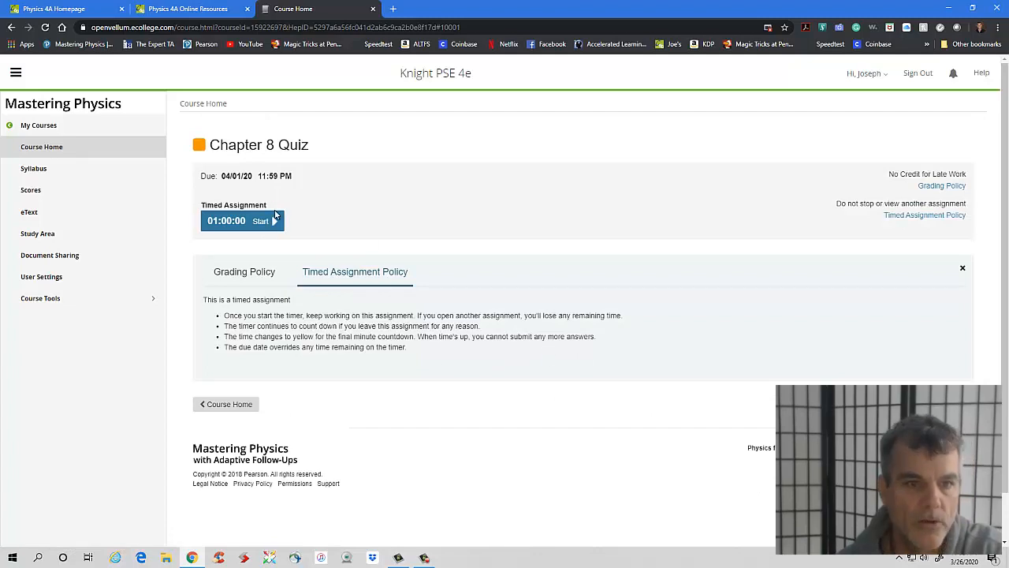
pyautogui.click(962, 268)
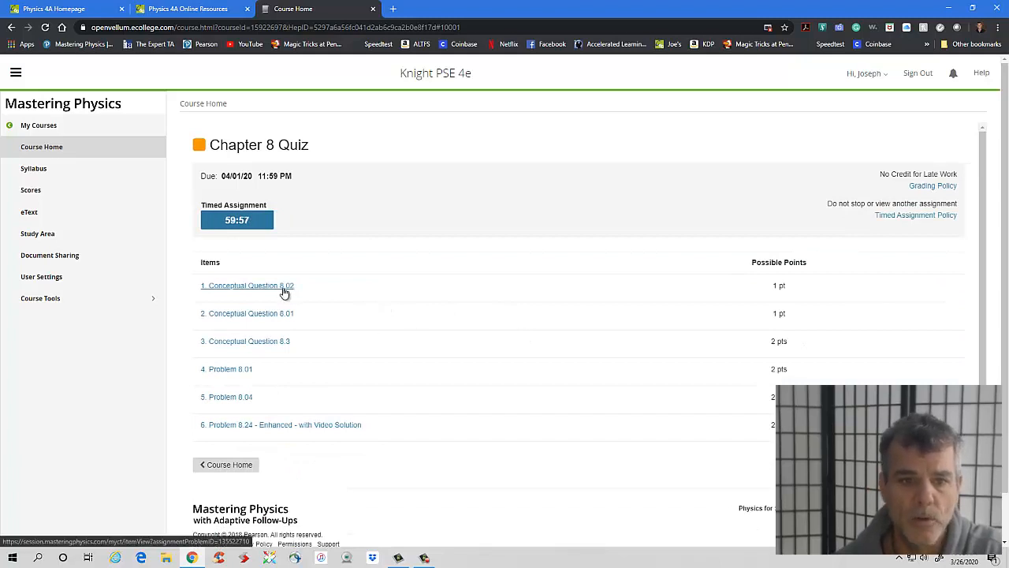
pyautogui.click(246, 286)
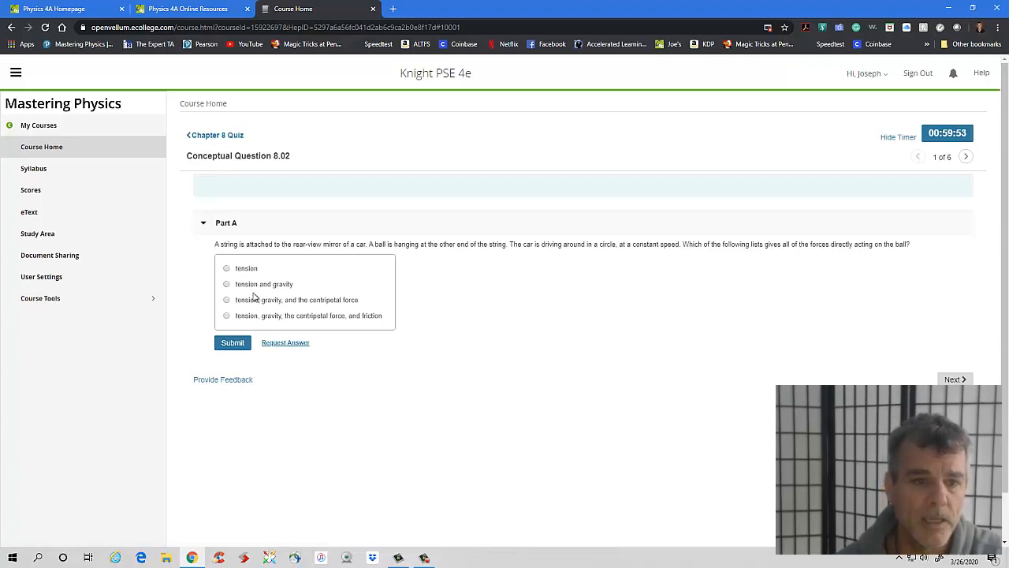
pyautogui.moveTo(600, 442)
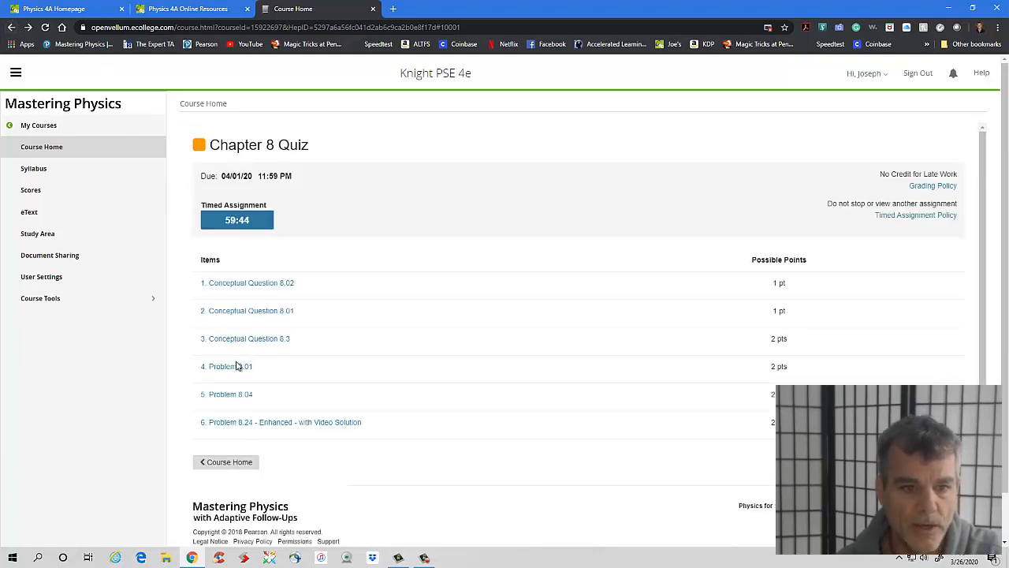
# - Review quiz Problem 8.01, then leave the quiz for Course Home
pyautogui.click(230, 366)
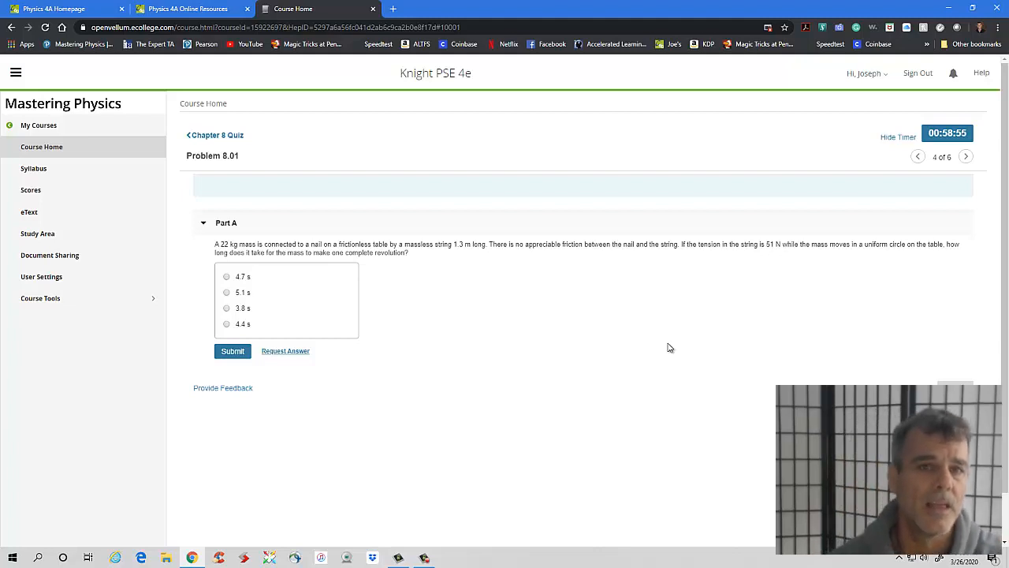
pyautogui.click(41, 147)
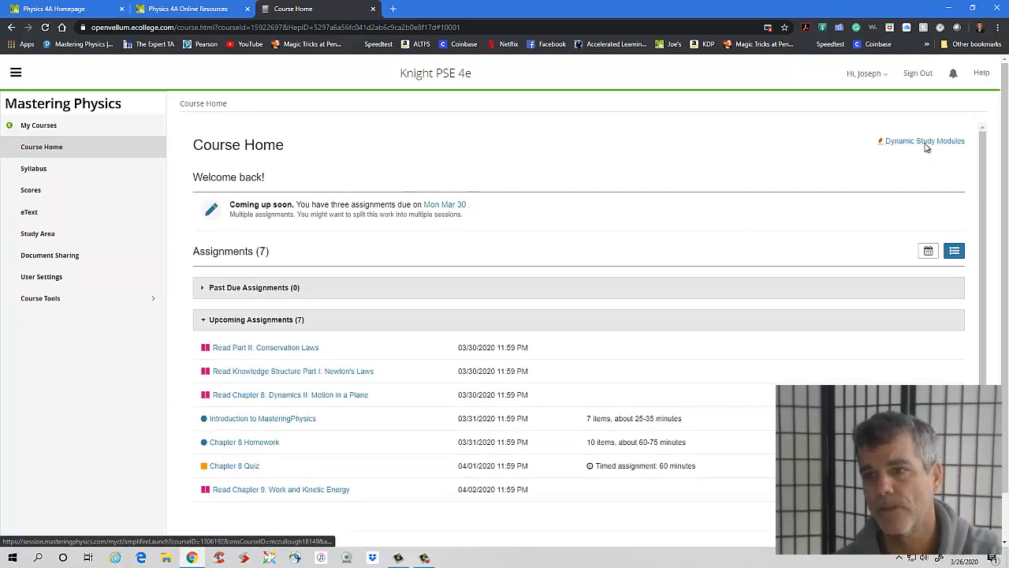
pyautogui.click(924, 140)
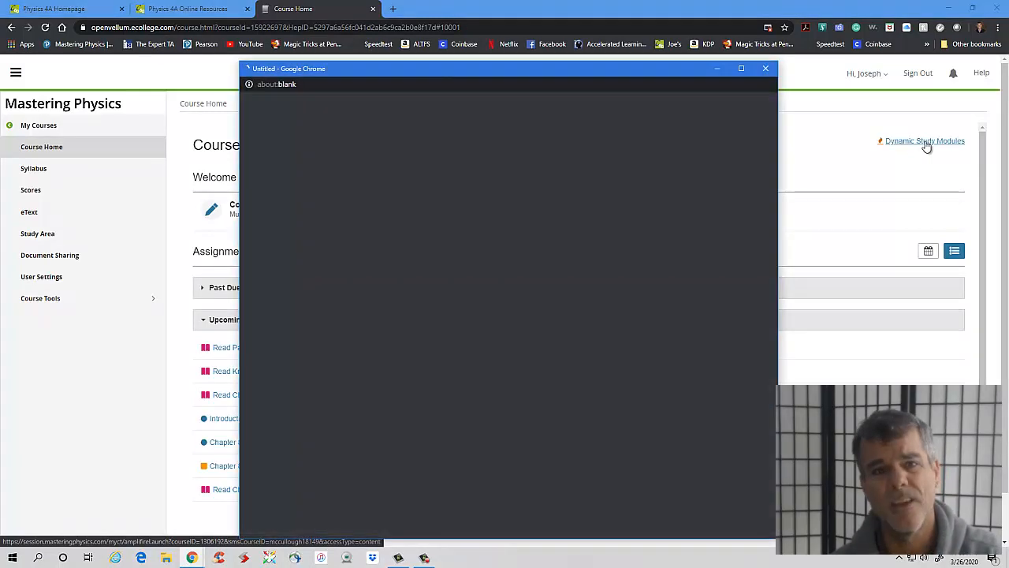
pyautogui.click(924, 140)
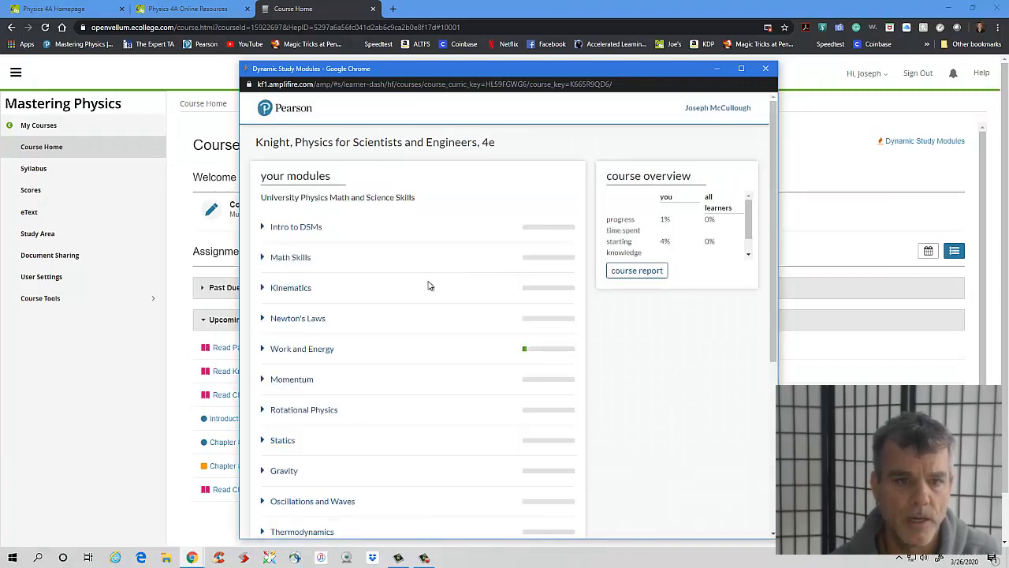
pyautogui.moveTo(288, 330)
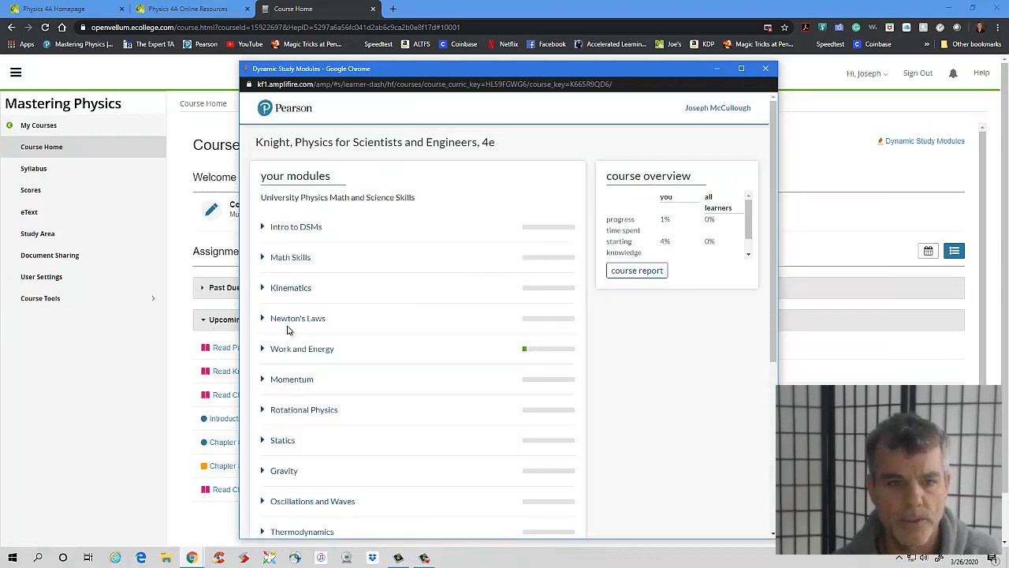
pyautogui.click(297, 318)
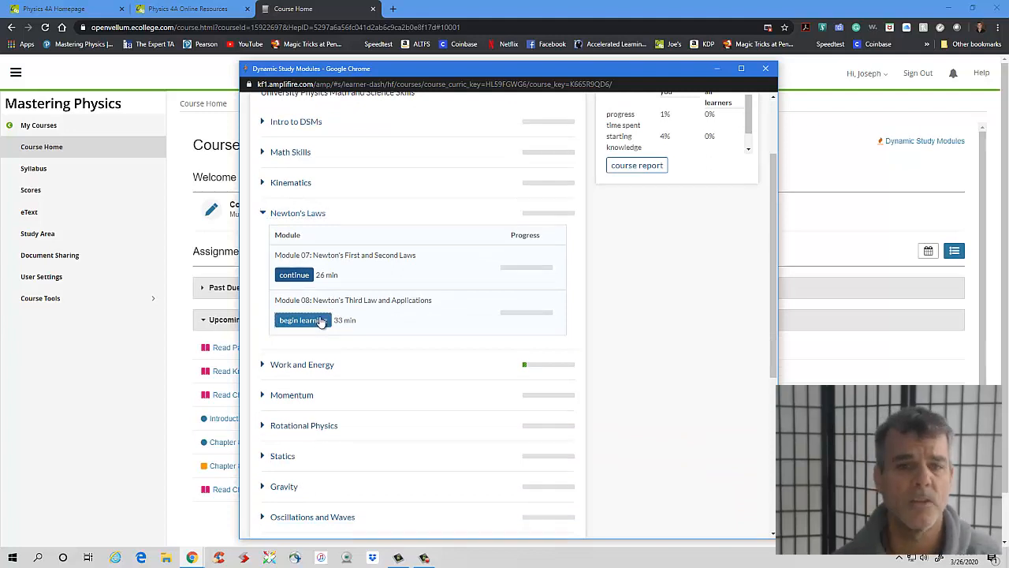
pyautogui.click(303, 319)
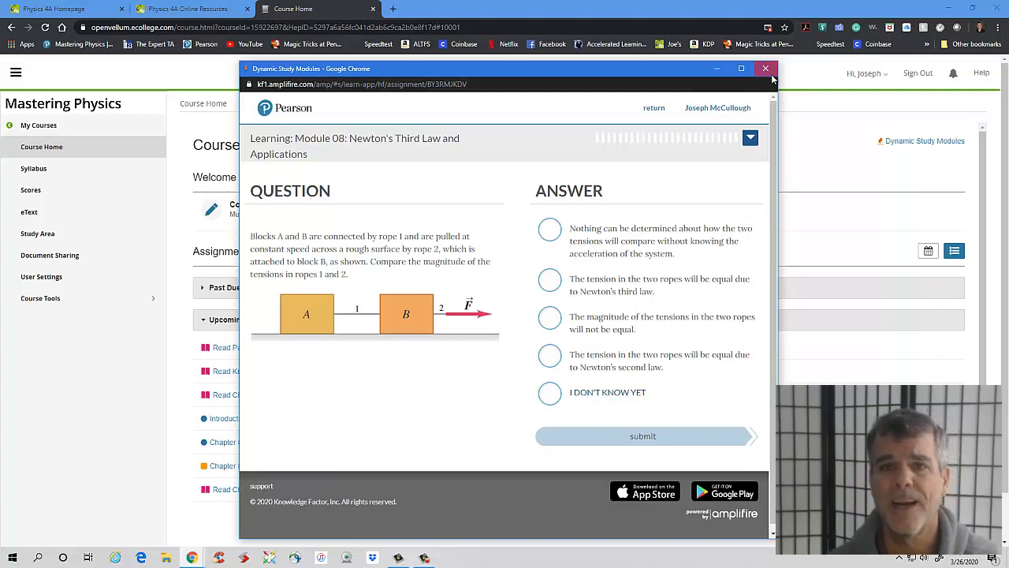
pyautogui.click(765, 70)
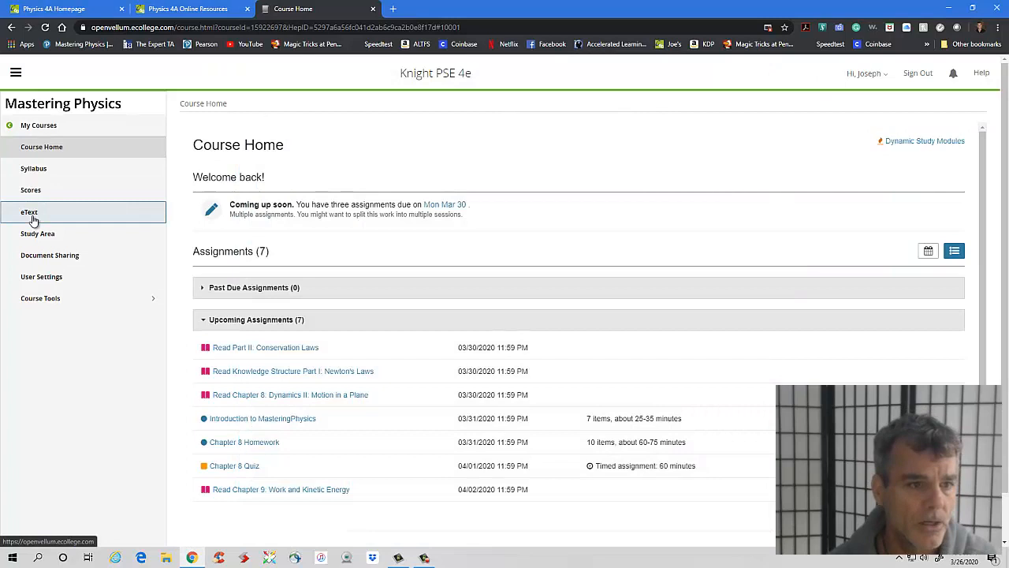
# - Launch the Pearson eText in its own tab and switch between it and the course page
pyautogui.click(29, 211)
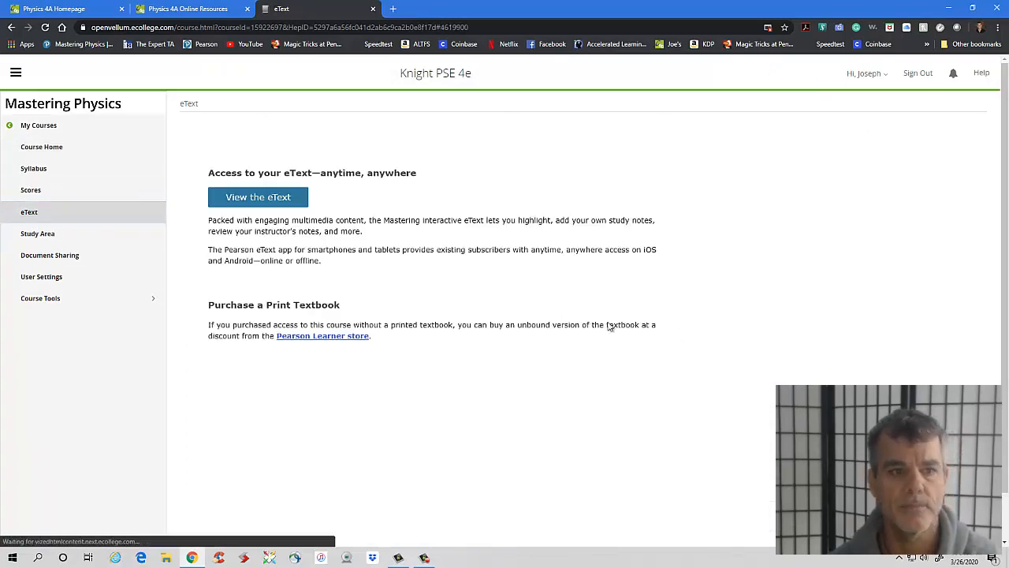
pyautogui.click(259, 195)
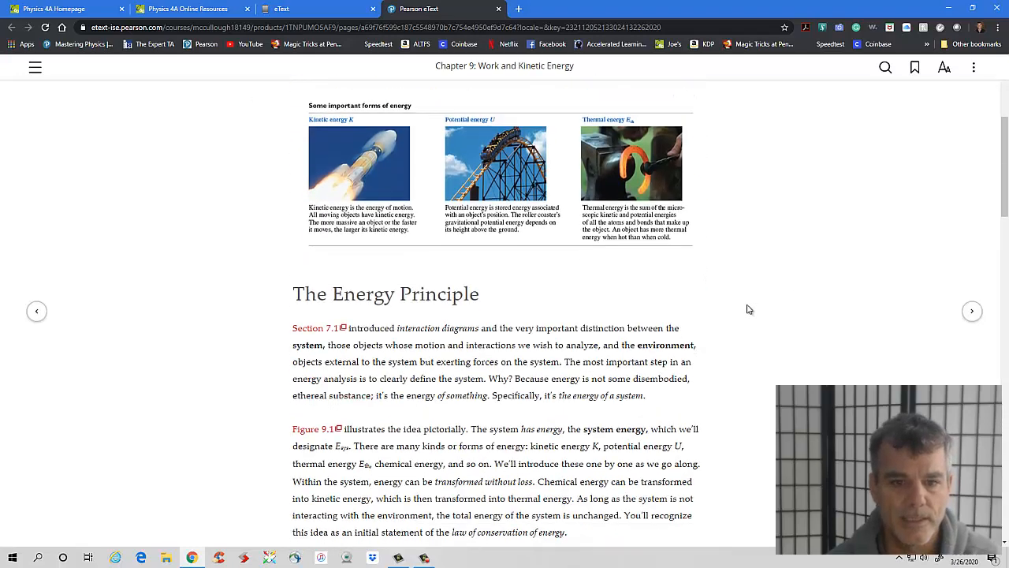
pyautogui.scroll(-3)
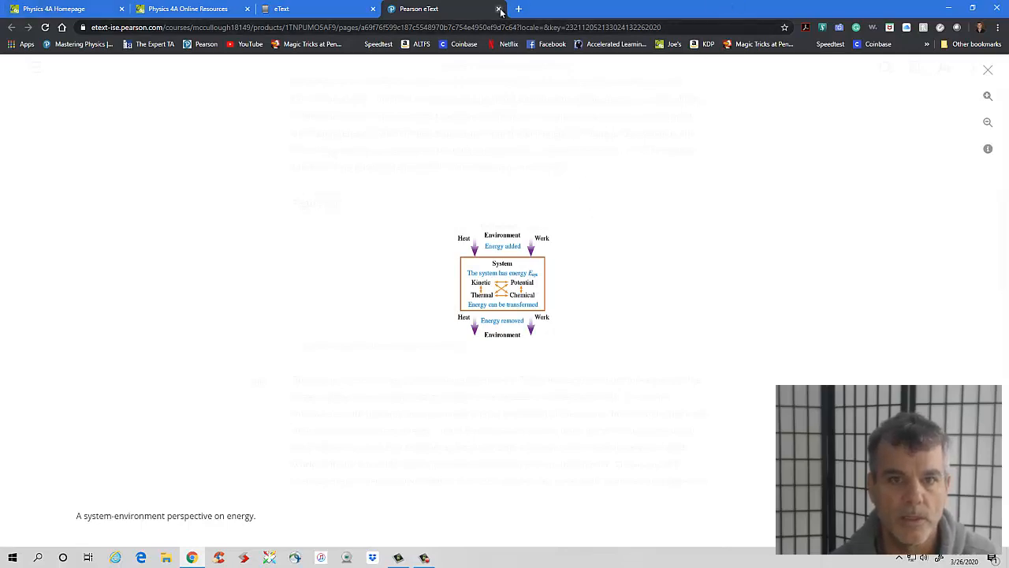
pyautogui.click(501, 9)
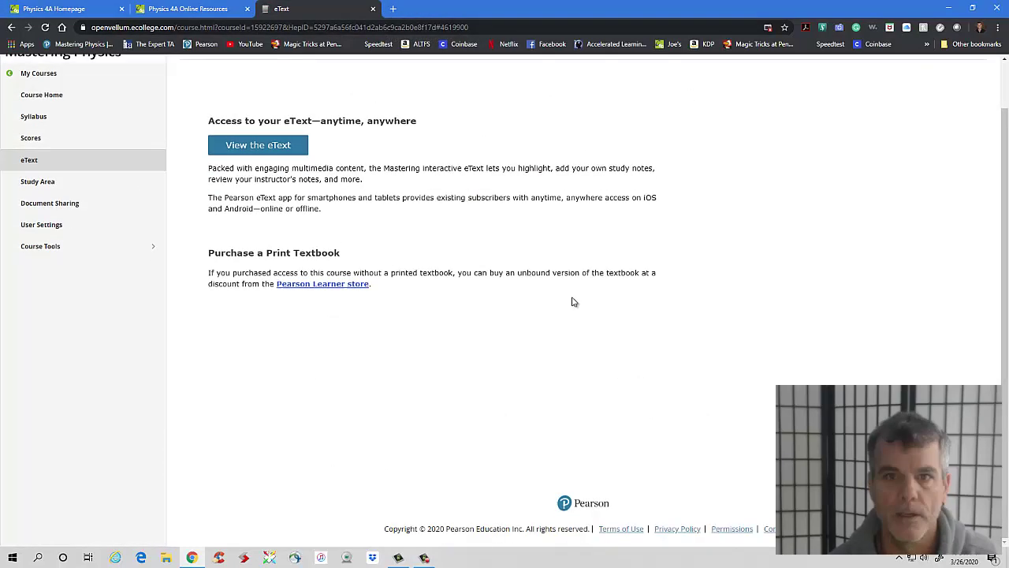
pyautogui.click(257, 145)
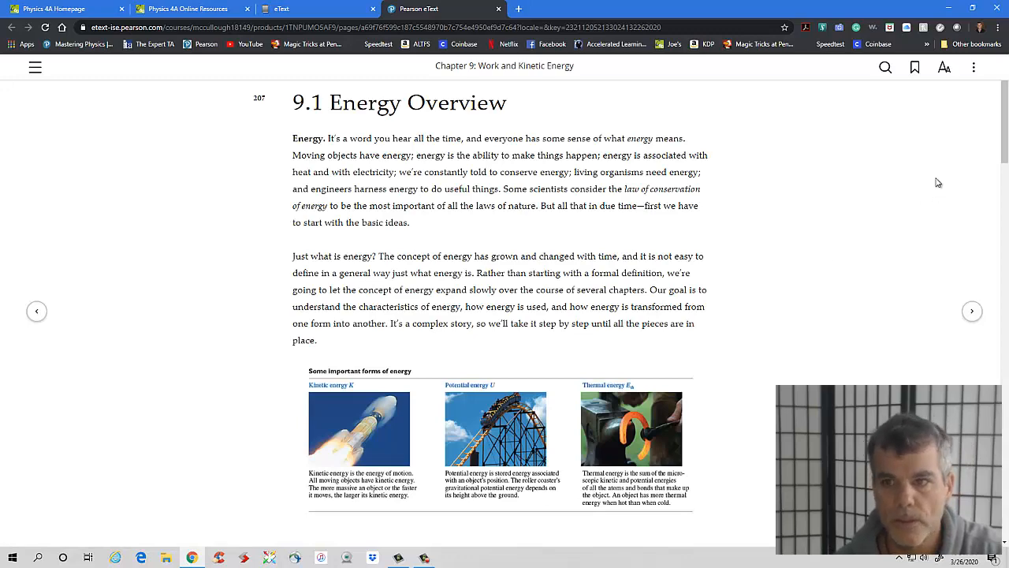
pyautogui.moveTo(35, 66)
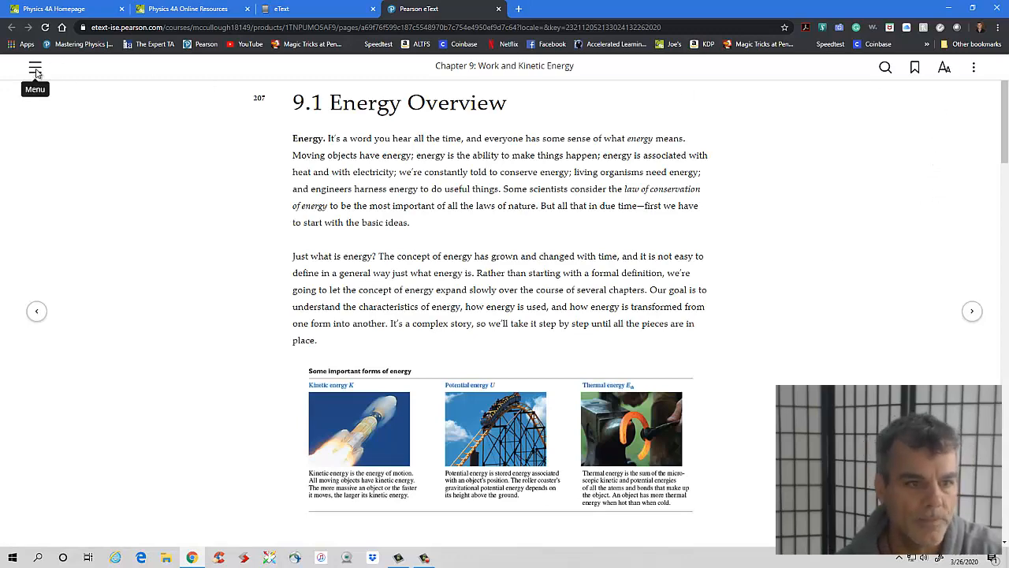
# - Jump via Contents to Chapter 9's Questions and Problems: Work and Kinetic Energy
pyautogui.click(35, 67)
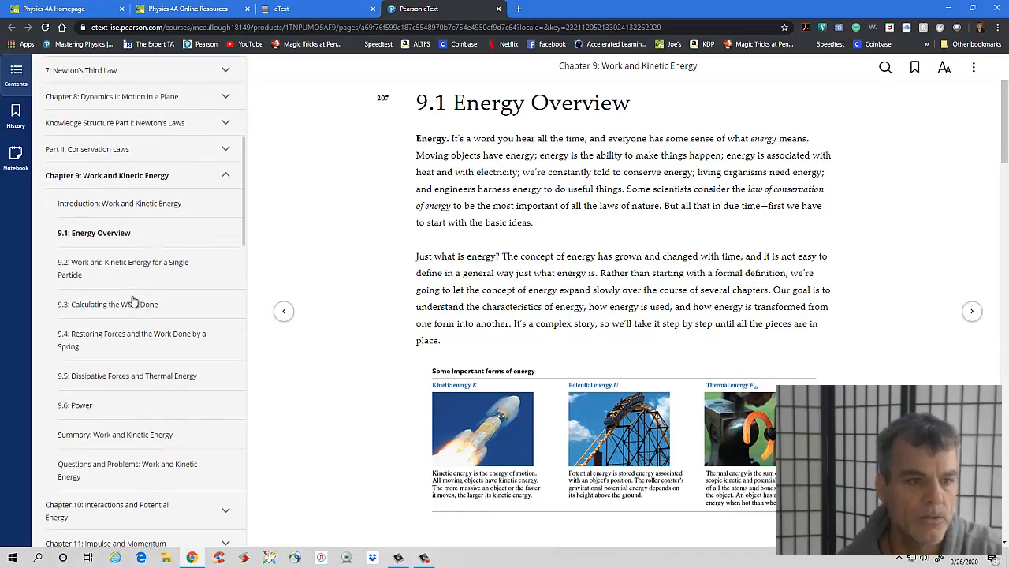
pyautogui.scroll(-3)
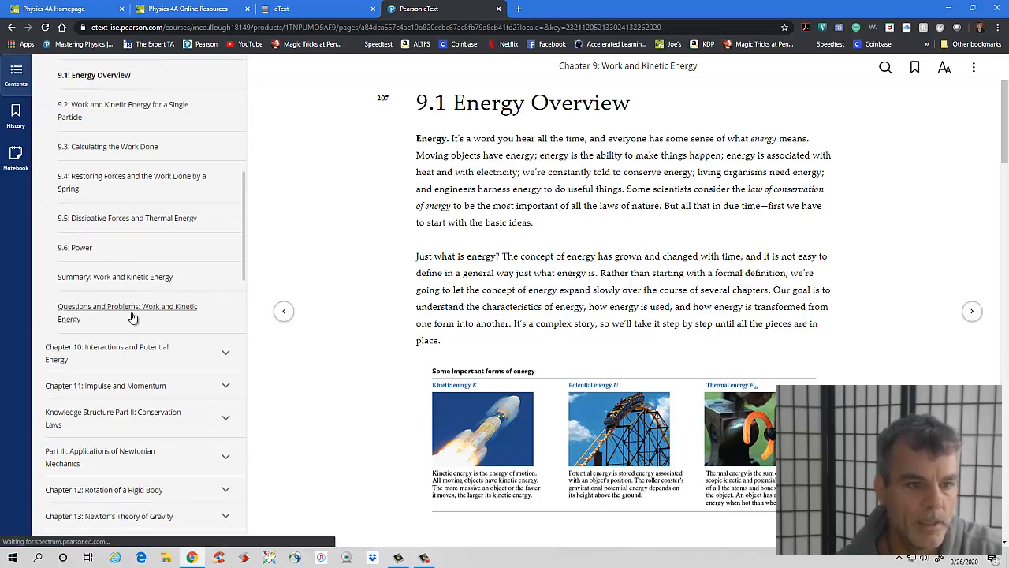
pyautogui.click(126, 313)
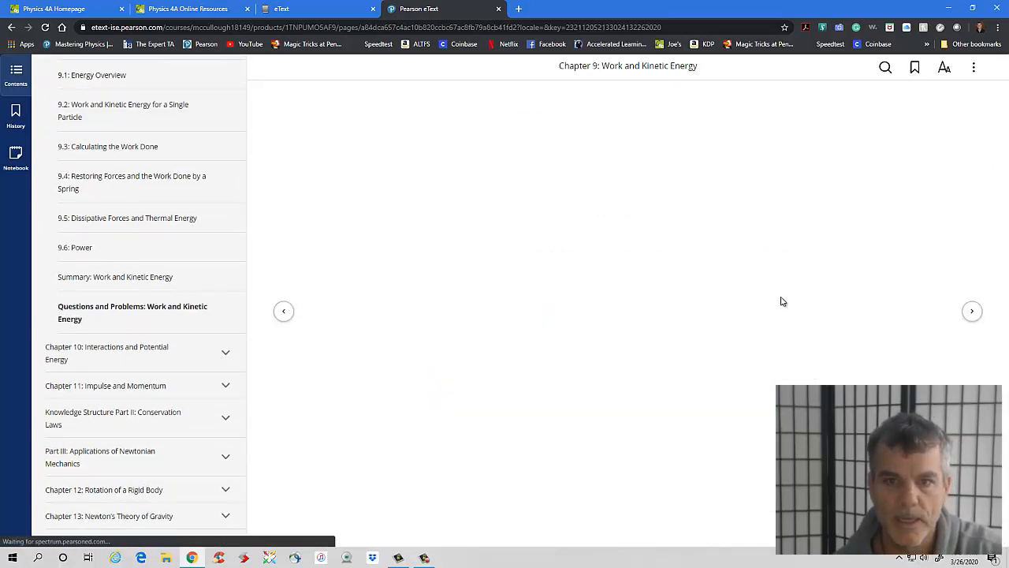
pyautogui.click(972, 310)
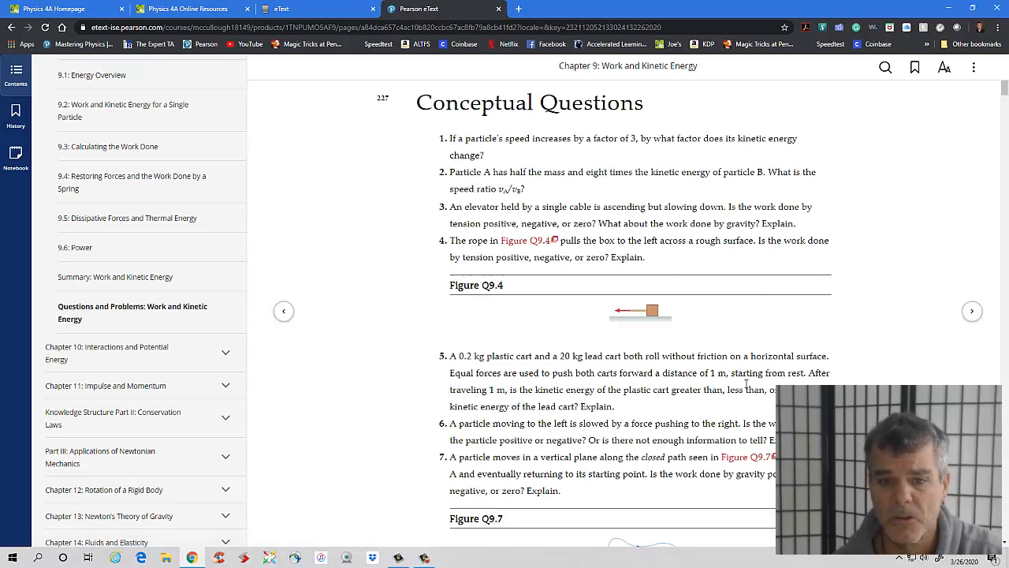
pyautogui.scroll(-3)
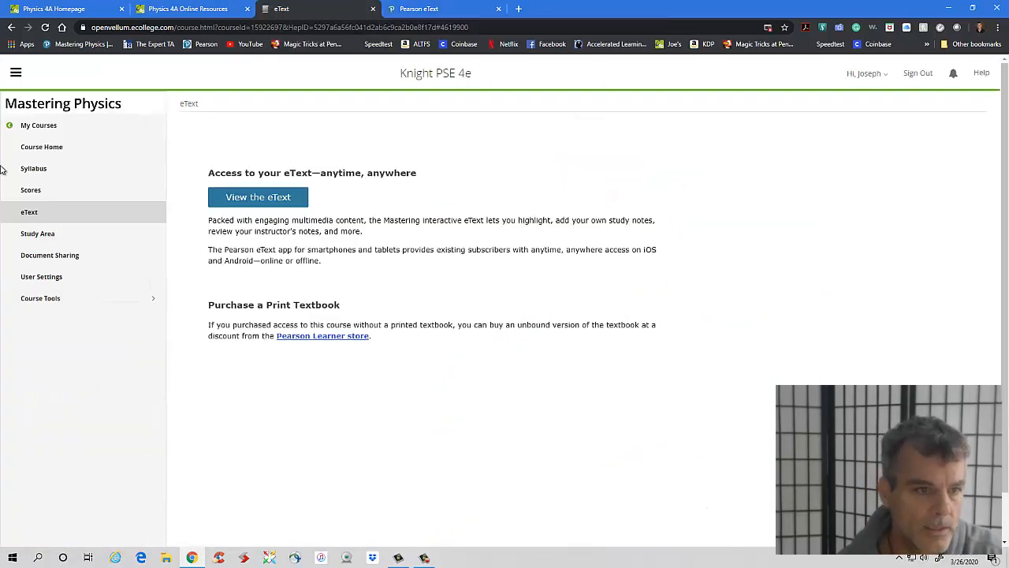
# - Launch the Study Area and load the Chapter 9: Work and Kinetic Energy assets
pyautogui.click(38, 233)
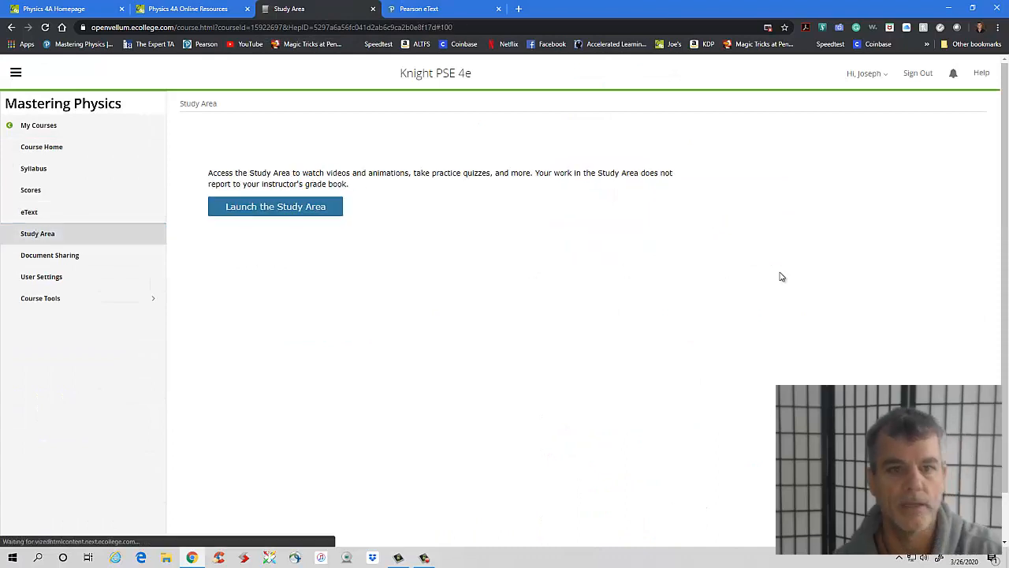
pyautogui.click(274, 205)
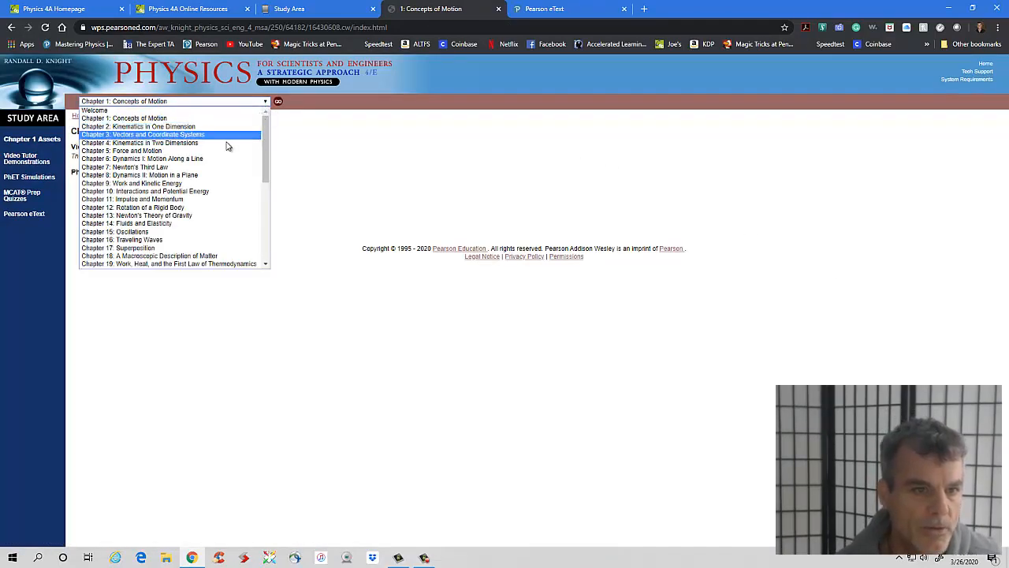
pyautogui.click(132, 183)
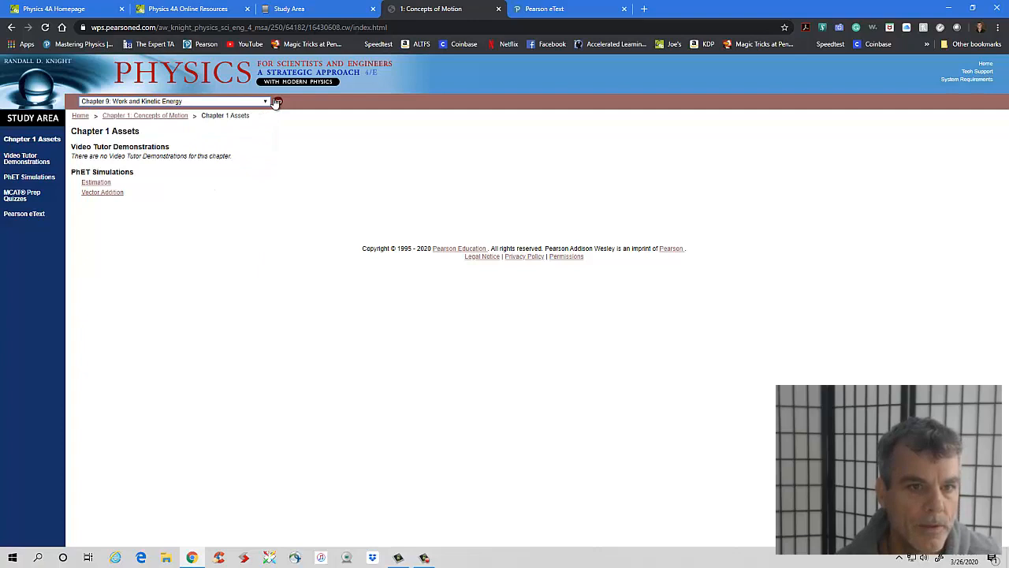
pyautogui.click(277, 101)
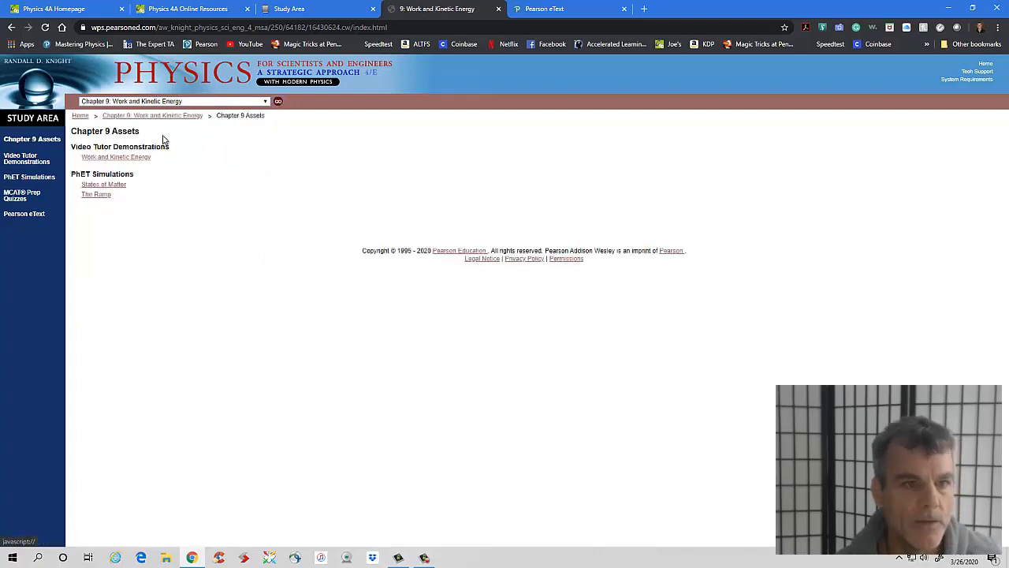
pyautogui.moveTo(296, 163)
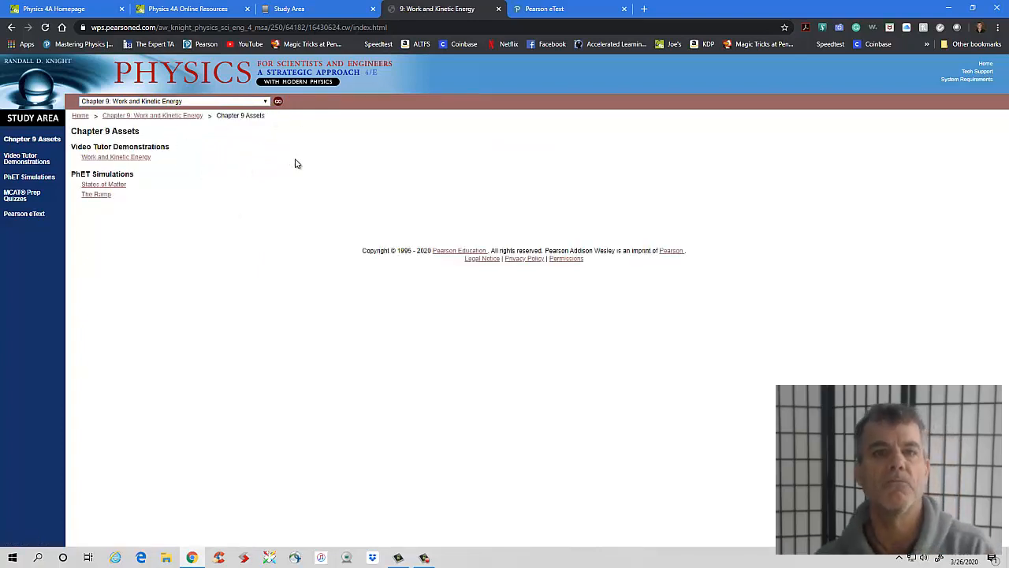
pyautogui.moveTo(250, 149)
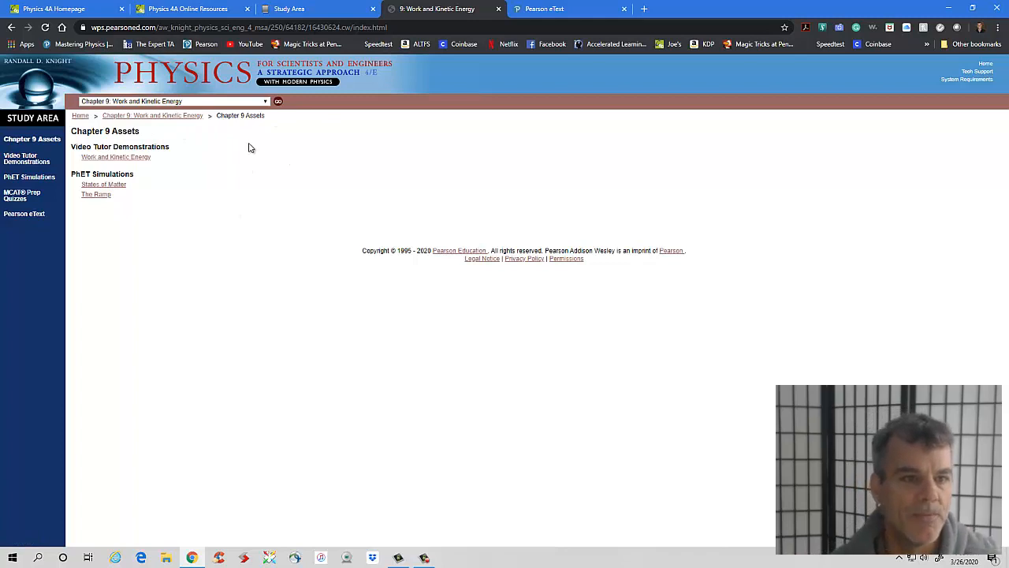
pyautogui.moveTo(116, 157)
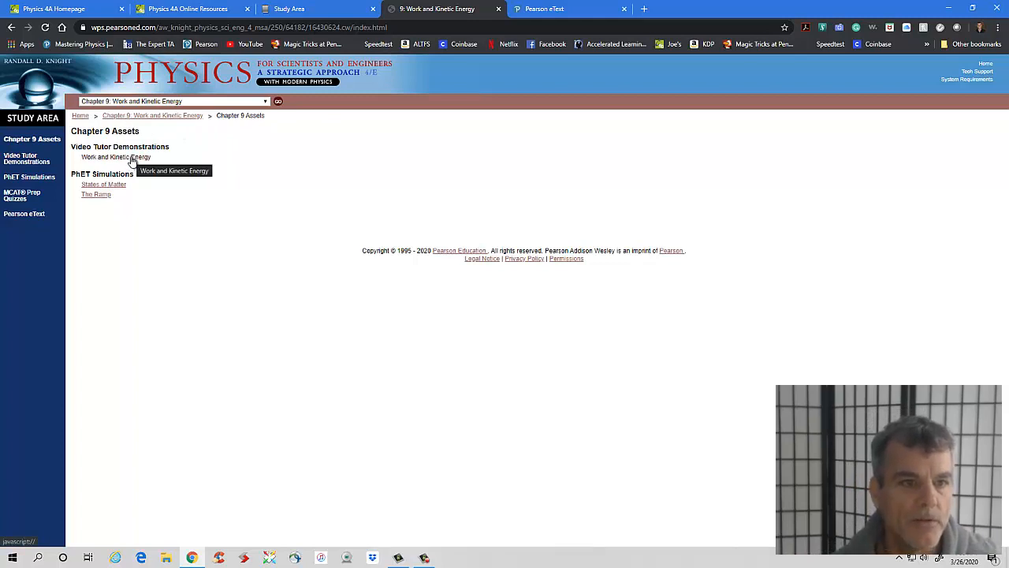
# - Briefly play the Work and Kinetic Energy video demonstration, then return to the course
pyautogui.click(116, 158)
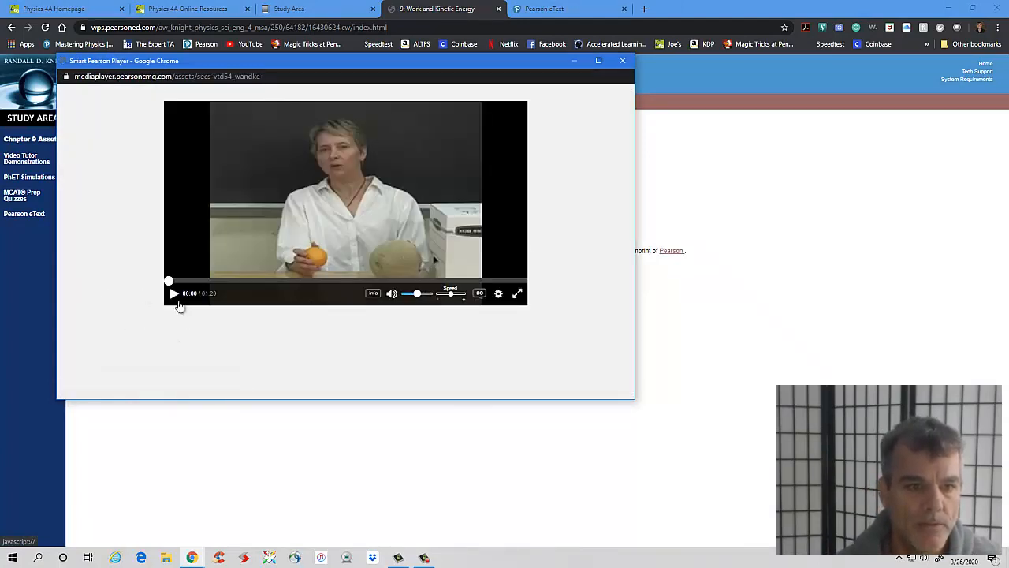
pyautogui.click(173, 294)
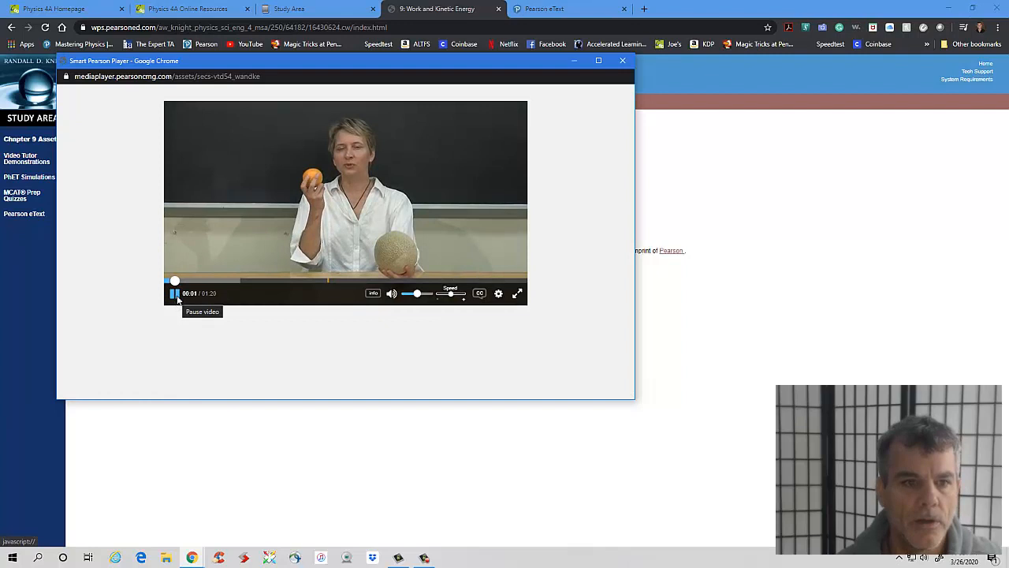
pyautogui.click(623, 60)
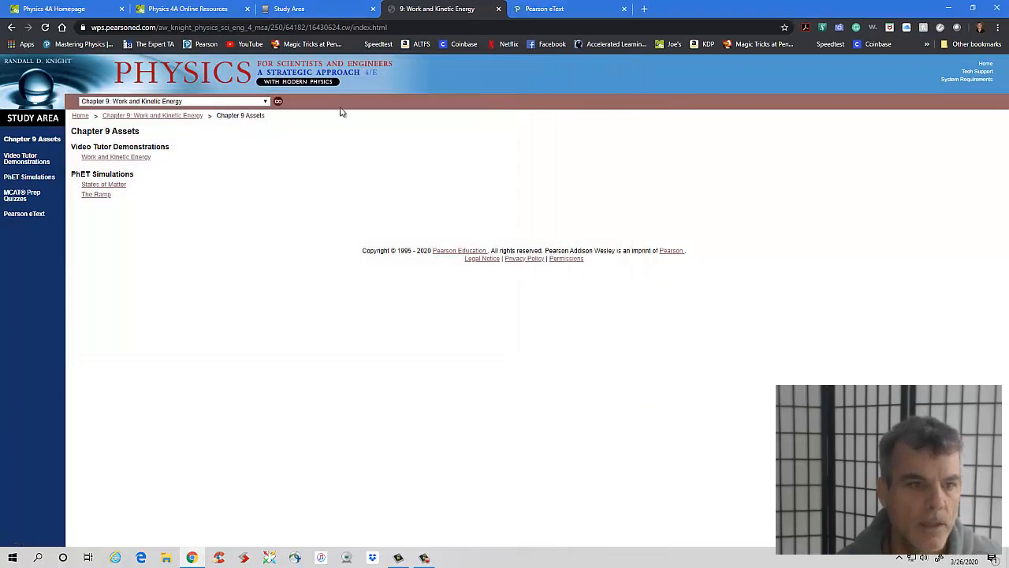
pyautogui.moveTo(268, 231)
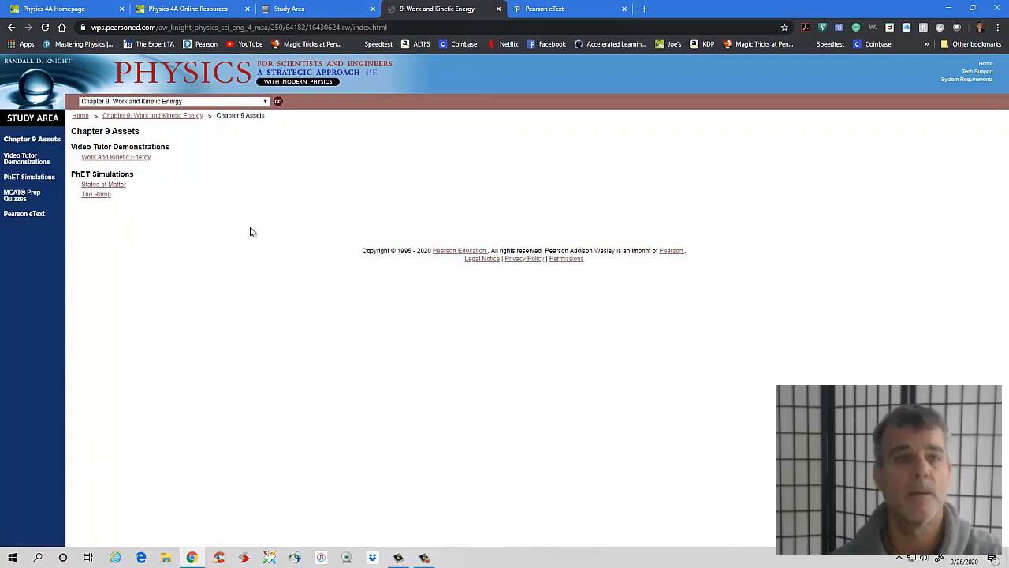
pyautogui.click(315, 9)
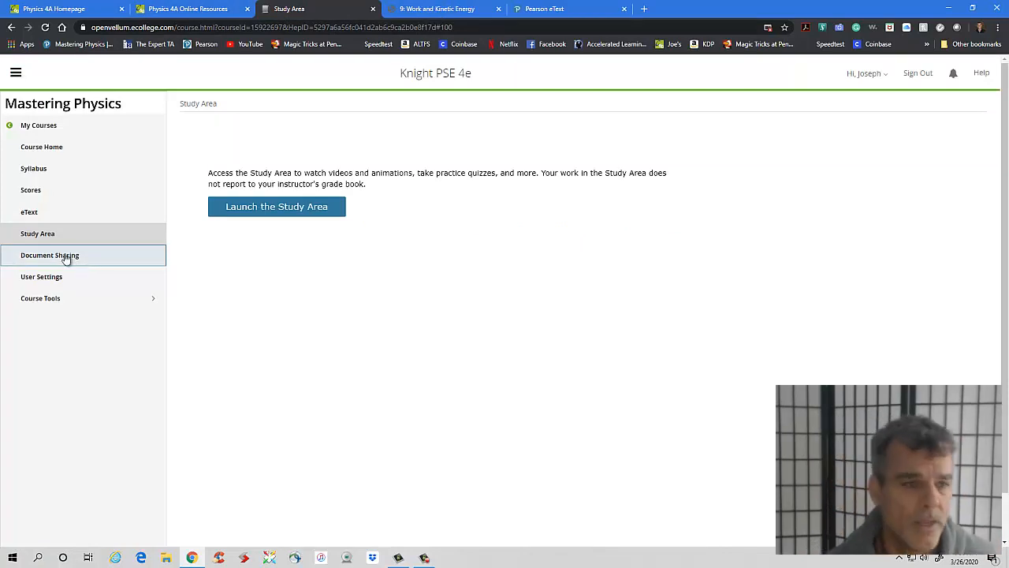
# - Show Document Sharing's PLCs - 8:00 am lab category, which holds no documents
pyautogui.click(50, 256)
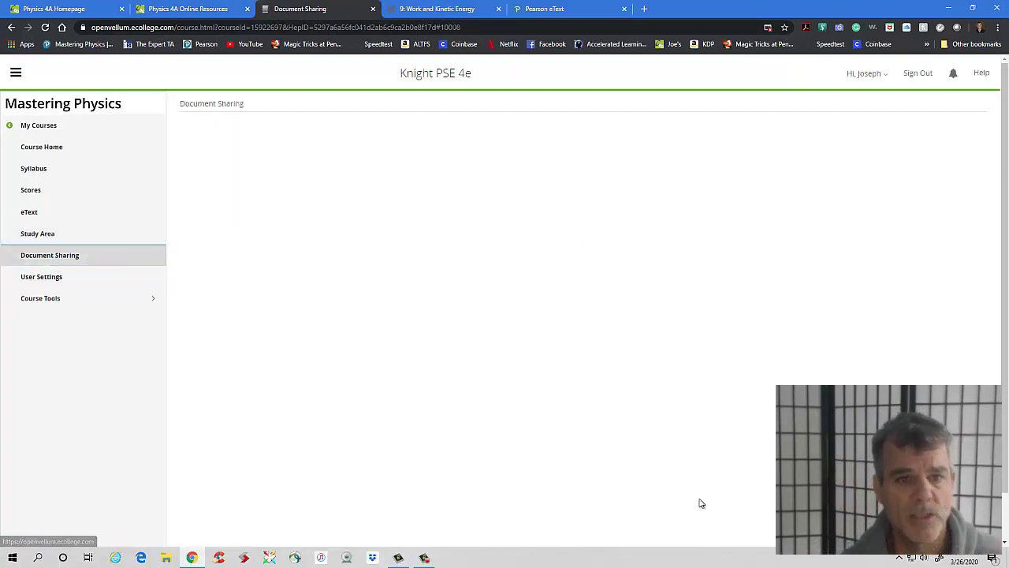
pyautogui.click(50, 255)
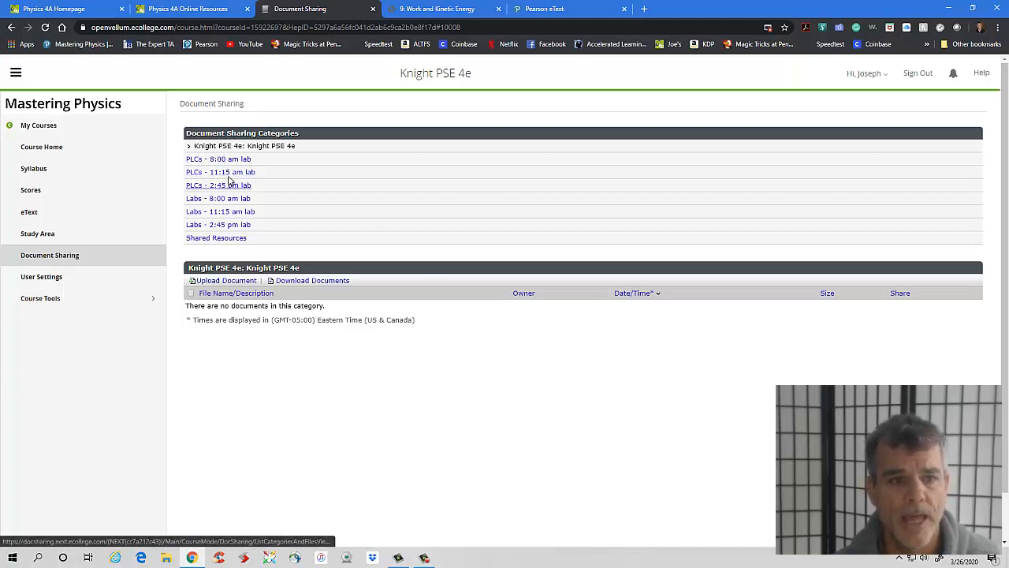
pyautogui.moveTo(265, 174)
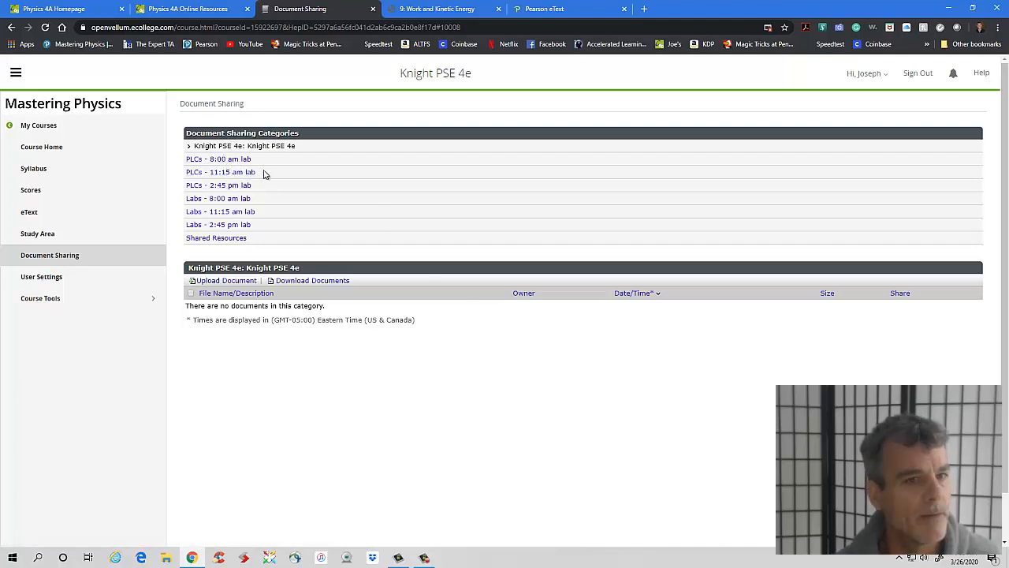
pyautogui.moveTo(267, 199)
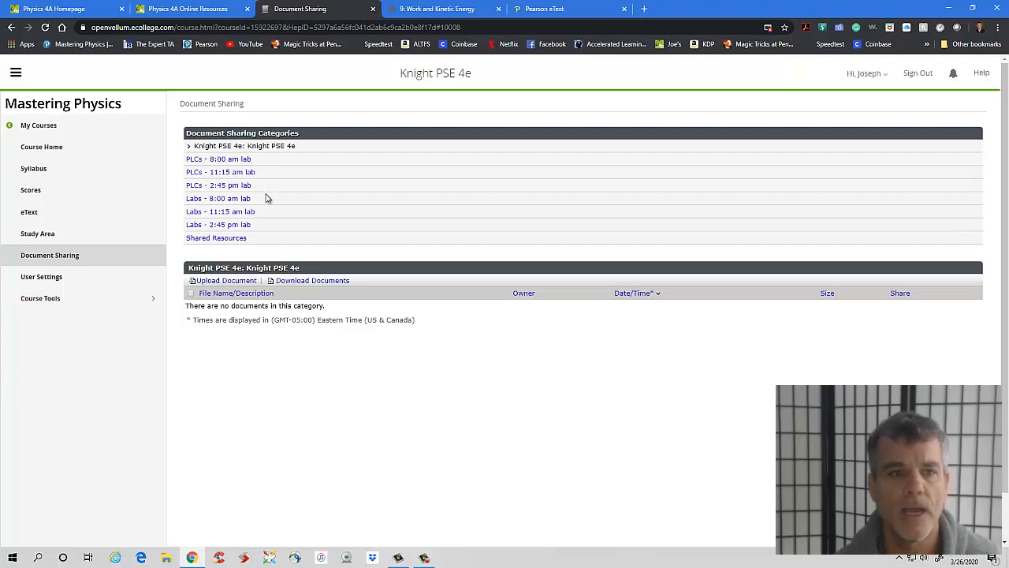
pyautogui.moveTo(271, 217)
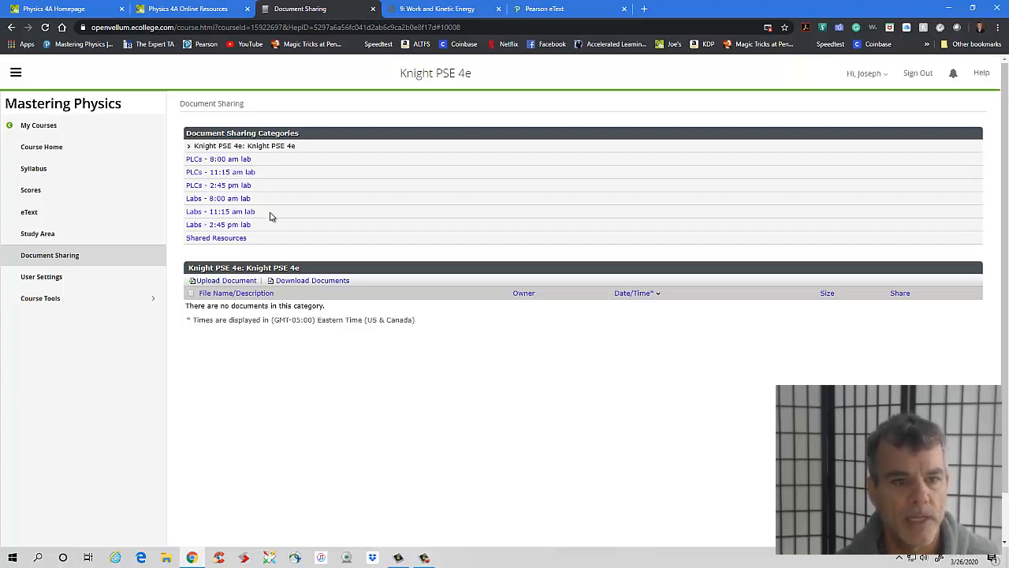
pyautogui.moveTo(309, 405)
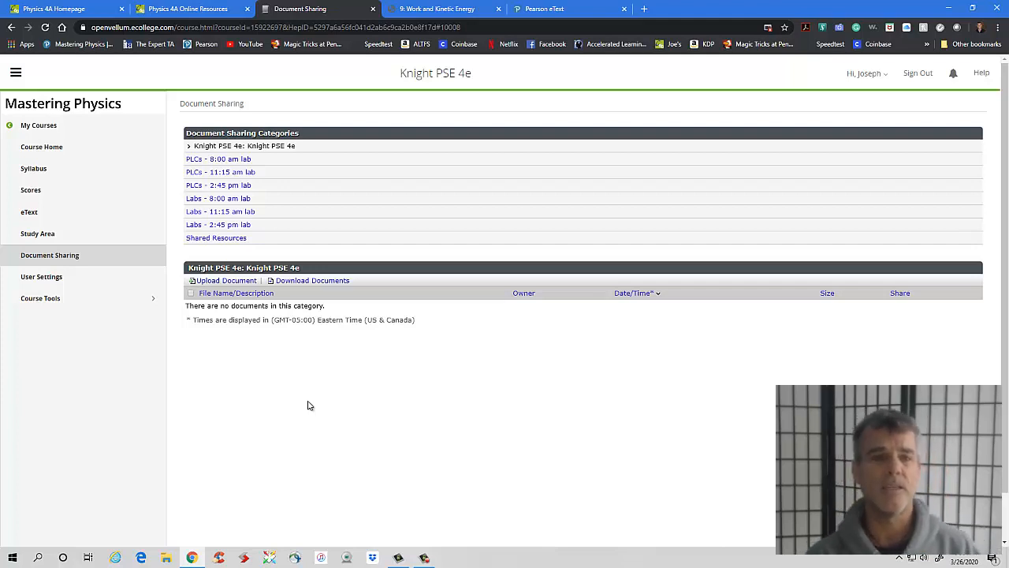
pyautogui.moveTo(344, 171)
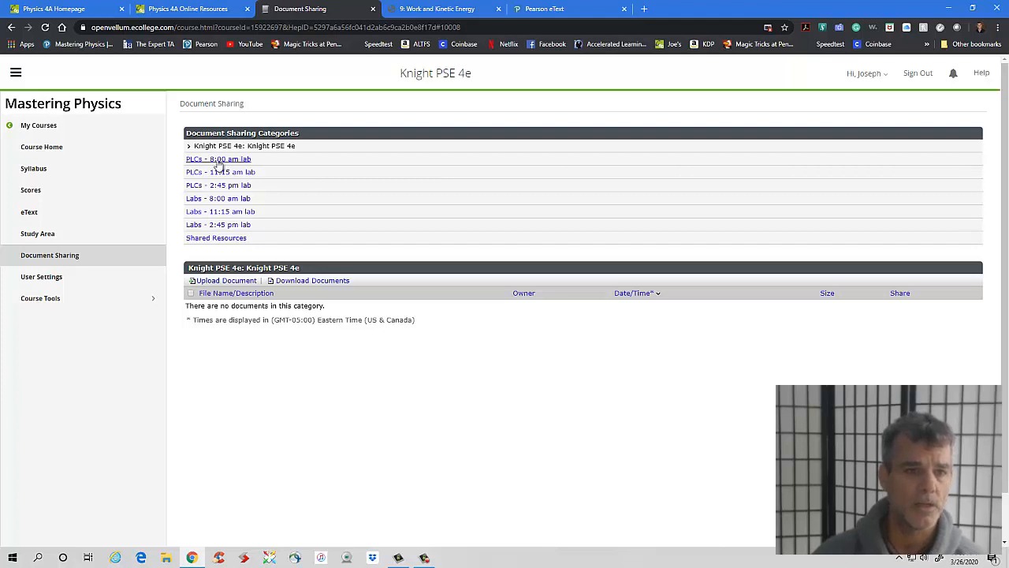
pyautogui.click(217, 158)
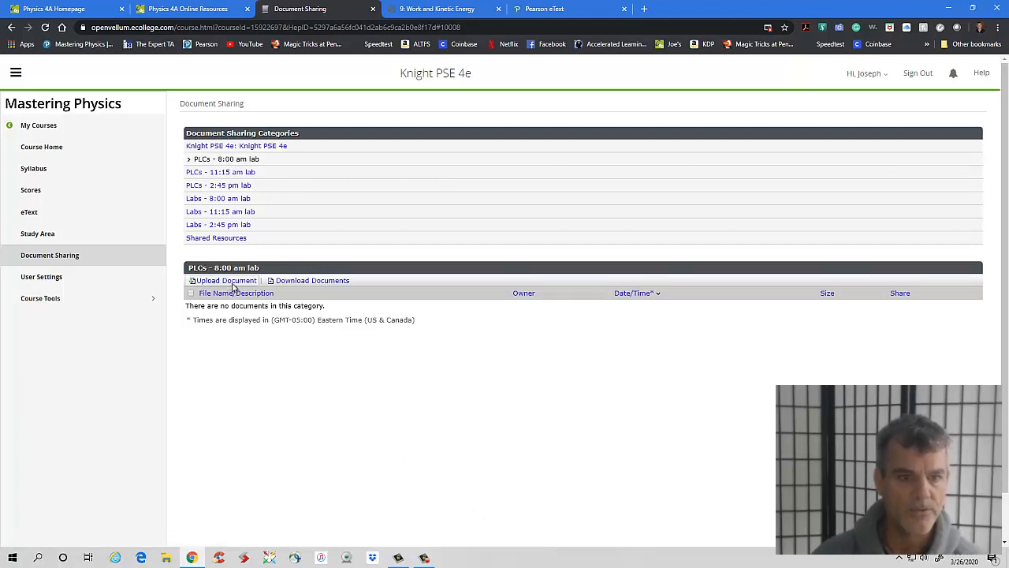
# - Start an Add Document Sharing Entry via Upload Document in the category's list
pyautogui.click(227, 280)
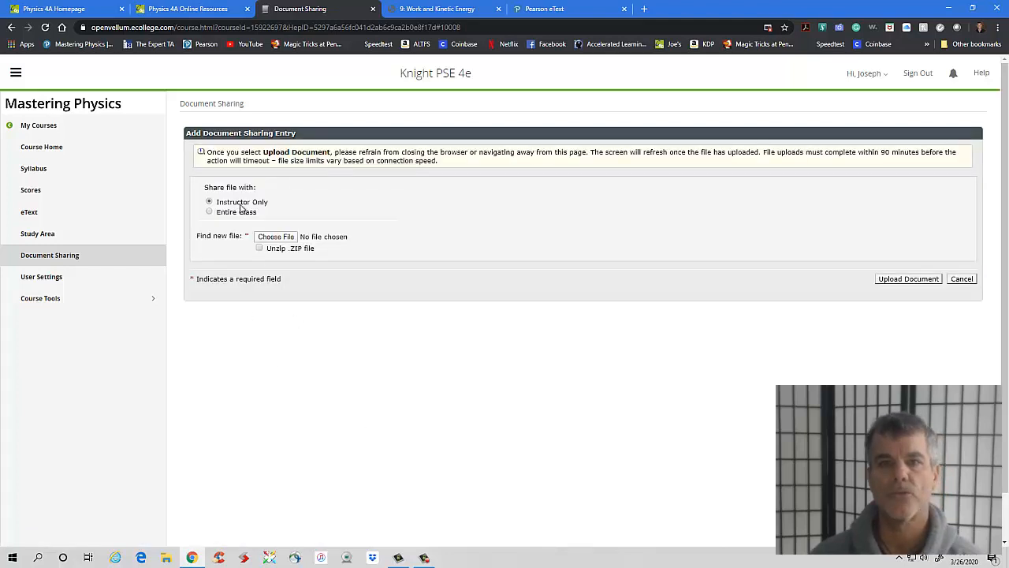
pyautogui.moveTo(363, 231)
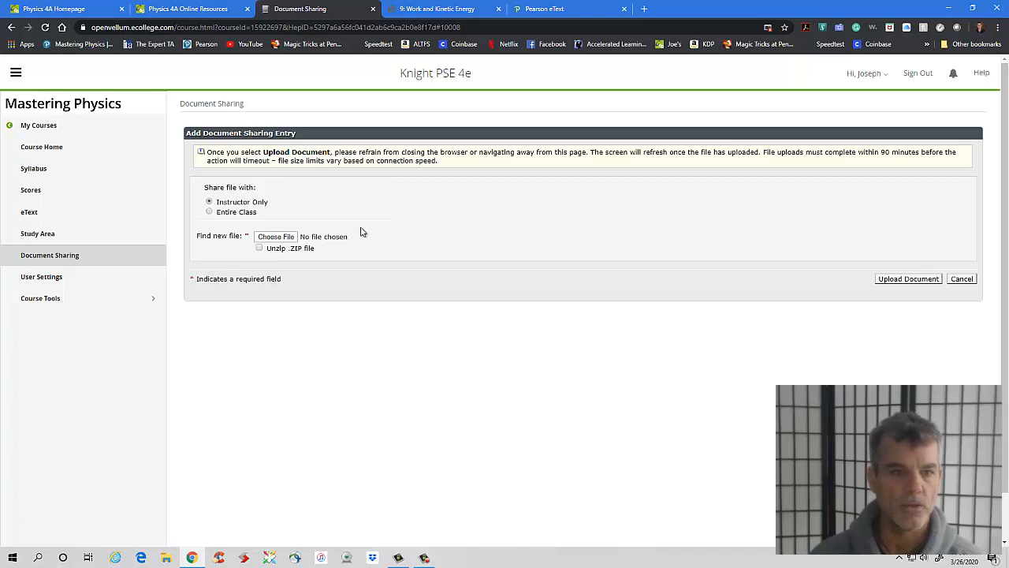
pyautogui.click(274, 236)
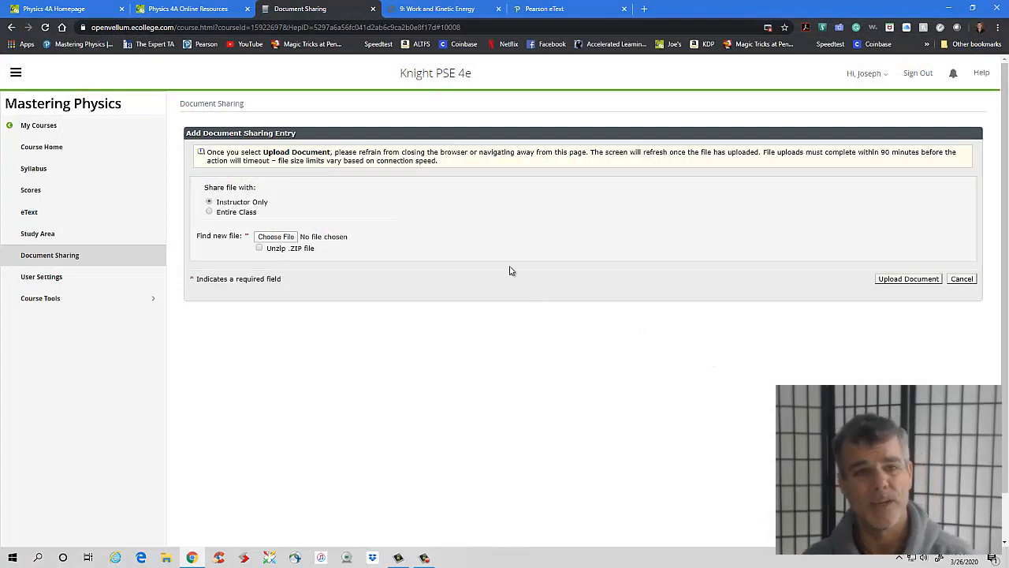
pyautogui.moveTo(41, 146)
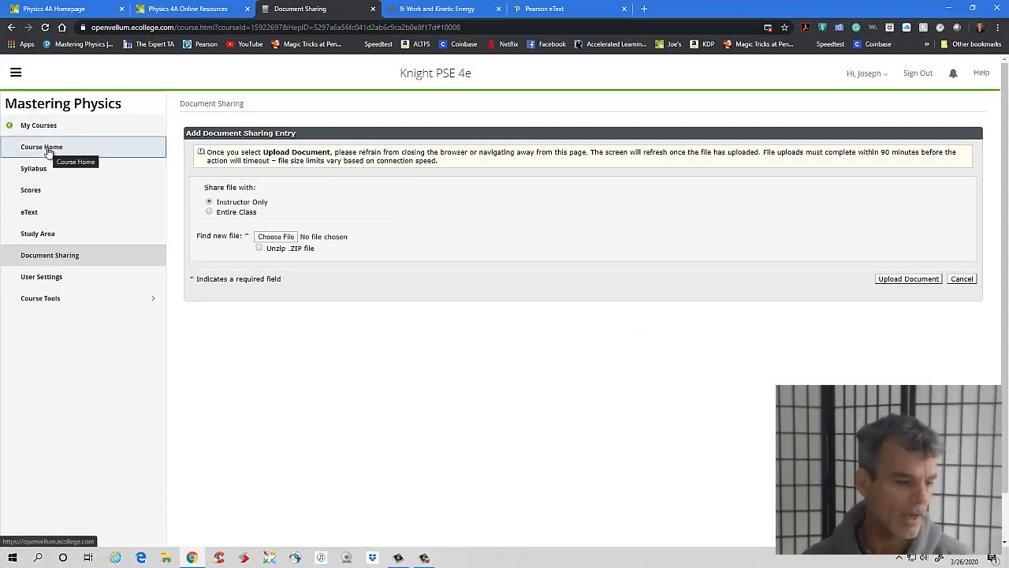
# - Return to the Knight PSE 4e course home listing the seven upcoming assignments
pyautogui.click(41, 147)
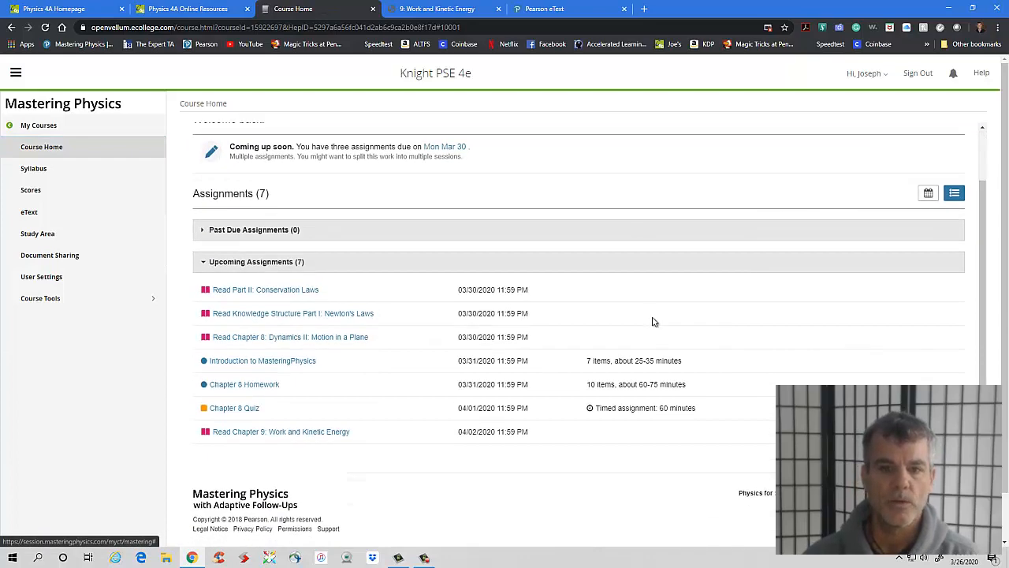
pyautogui.moveTo(539, 382)
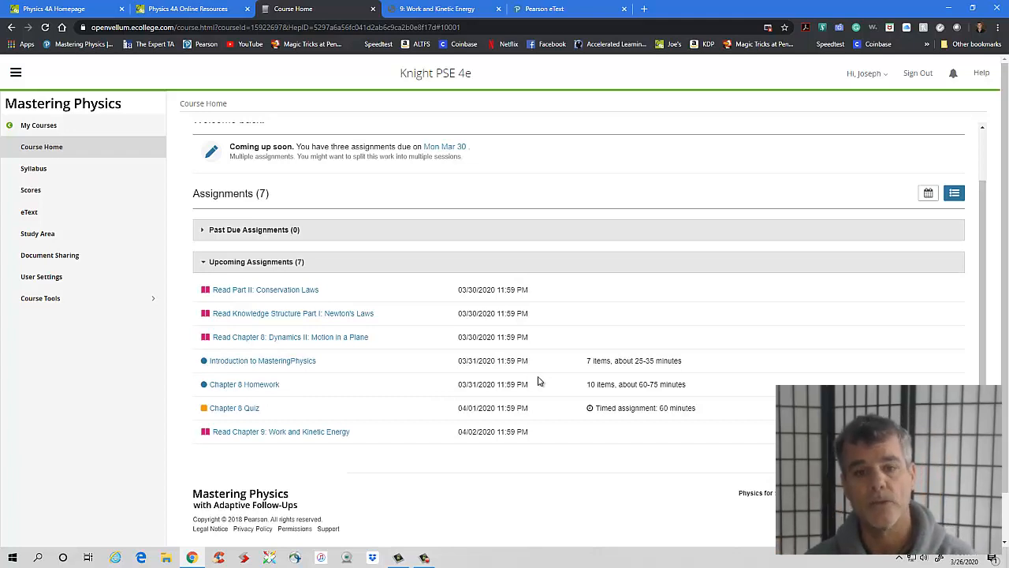
pyautogui.moveTo(497, 303)
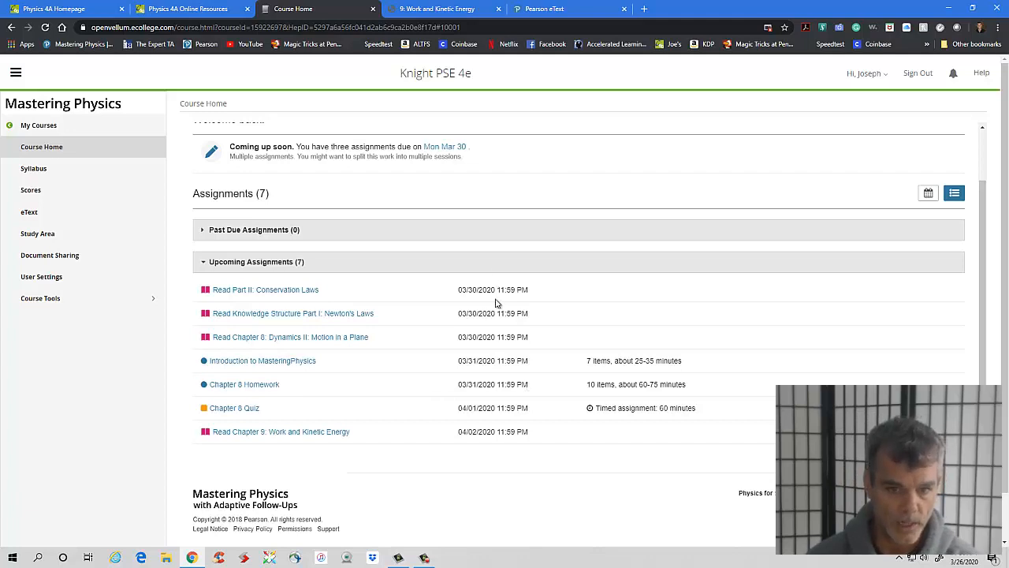
pyautogui.moveTo(523, 324)
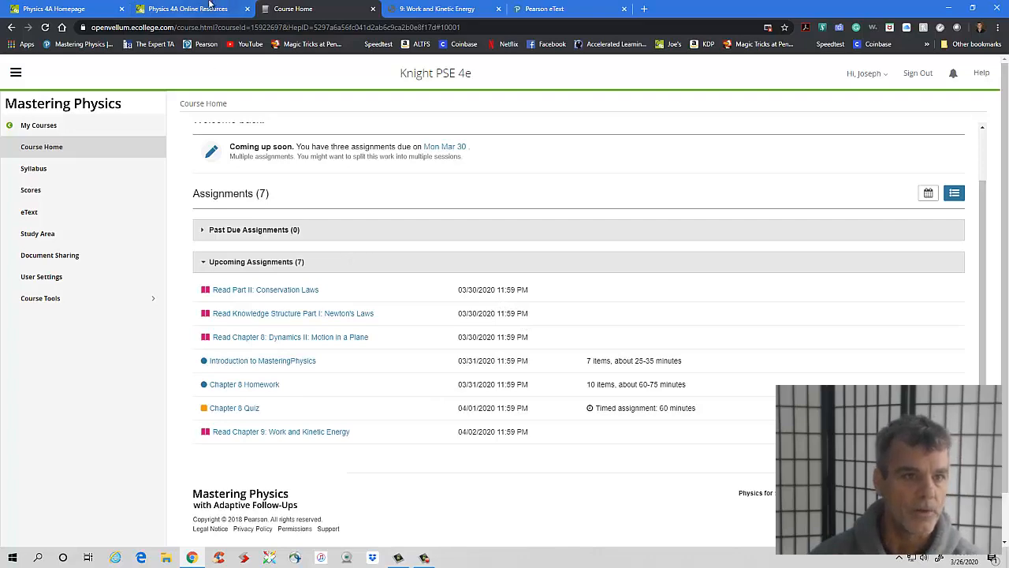
# - Show the Physics 4A Homepage Upcoming Events, highlighting the labs due Wednesday 4/8
pyautogui.click(54, 9)
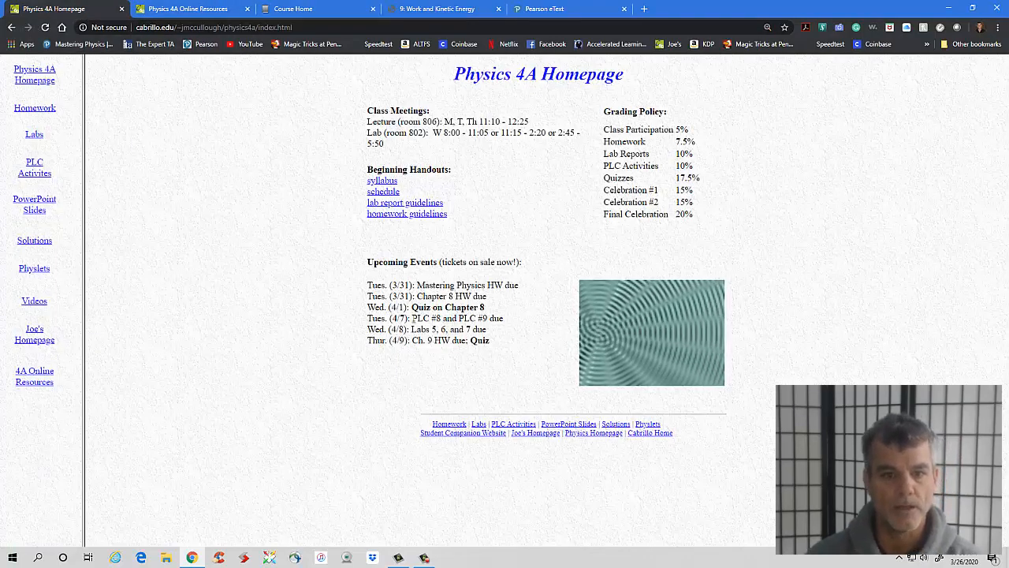
pyautogui.doubleClick(426, 319)
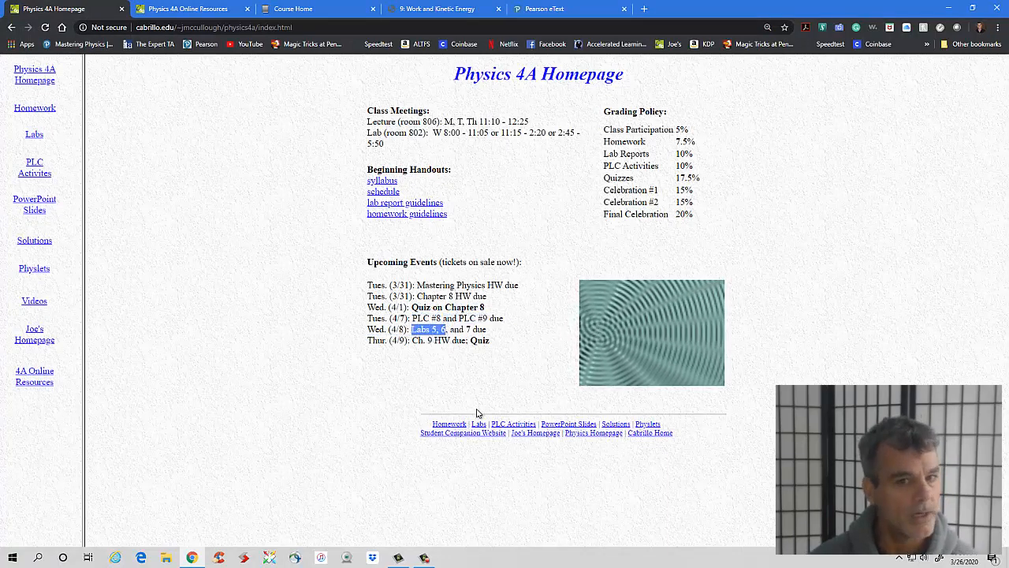
pyautogui.doubleClick(434, 297)
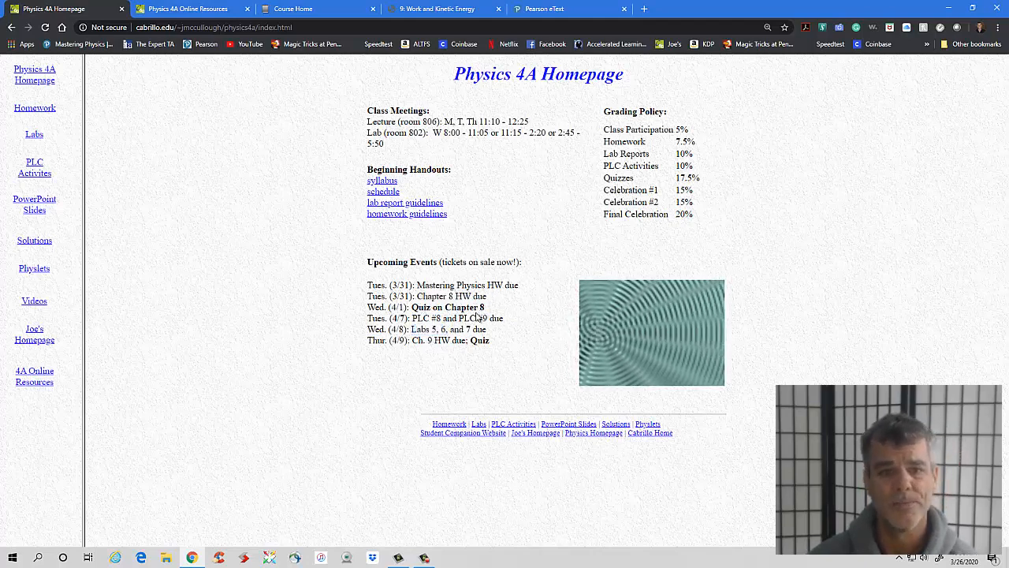
pyautogui.moveTo(381, 164)
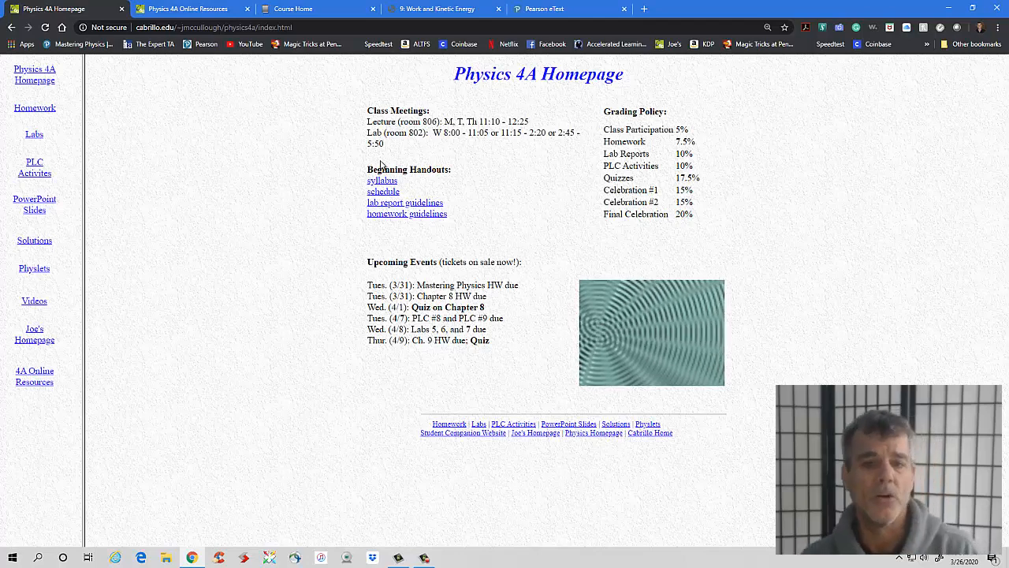
# - From the Mastering Physics course home, show the empty 'Labs - 8:00 am lab' sharing category
pyautogui.click(293, 9)
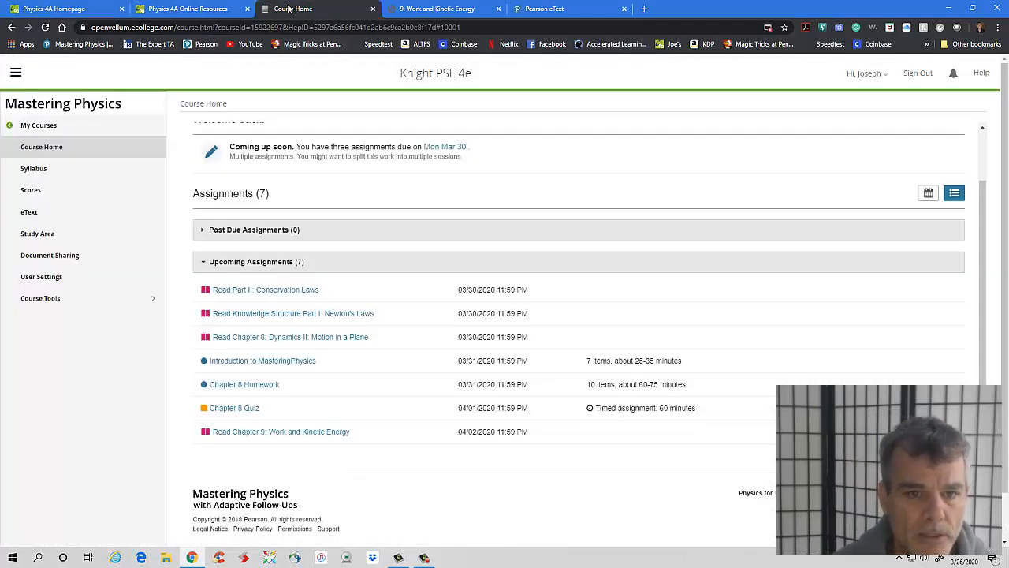
pyautogui.moveTo(51, 255)
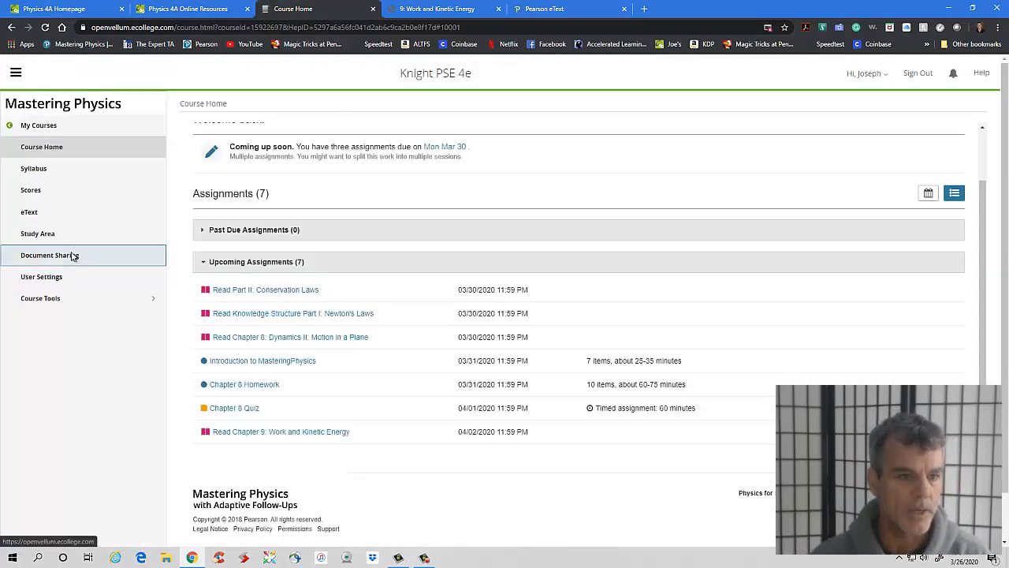
pyautogui.click(50, 256)
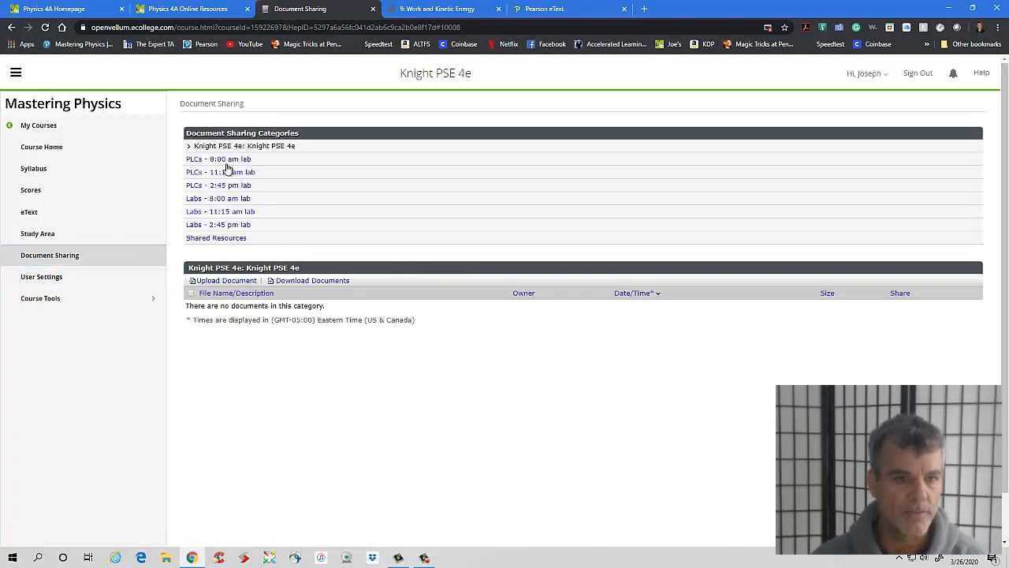
pyautogui.moveTo(229, 199)
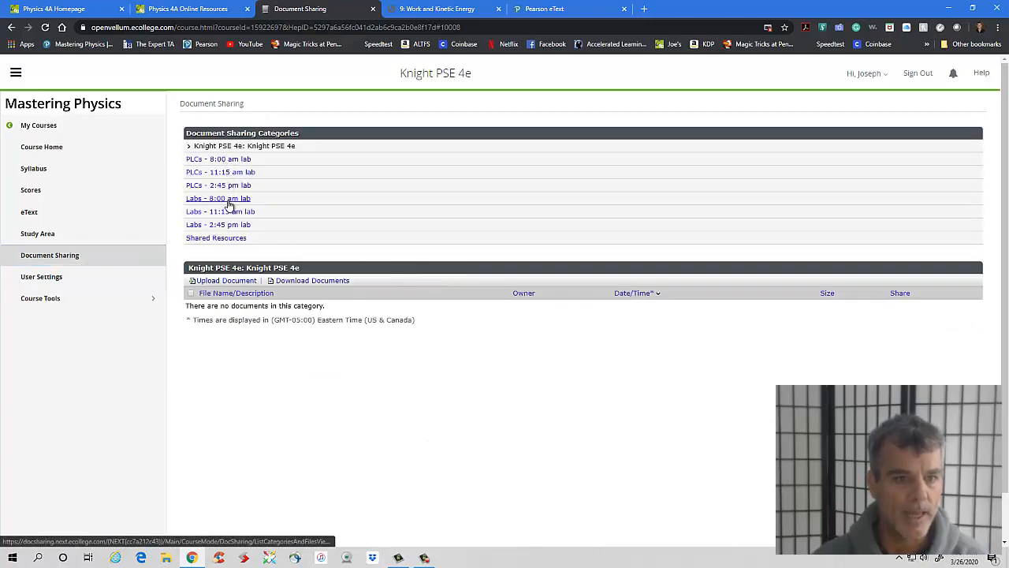
pyautogui.click(218, 199)
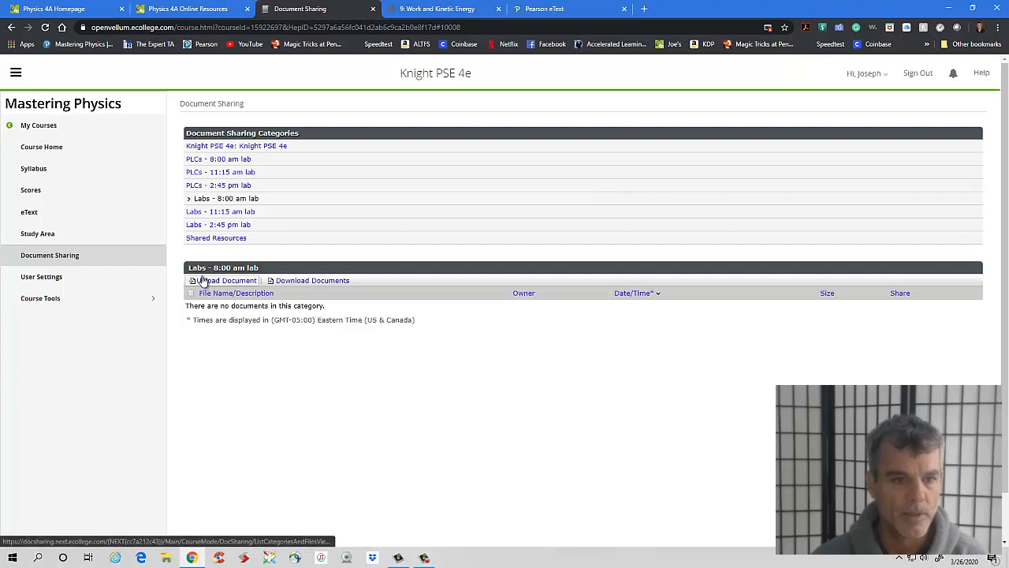
pyautogui.moveTo(291, 326)
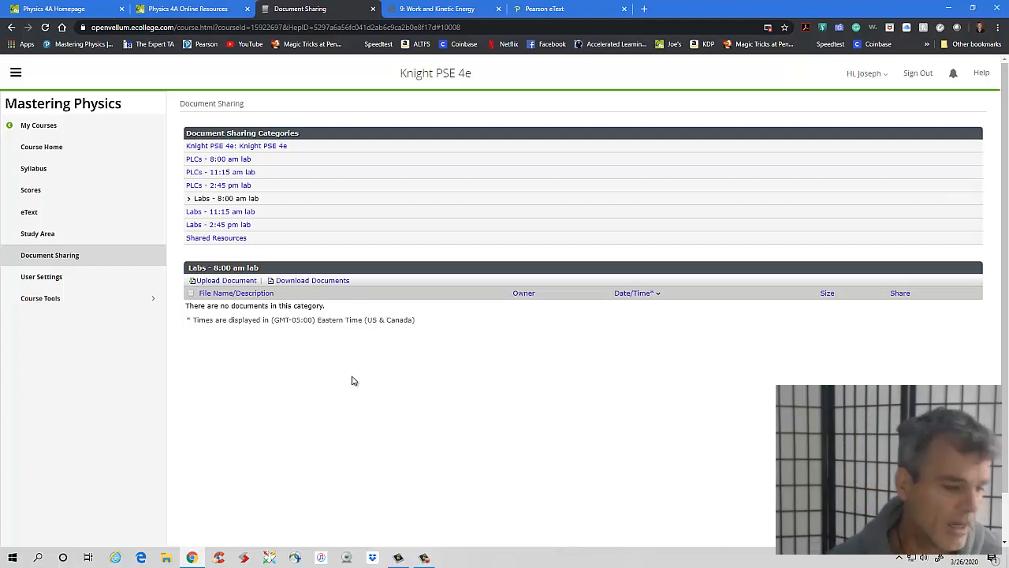
pyautogui.moveTo(150, 44)
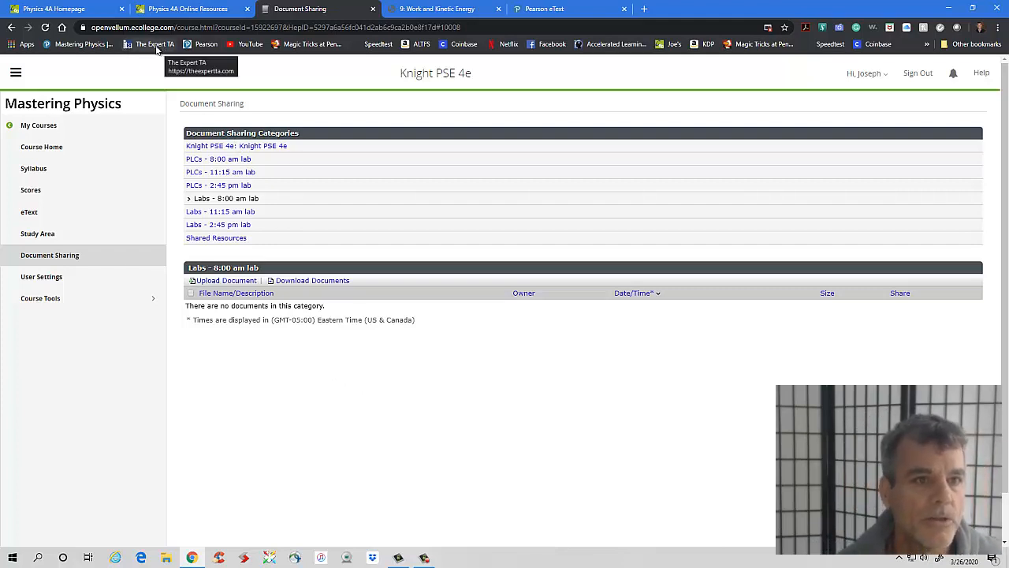
# - Reach the Expert TA website through 'The Expert TA Physics videos' resources link
pyautogui.click(154, 44)
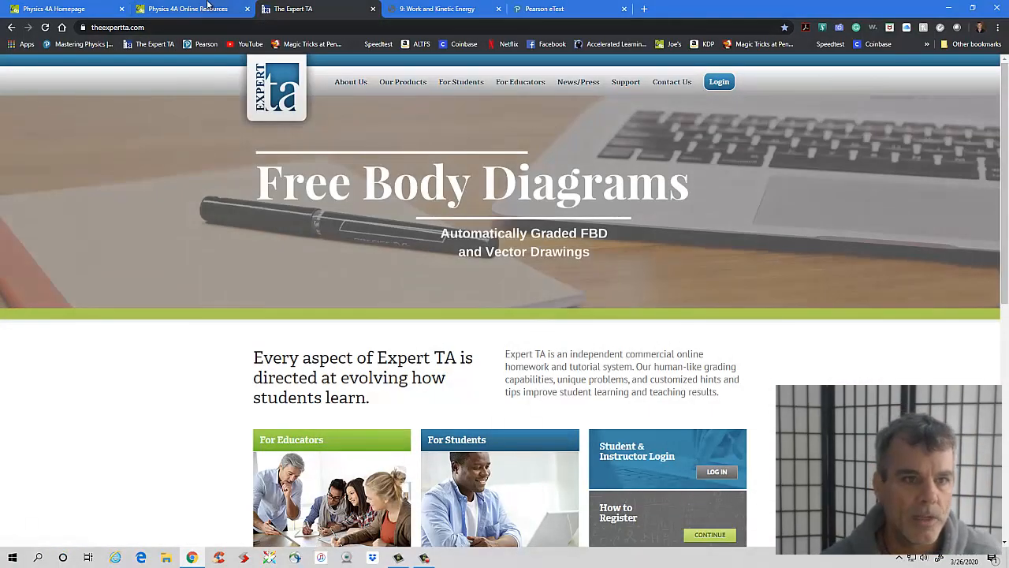
pyautogui.click(189, 9)
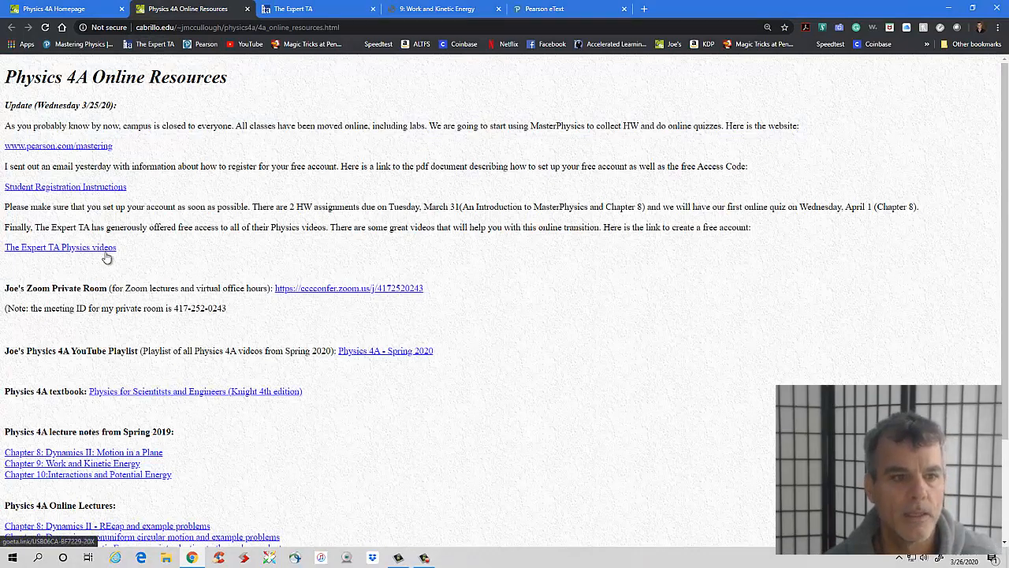
pyautogui.click(60, 246)
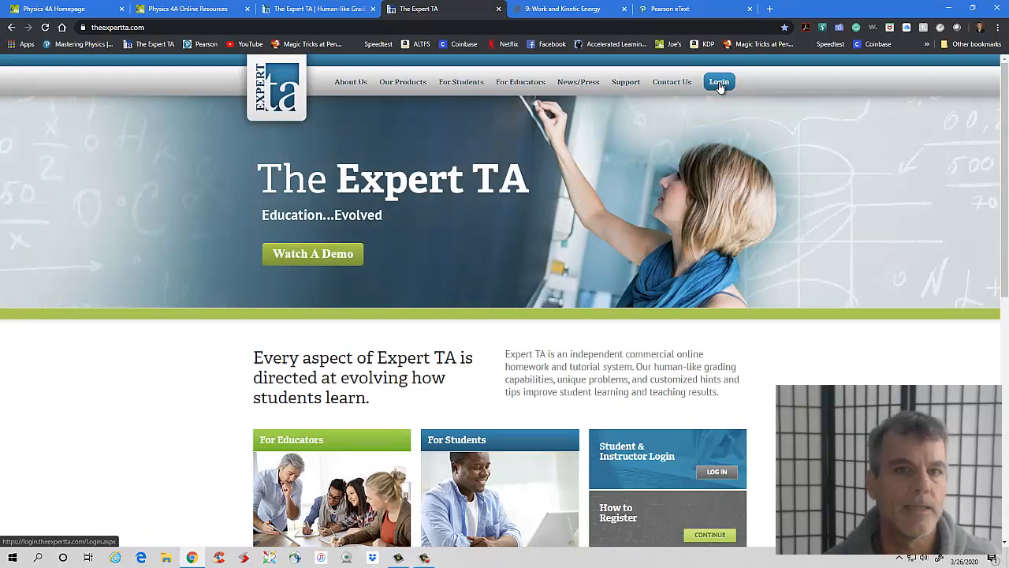
pyautogui.click(719, 82)
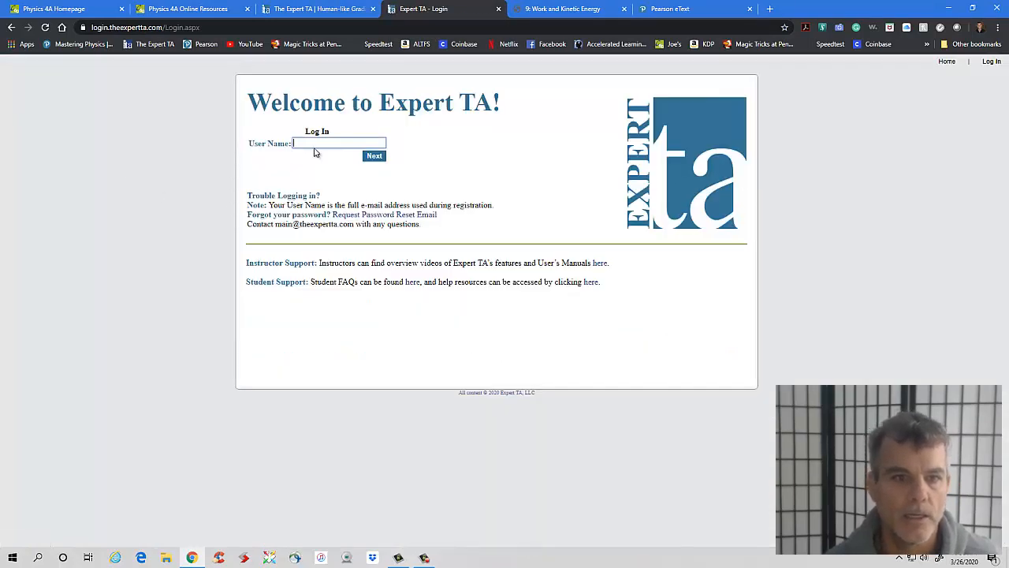
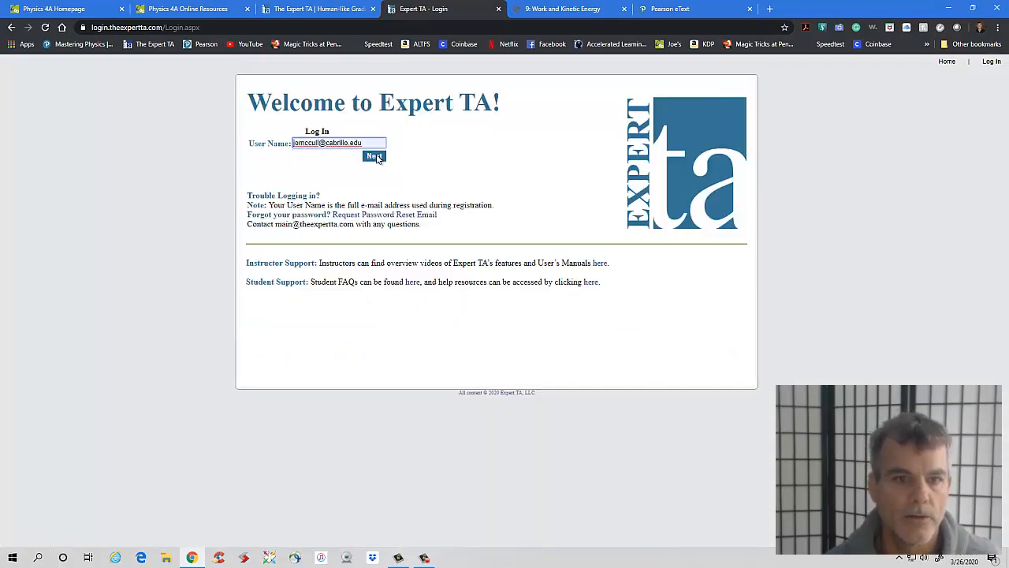
pyautogui.click(374, 156)
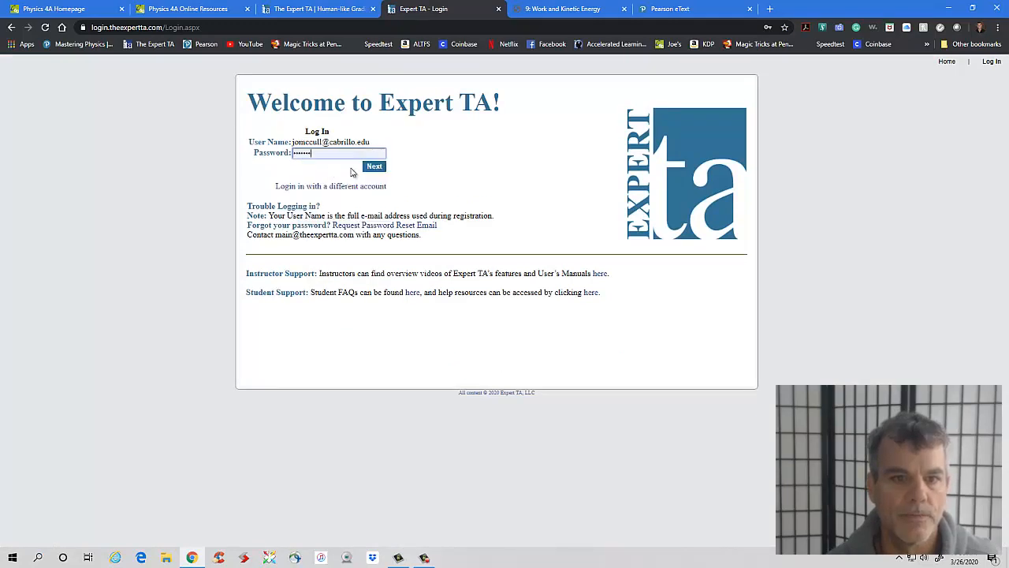
pyautogui.click(374, 168)
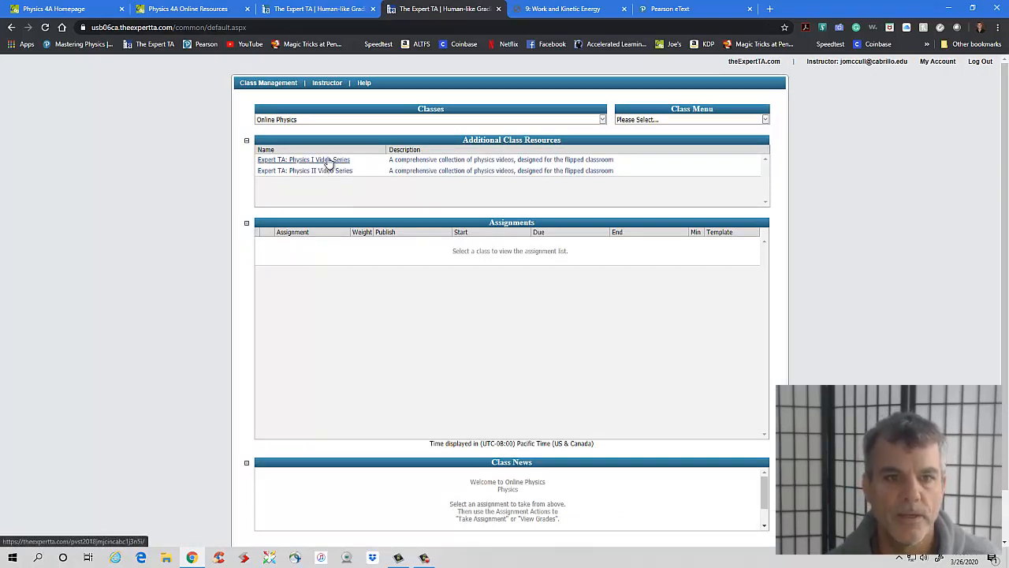
pyautogui.click(303, 159)
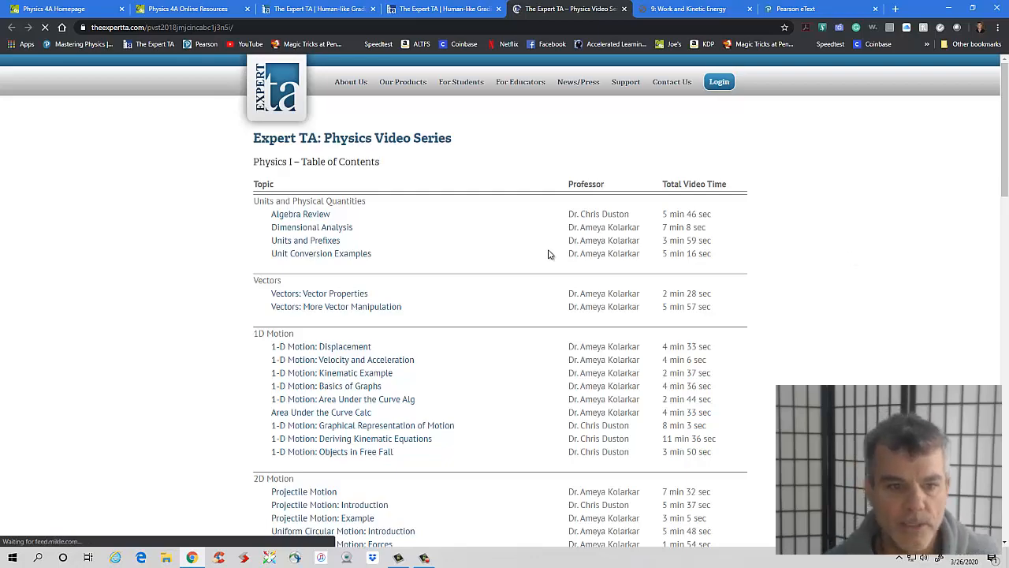
# - Play the 'Energy Conservation: Example' spring-from-a-table video from the contents
pyautogui.scroll(-3)
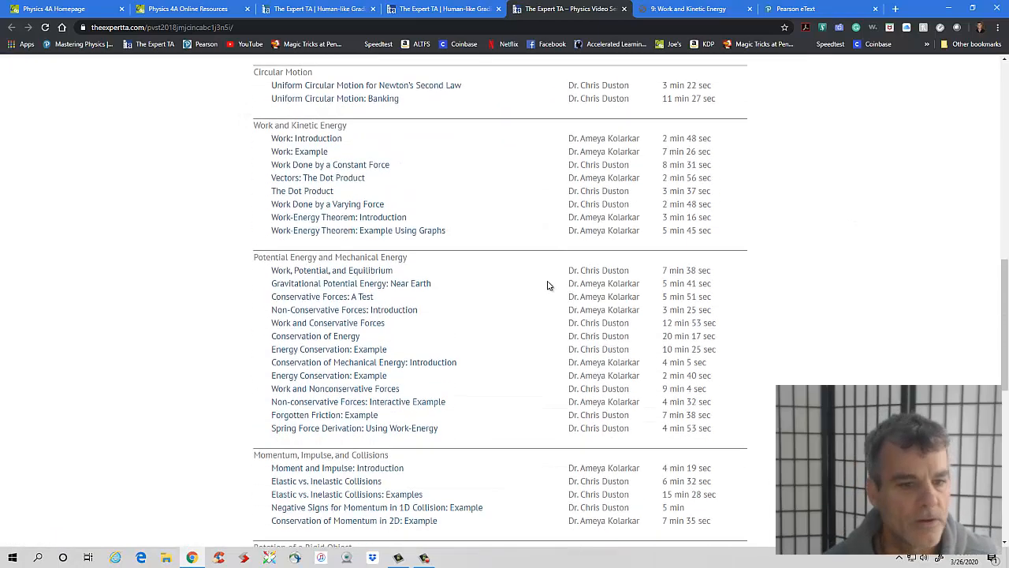
pyautogui.scroll(-3)
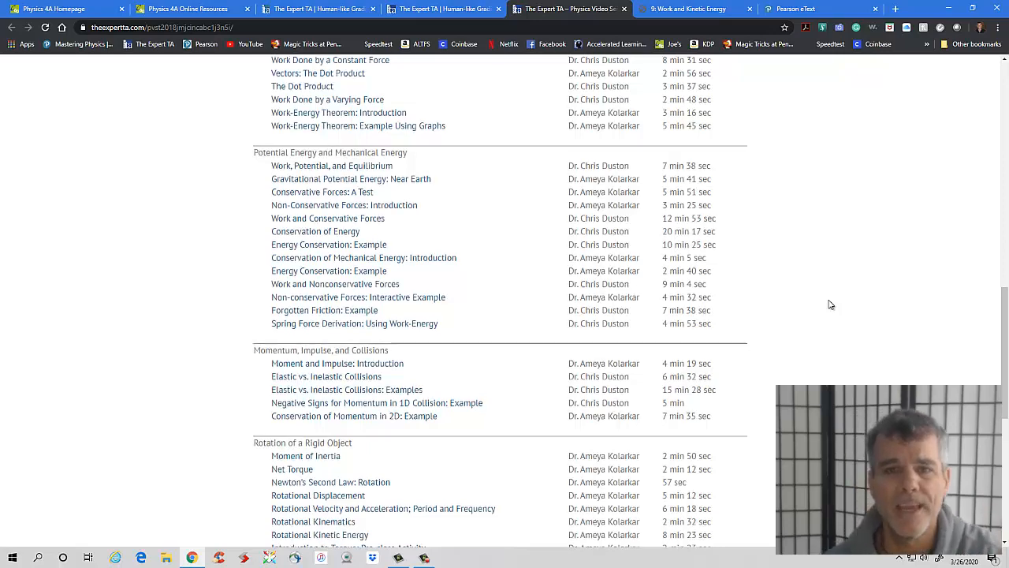
pyautogui.scroll(3)
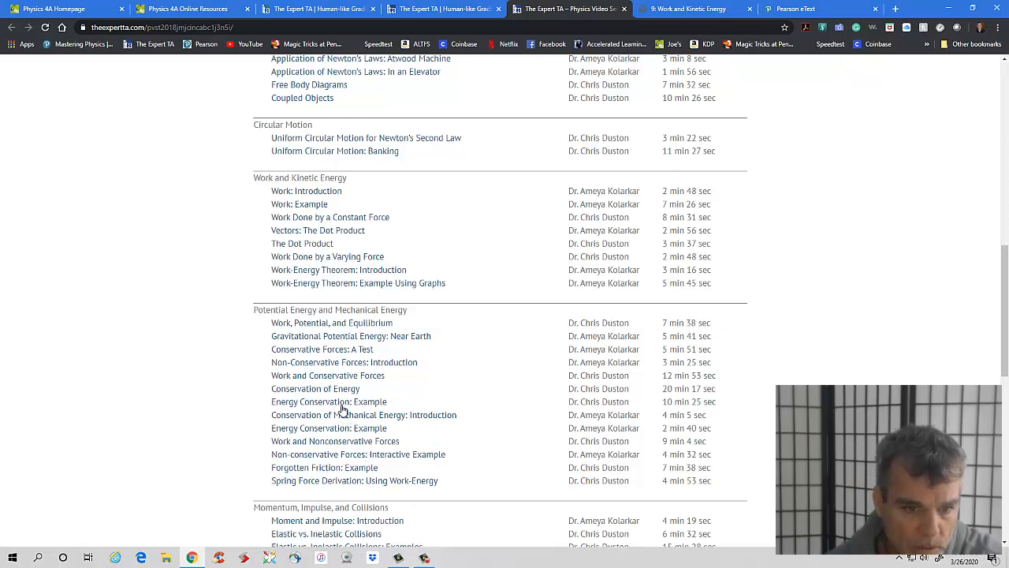
pyautogui.moveTo(342, 329)
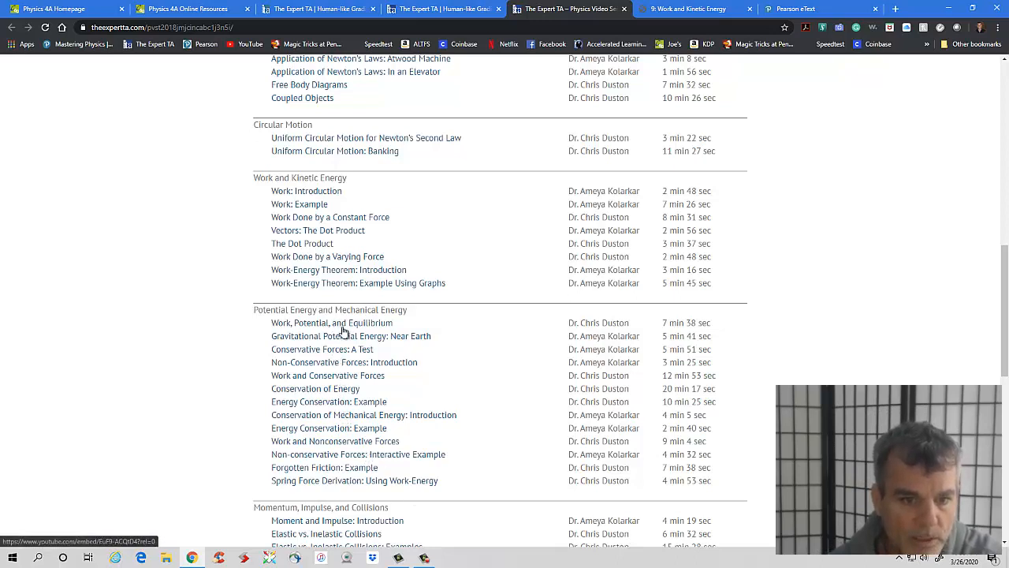
pyautogui.moveTo(338, 409)
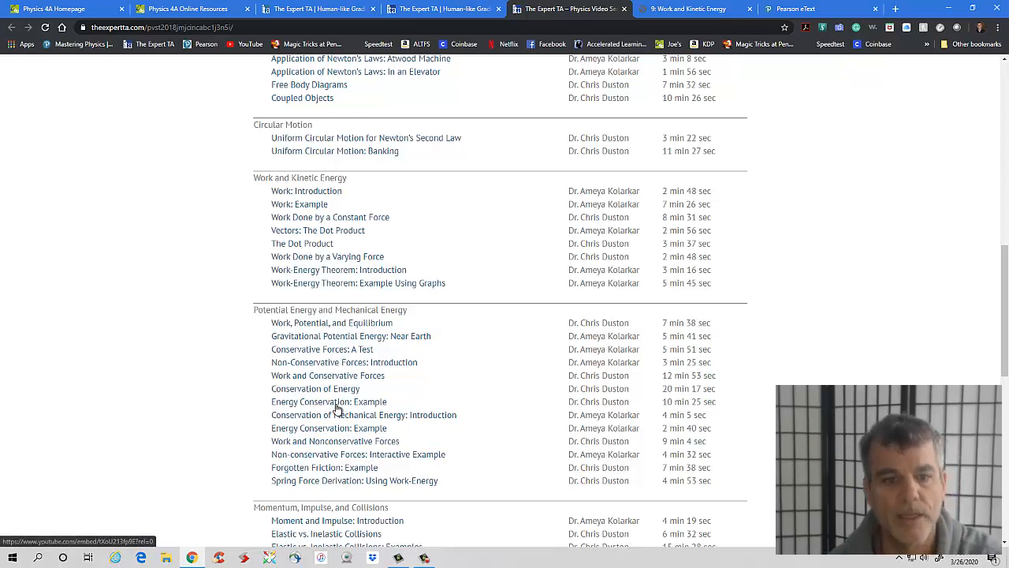
pyautogui.click(328, 402)
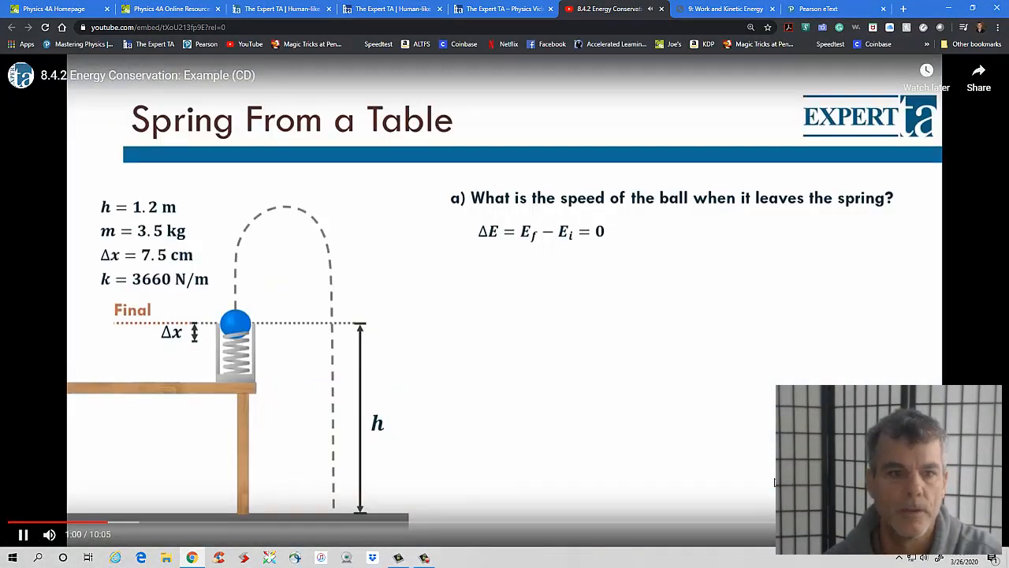
# - Pause the YouTube example and switch to the Chapter 9 Work and Kinetic Energy Study Area
pyautogui.click(505, 301)
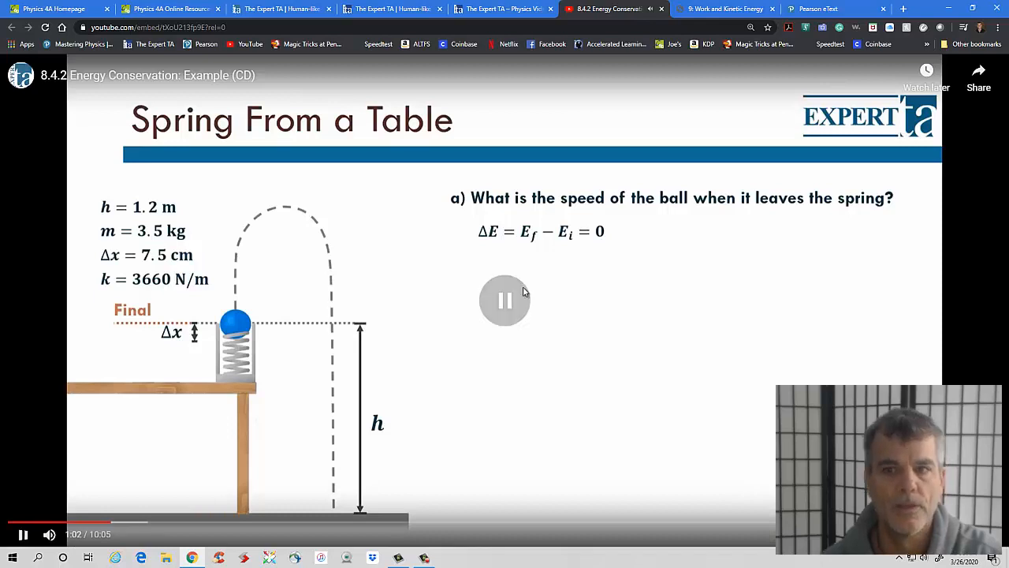
pyautogui.click(505, 316)
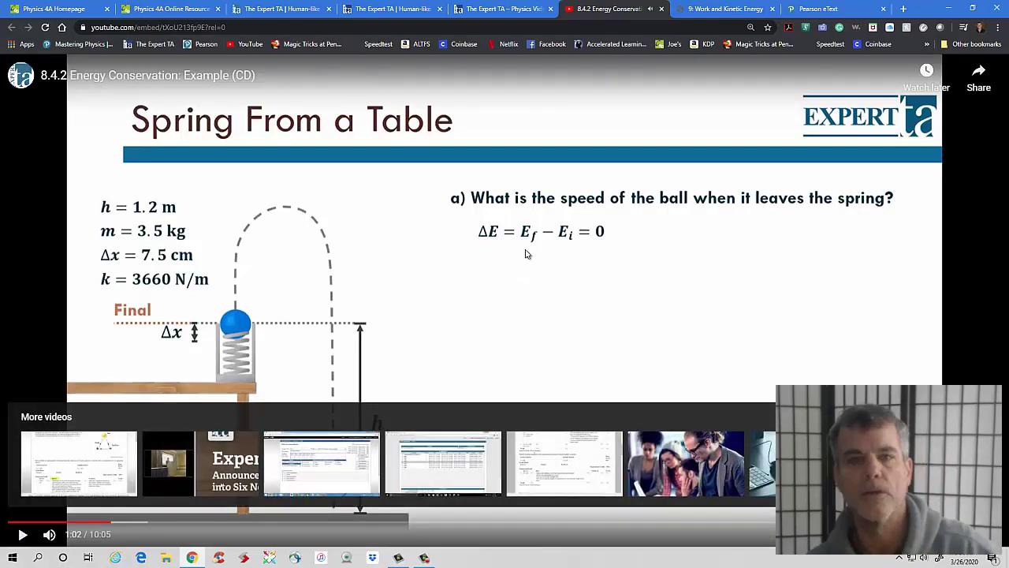
pyautogui.moveTo(525, 114)
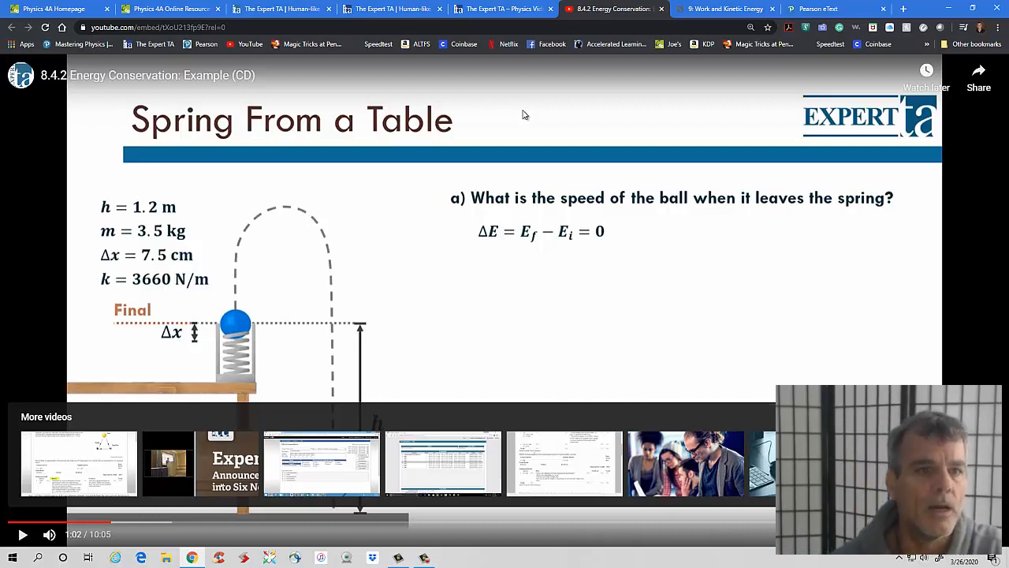
pyautogui.click(722, 9)
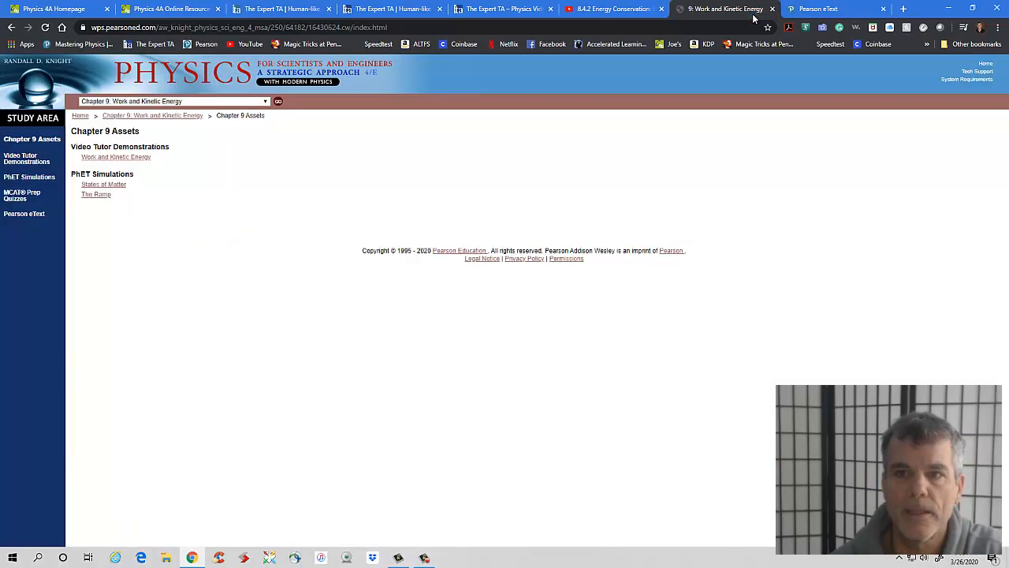
# - Glance back at the paused video, then land on the Physics 4A Online Resources page
pyautogui.click(771, 9)
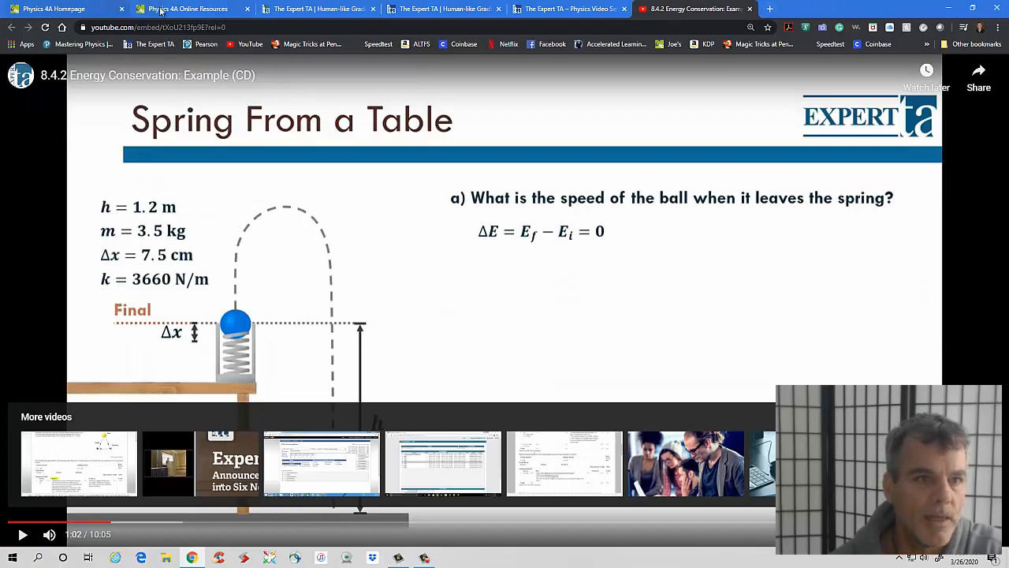
pyautogui.click(186, 10)
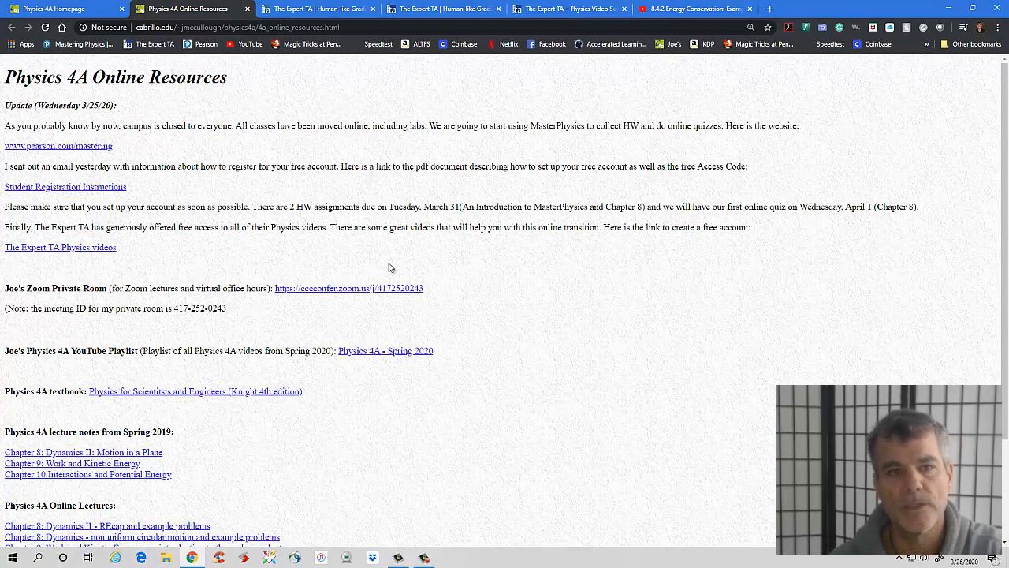